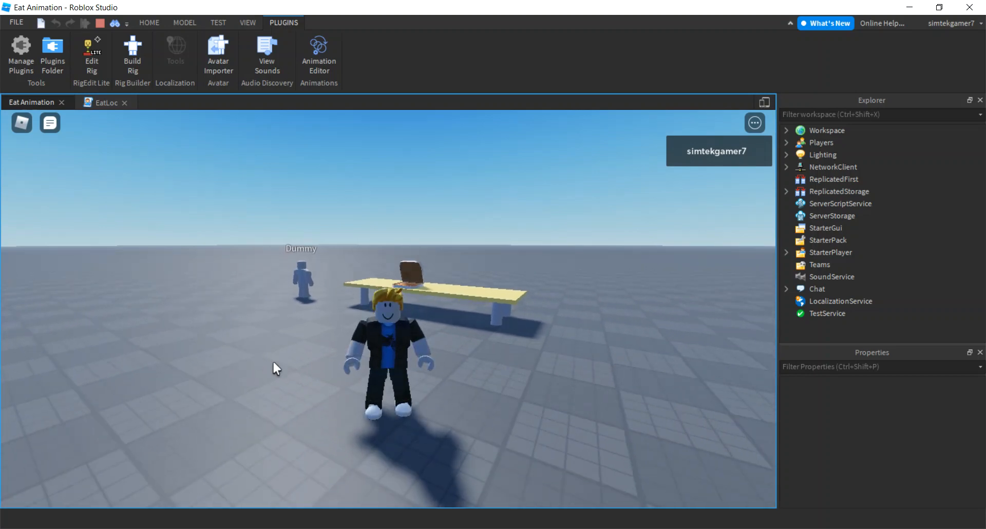
mouse_move(434, 394)
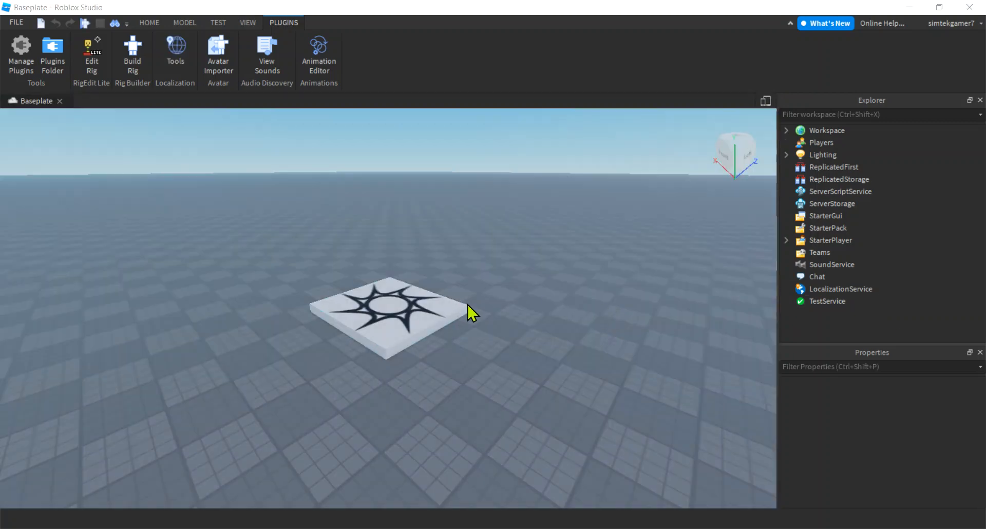
Return to the Home tools in the new empty Baseplate place.
click(149, 22)
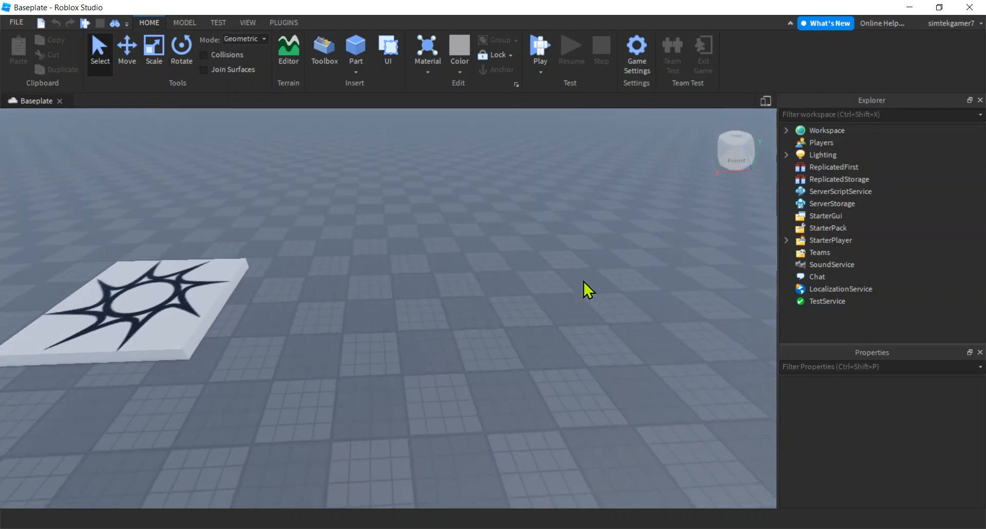
Insert the saved Table model from My Models in the Toolbox.
click(323, 46)
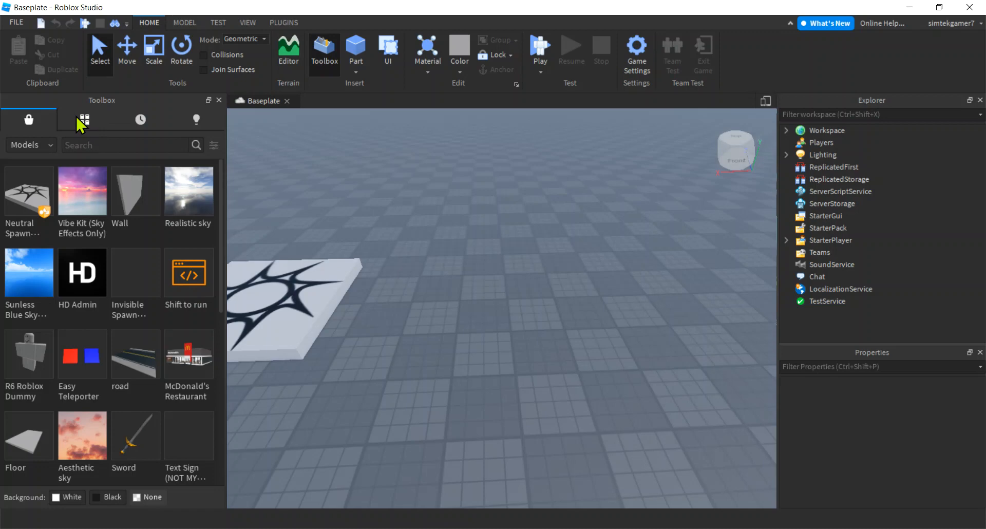
click(84, 120)
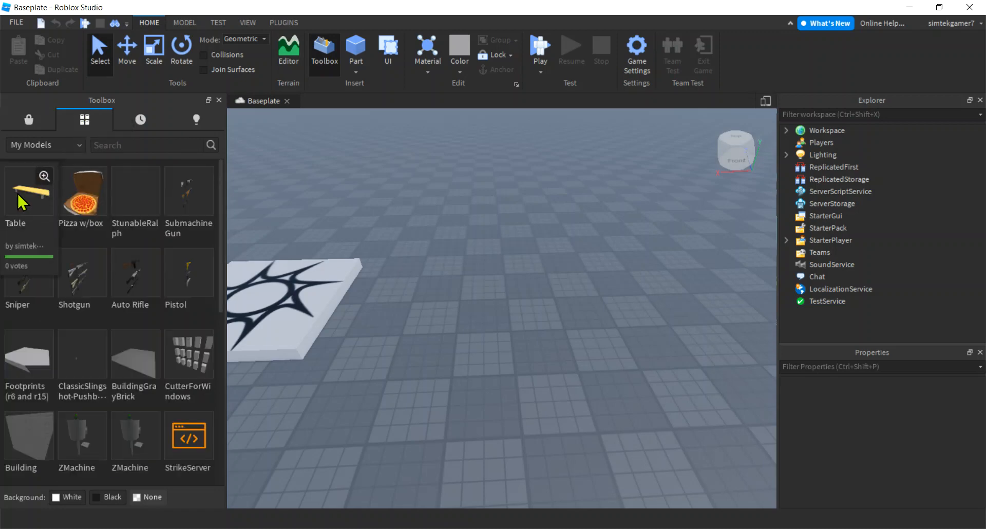
click(28, 191)
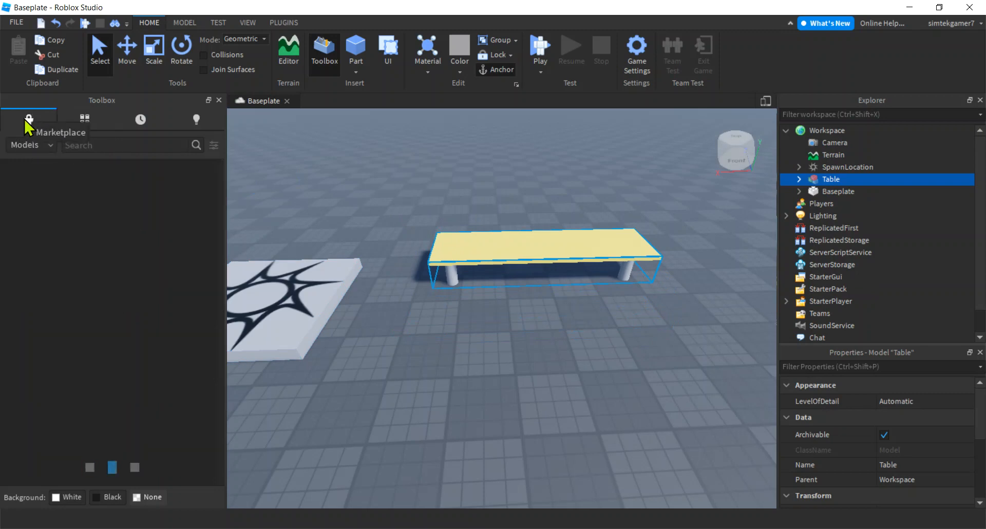
Search the Marketplace for 'food' and place the cupcake stand onto the table.
click(29, 119)
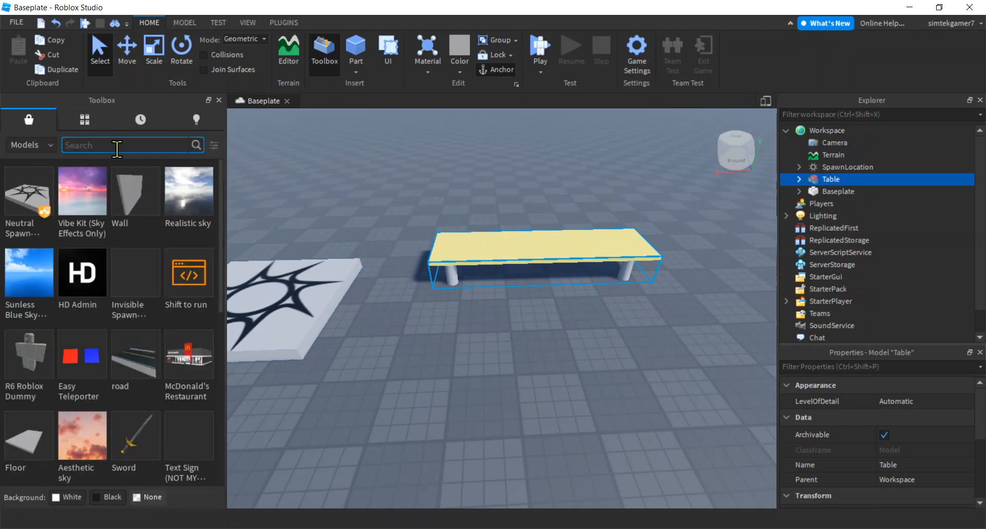
text(food)
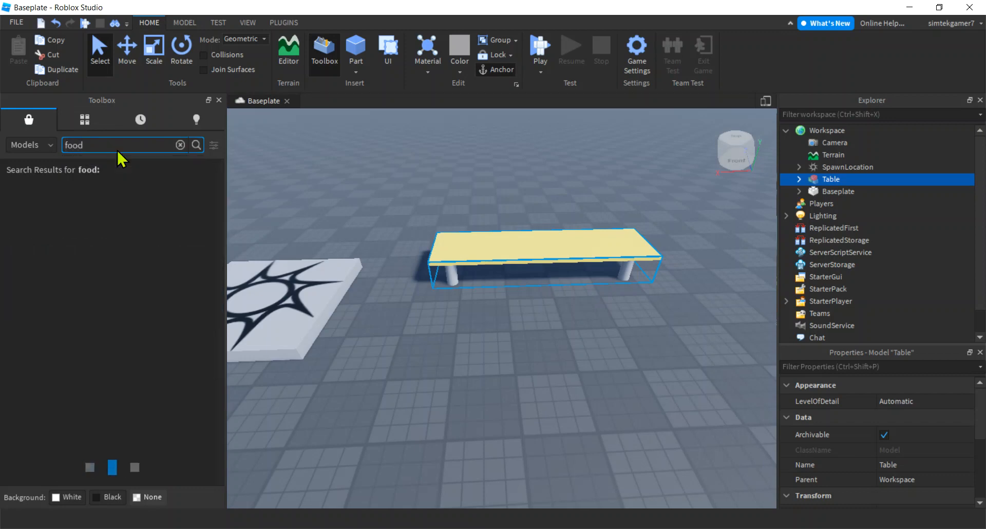
click(195, 144)
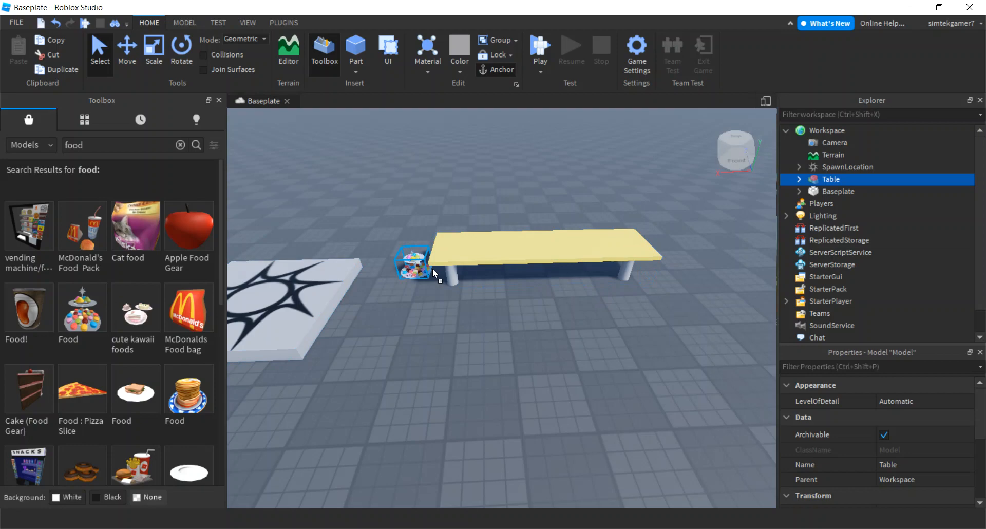
drag(412, 261, 537, 242)
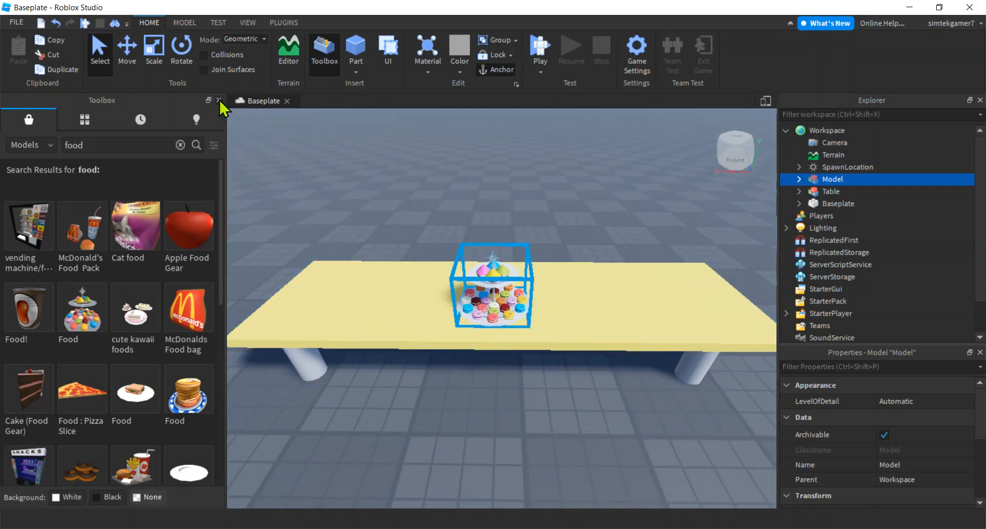
Add a ProximityPrompt inside the cupcake stand's Part and rename it EatPrompt.
click(218, 101)
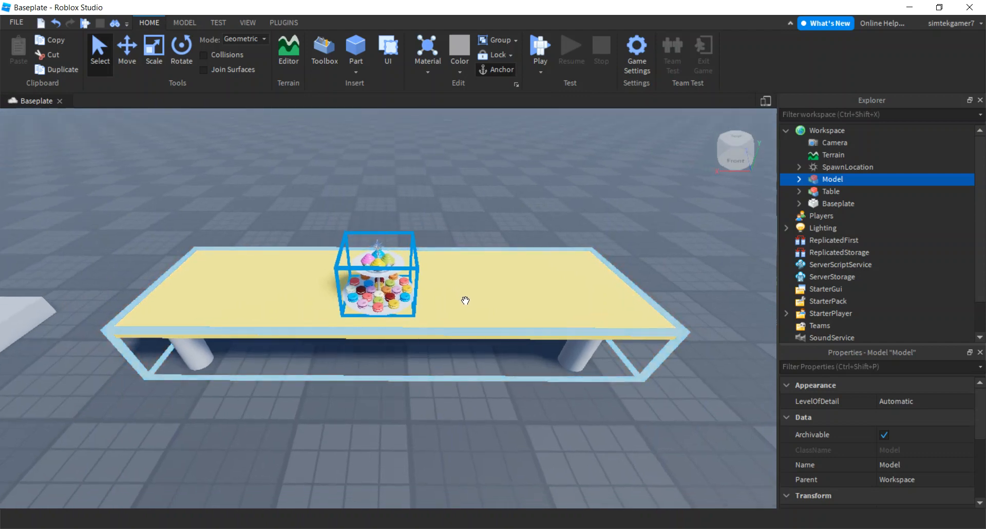
mouse_move(386, 316)
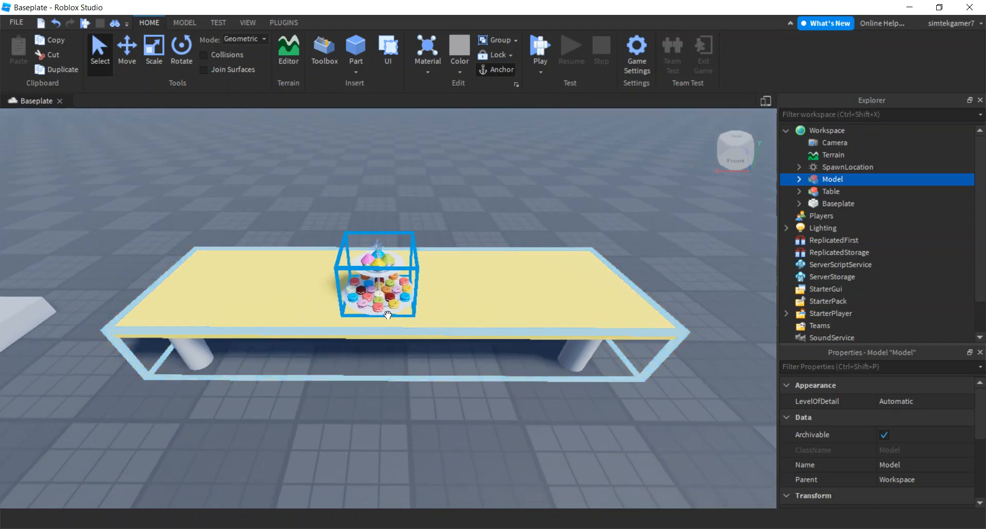
click(830, 191)
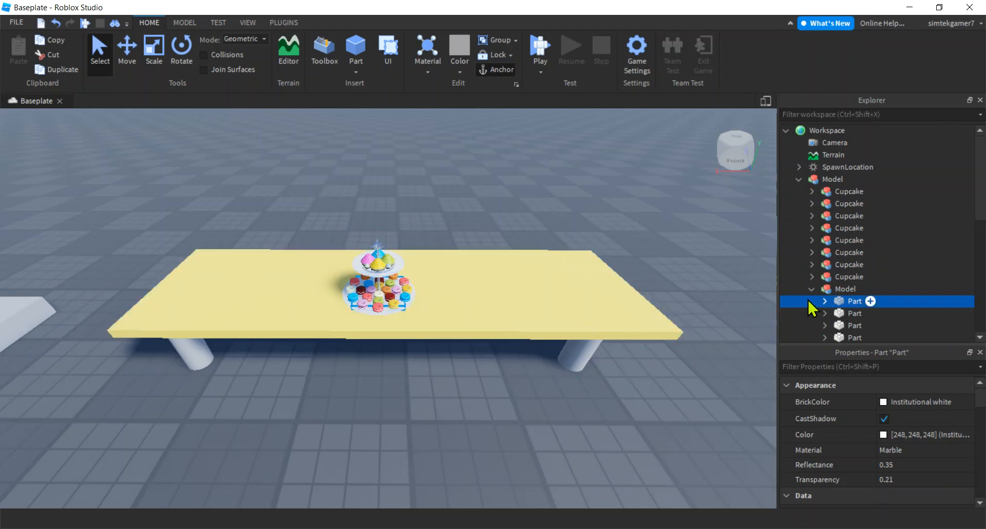
click(870, 301)
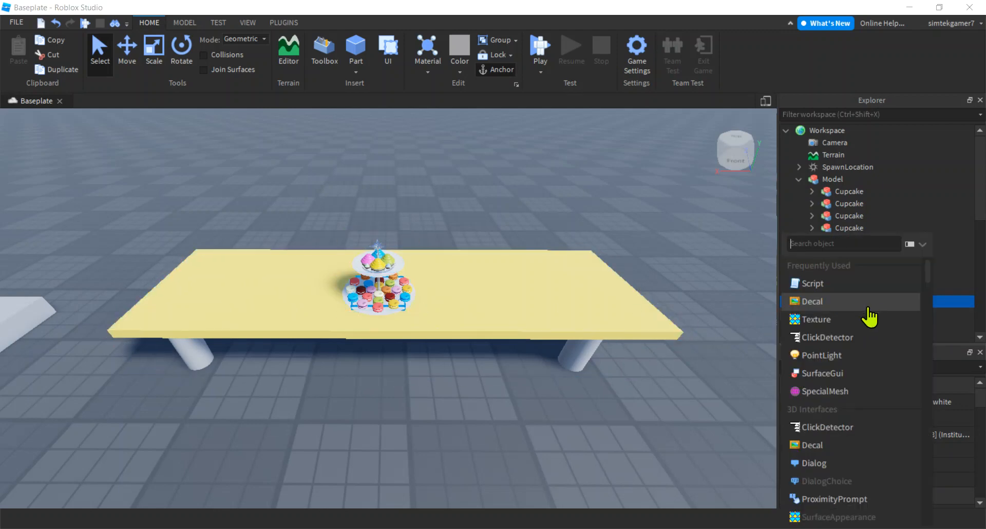
text(pr)
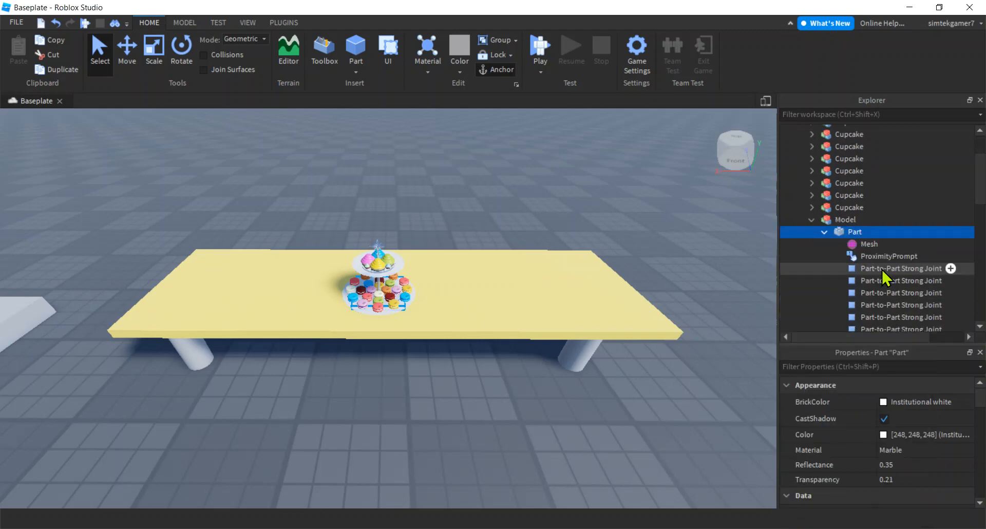
double_click(888, 257)
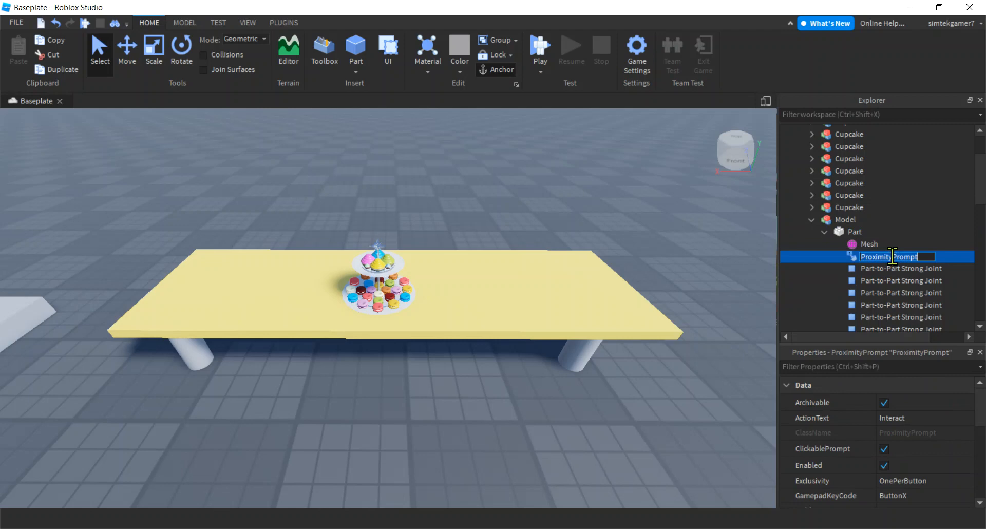
text(EatPrompt)
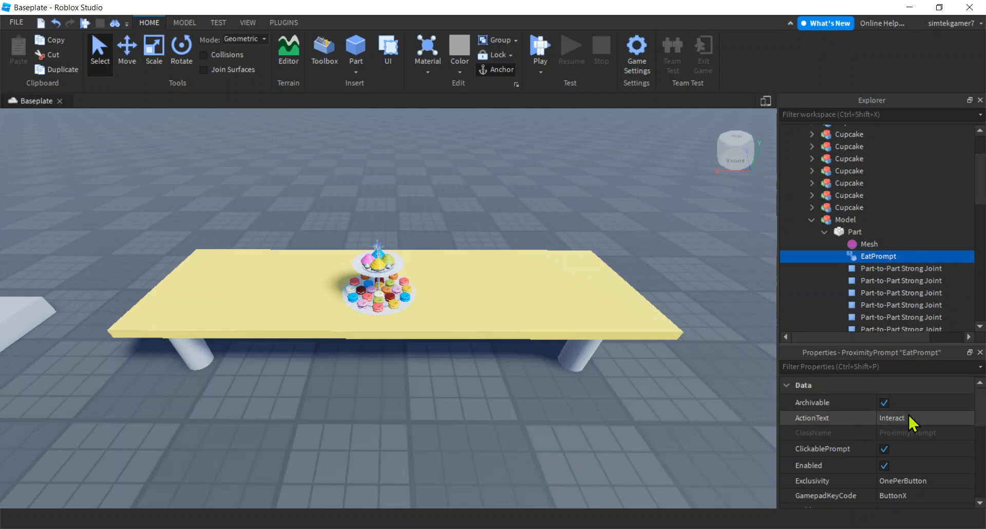
Set EatPrompt's ActionText to Eat, MaxActivationDistance to 5, and disable RequiresLineOfSight.
click(914, 418)
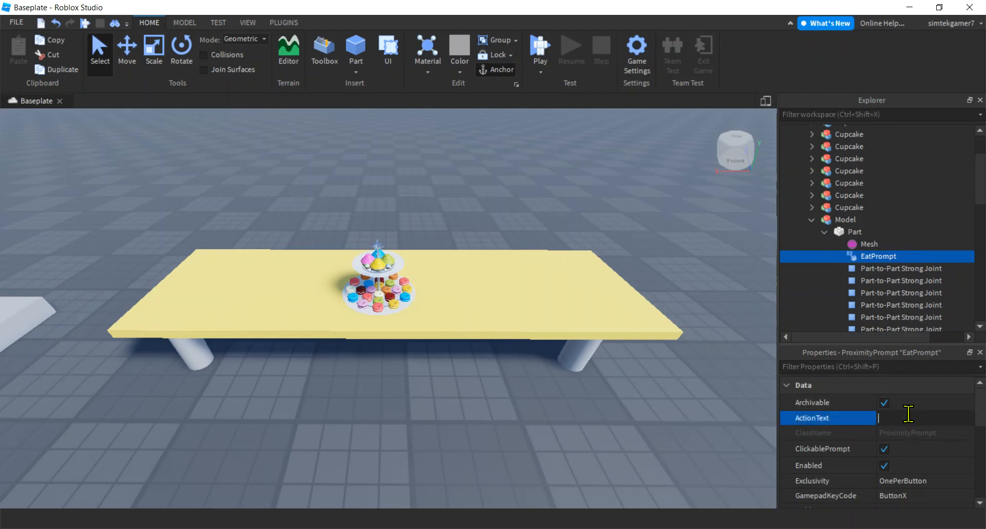
text(Eat)
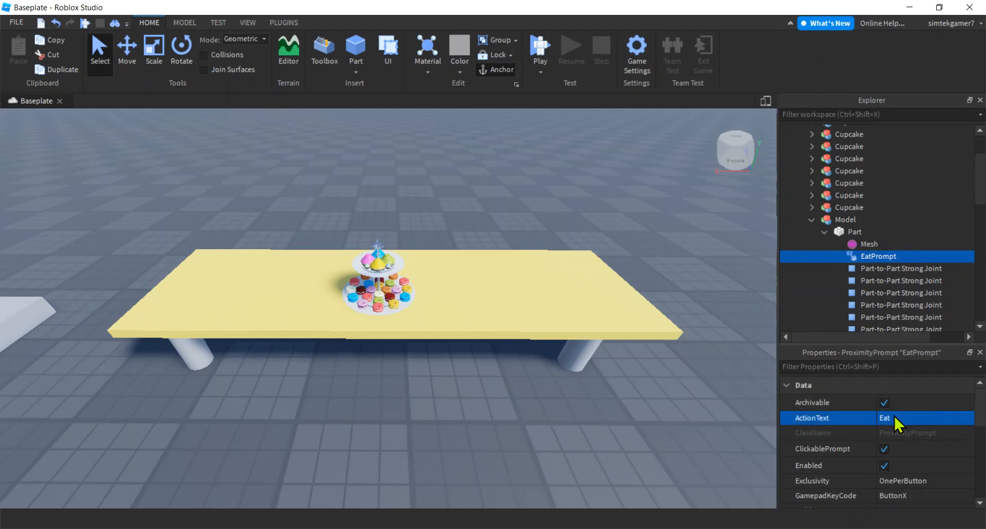
scroll(down, 3)
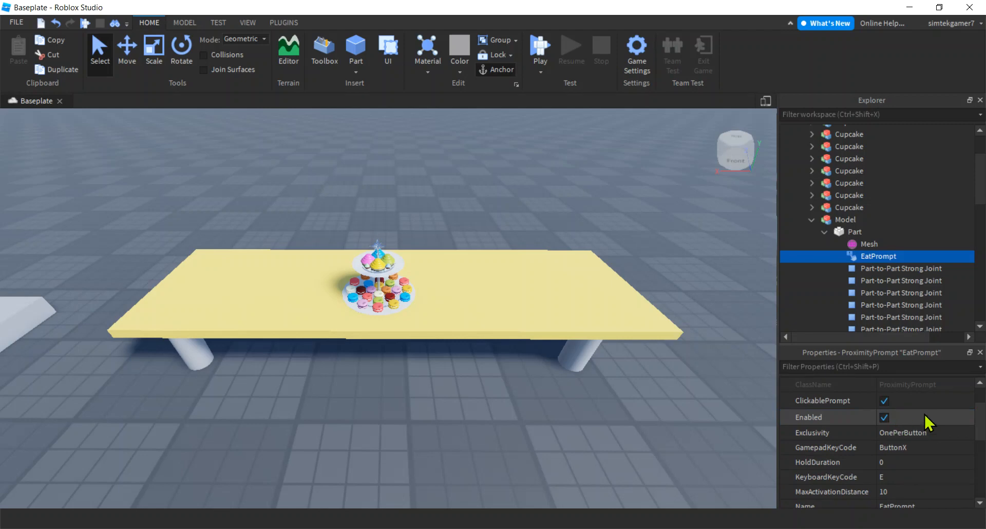
scroll(down, 3)
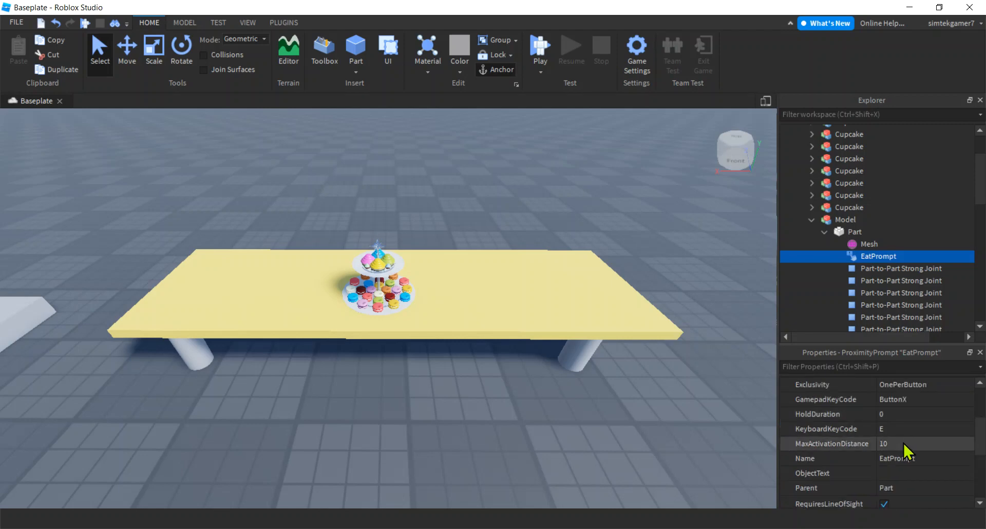
click(922, 443)
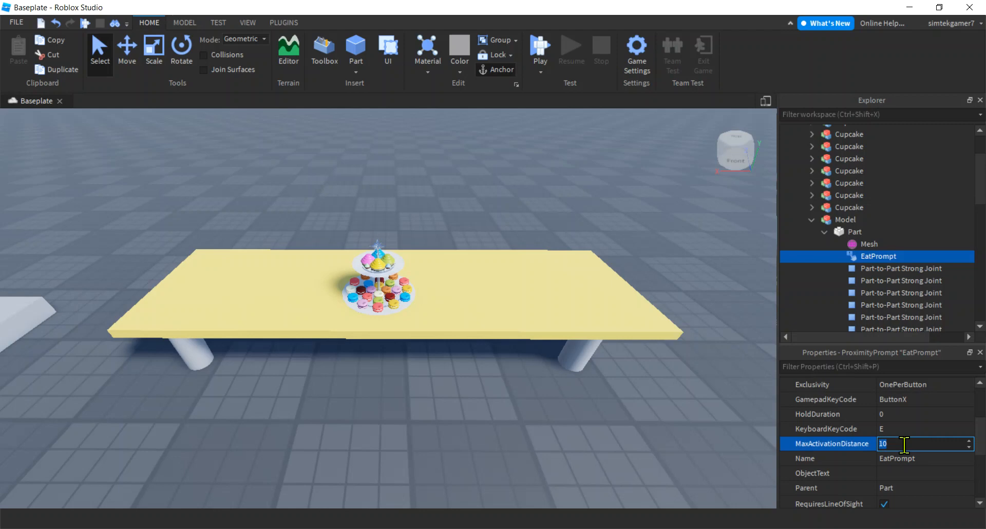
text(5)
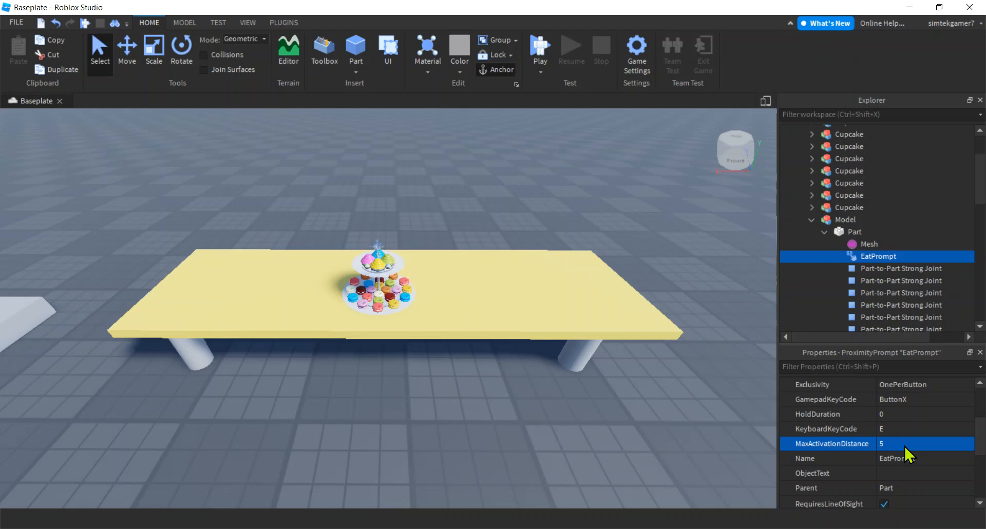
scroll(down, 3)
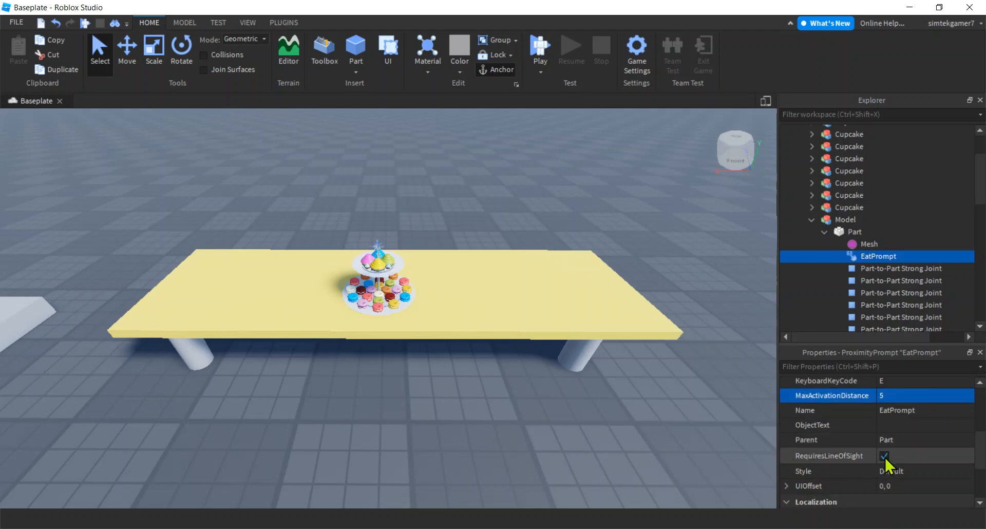
click(884, 456)
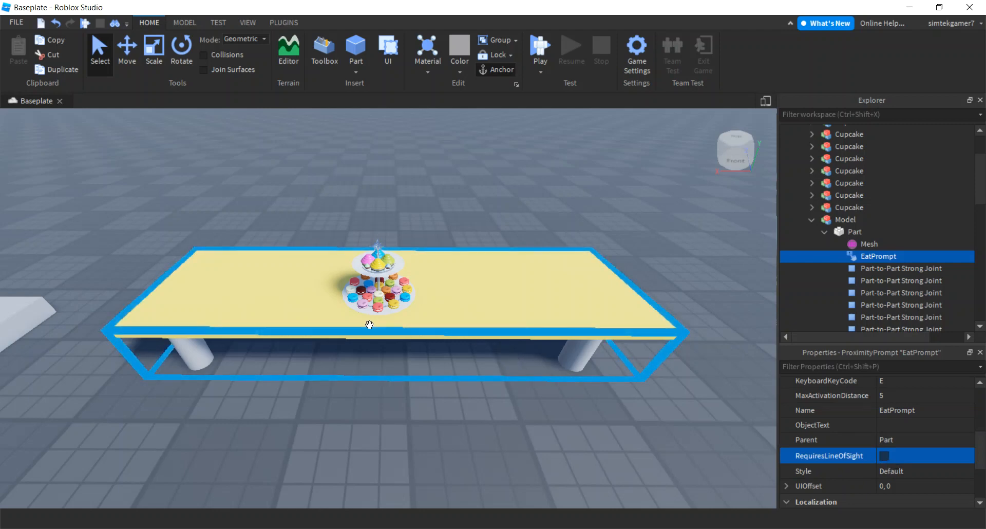
mouse_move(409, 321)
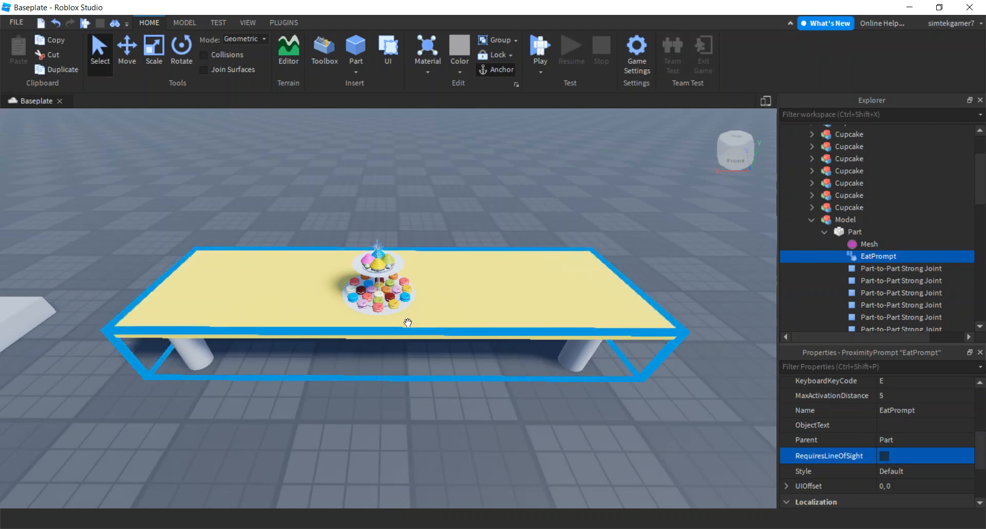
mouse_move(484, 314)
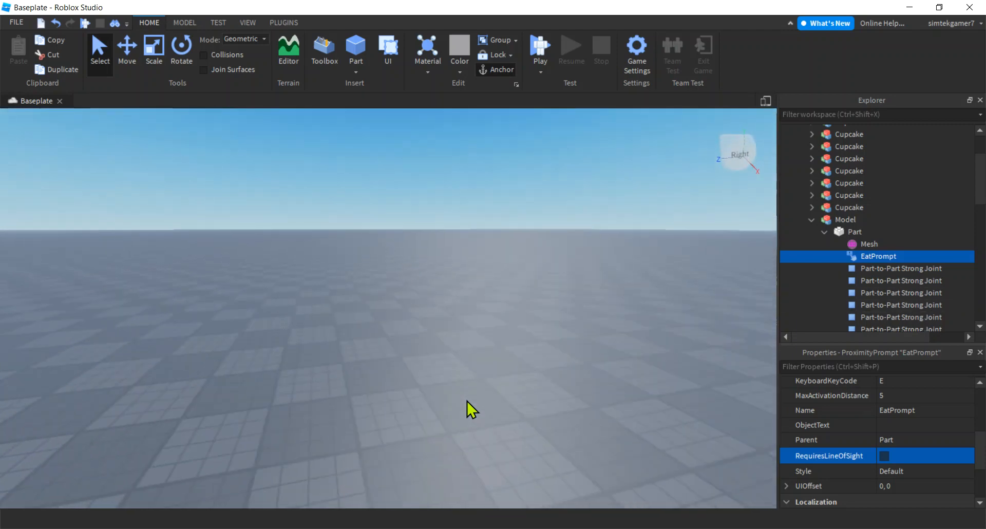
Insert an R15 mesh Dummy with Rig Builder and select it in the Animation Editor.
click(284, 22)
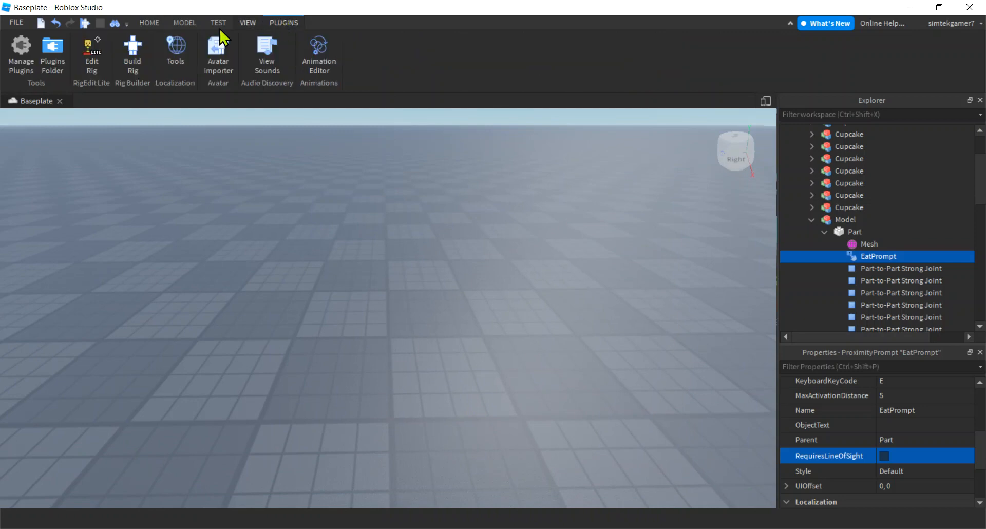
click(132, 51)
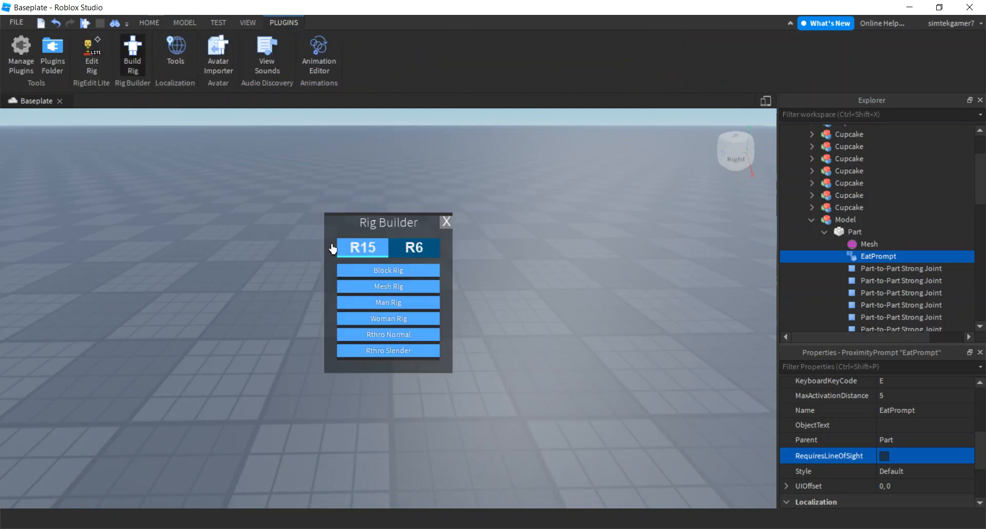
mouse_move(380, 291)
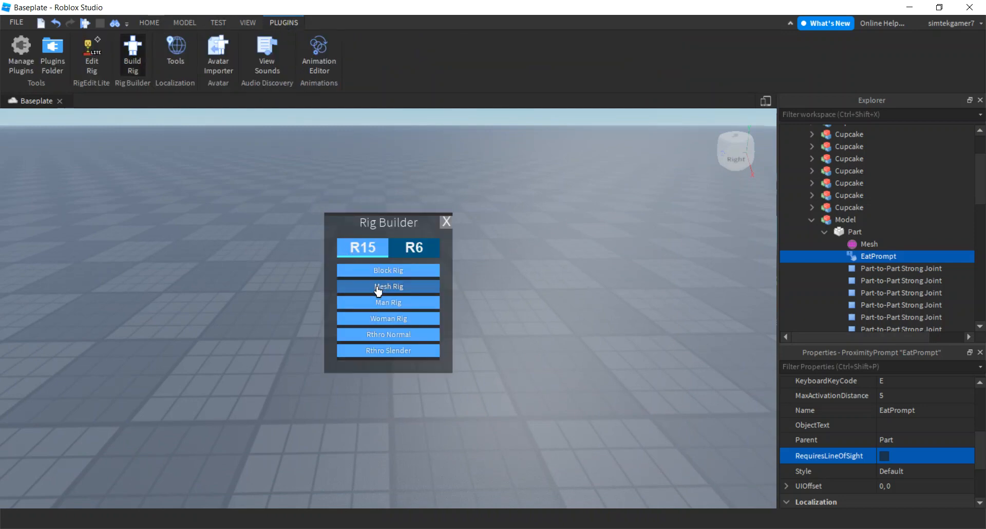
click(388, 287)
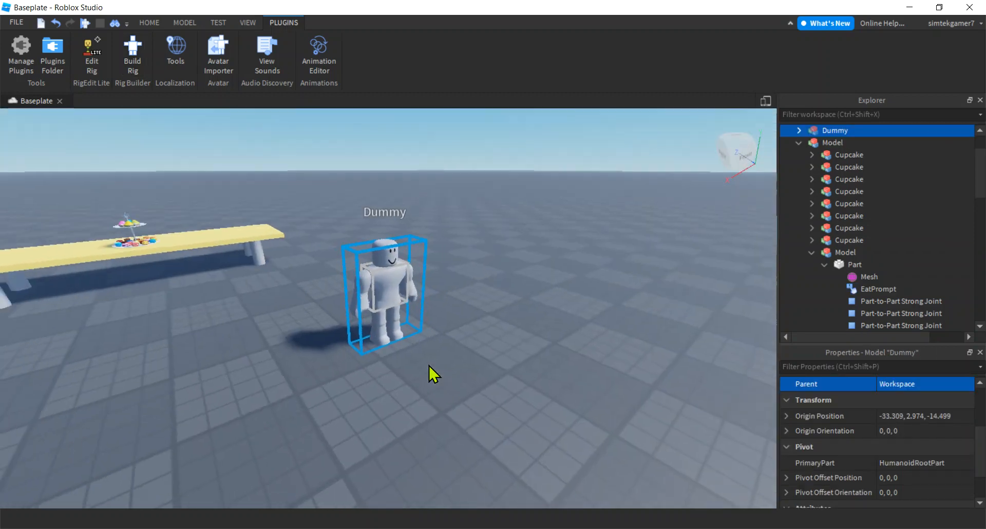
click(318, 51)
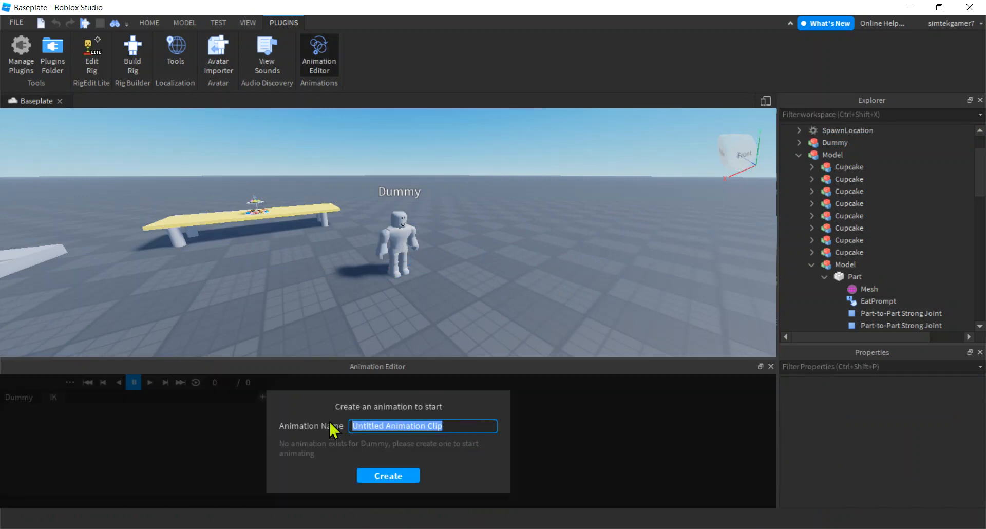
Create the Eat animation clip, set its priority to Action, and save it.
click(388, 475)
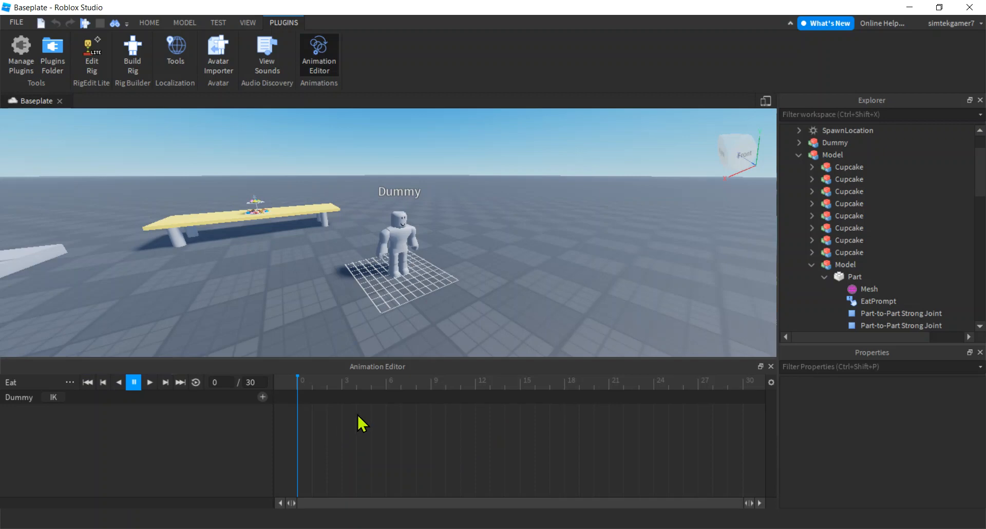
click(70, 382)
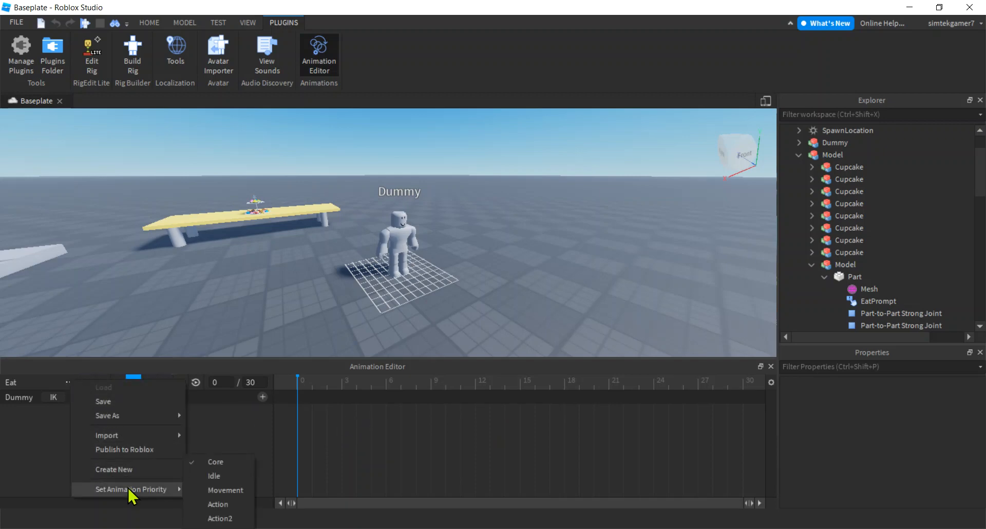
mouse_move(218, 504)
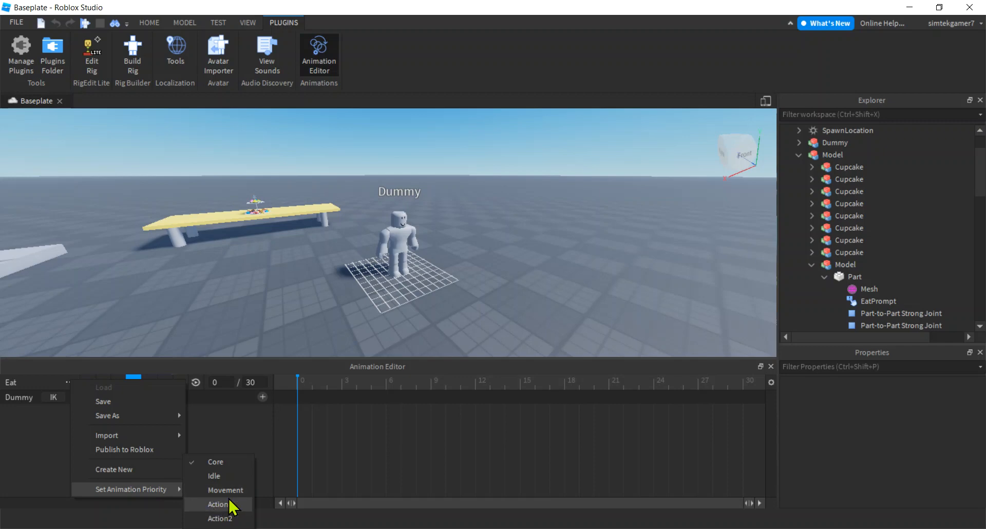
mouse_move(221, 512)
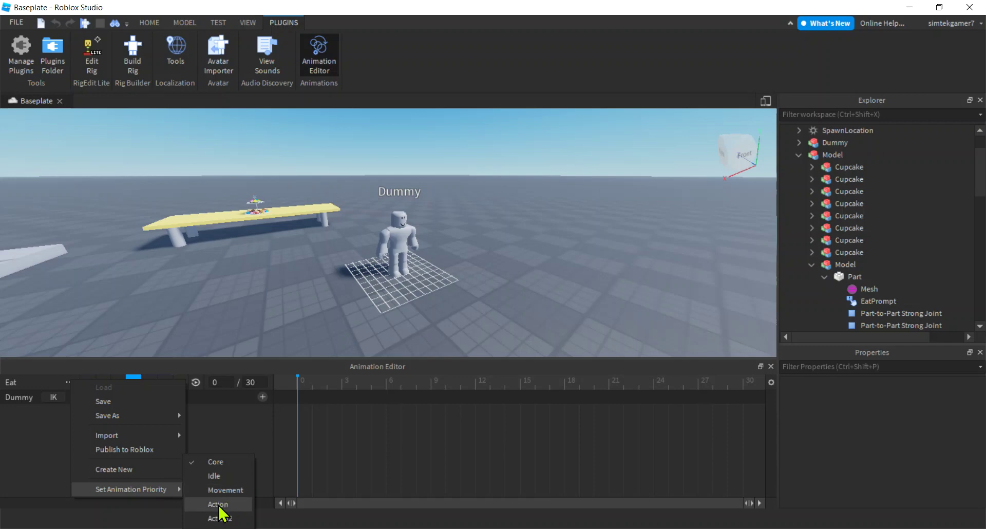
click(217, 504)
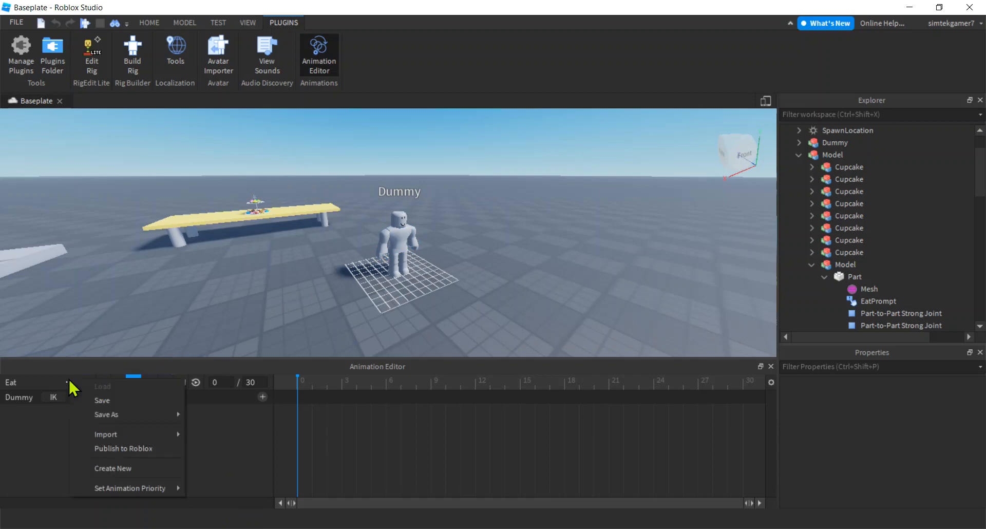
click(102, 400)
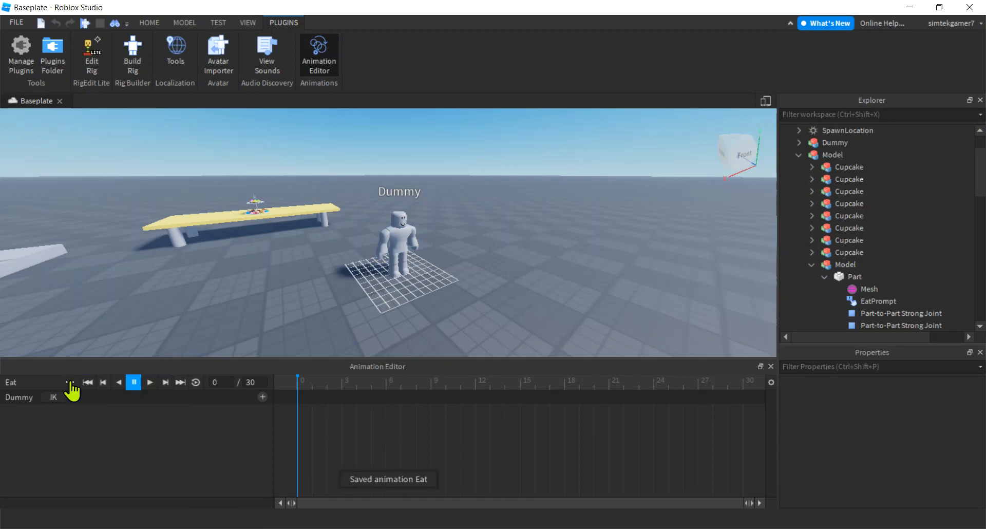
click(68, 382)
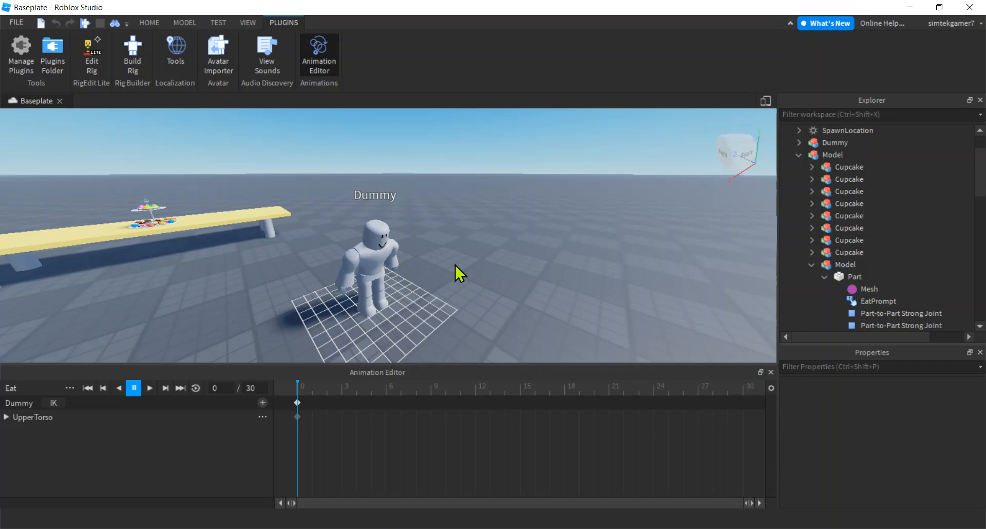
Rotate the Dummy's UpperTorso, Head and arm into a leaning-forward pose at frame 0.
click(375, 238)
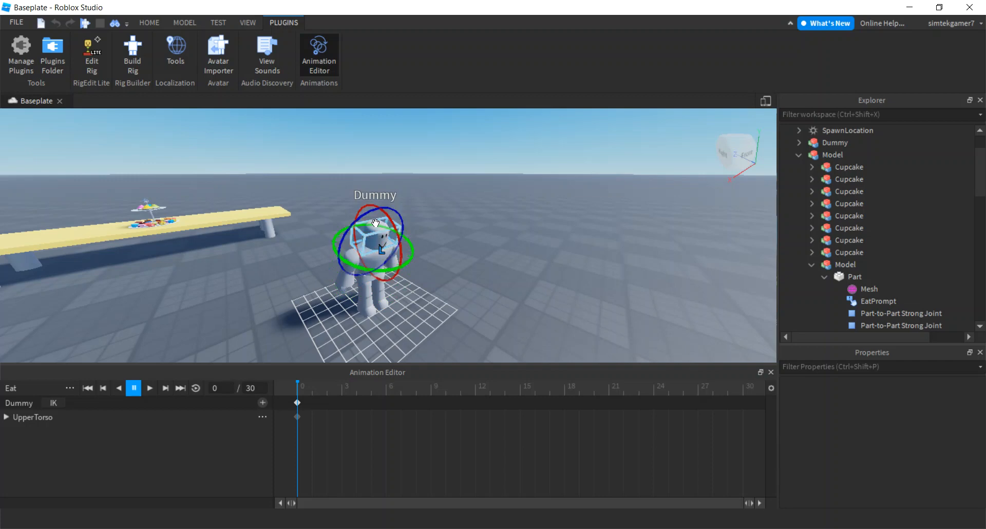
click(375, 238)
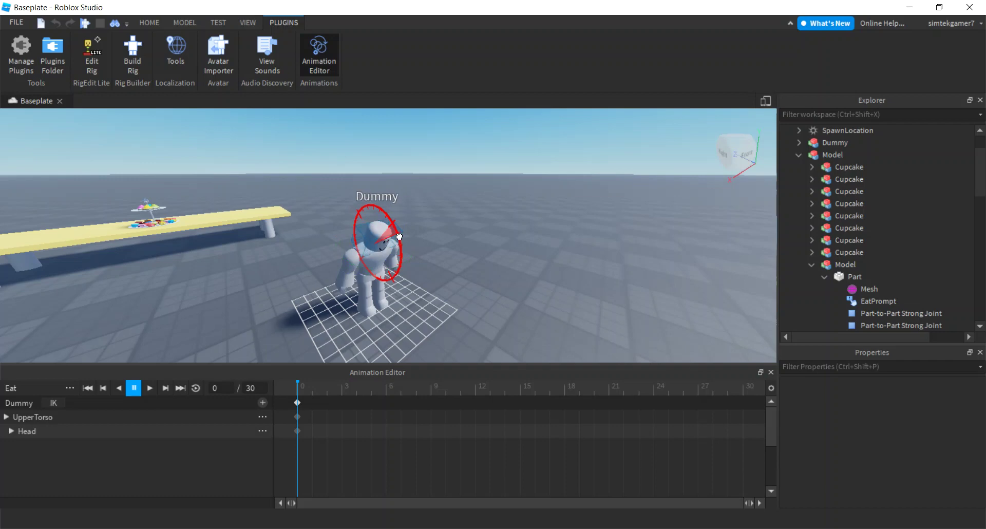
click(377, 246)
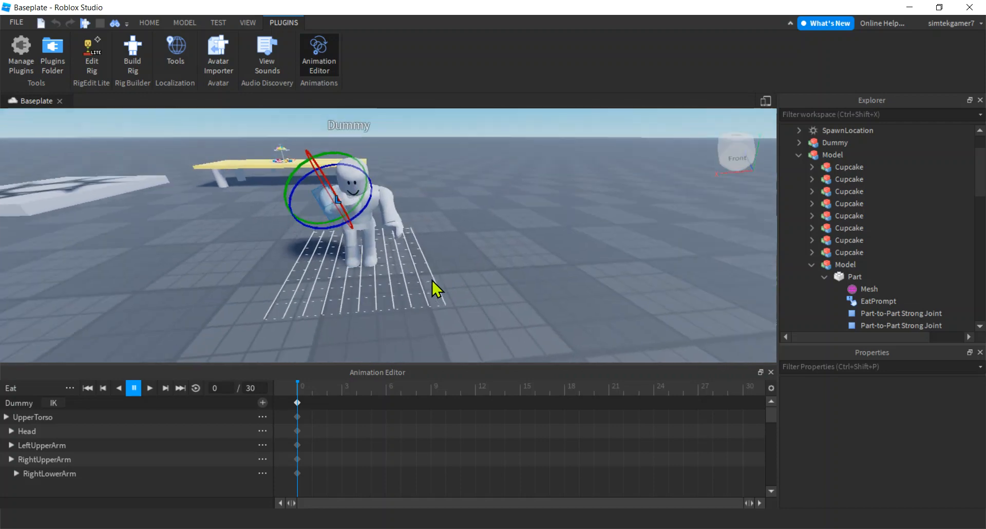
mouse_move(439, 275)
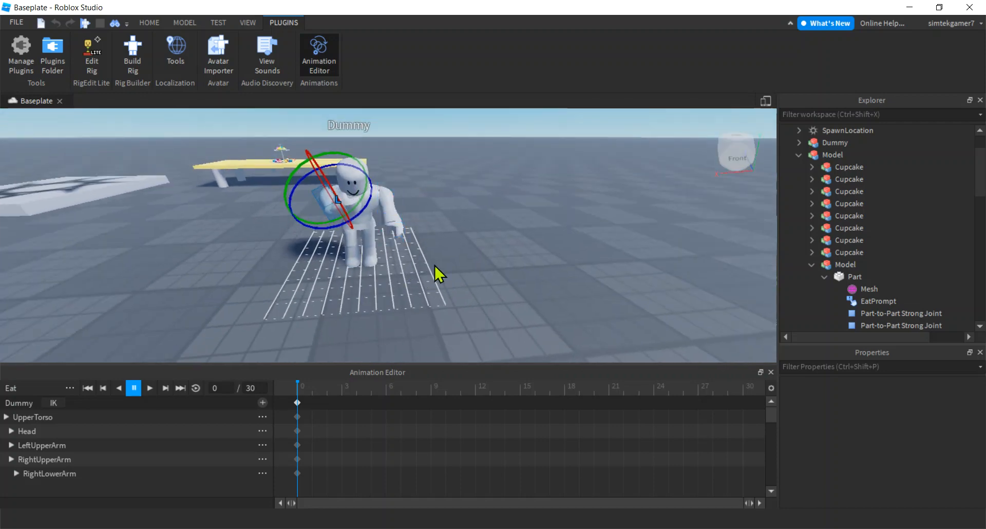
Key raised RightLowerArm and RightUpperArm poses at frame 10 and preview the animation.
click(444, 399)
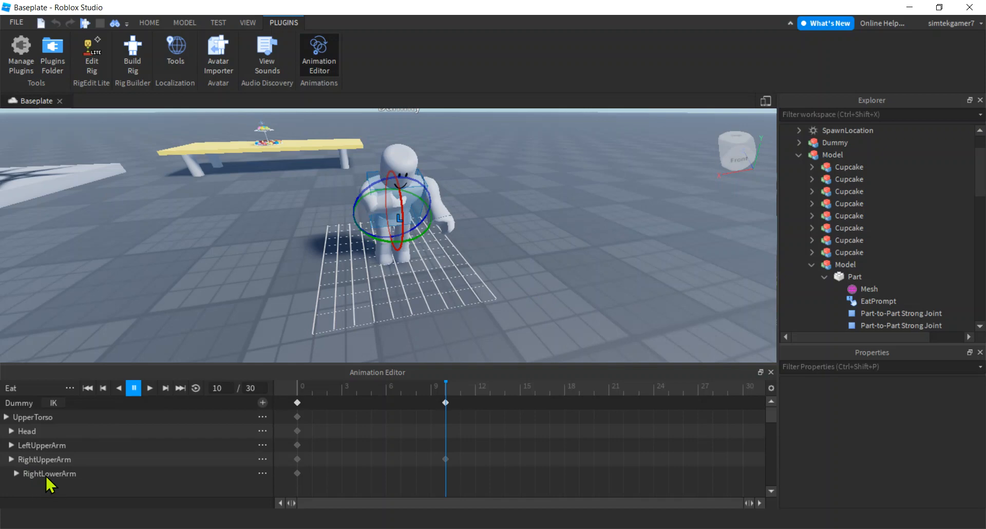
click(49, 473)
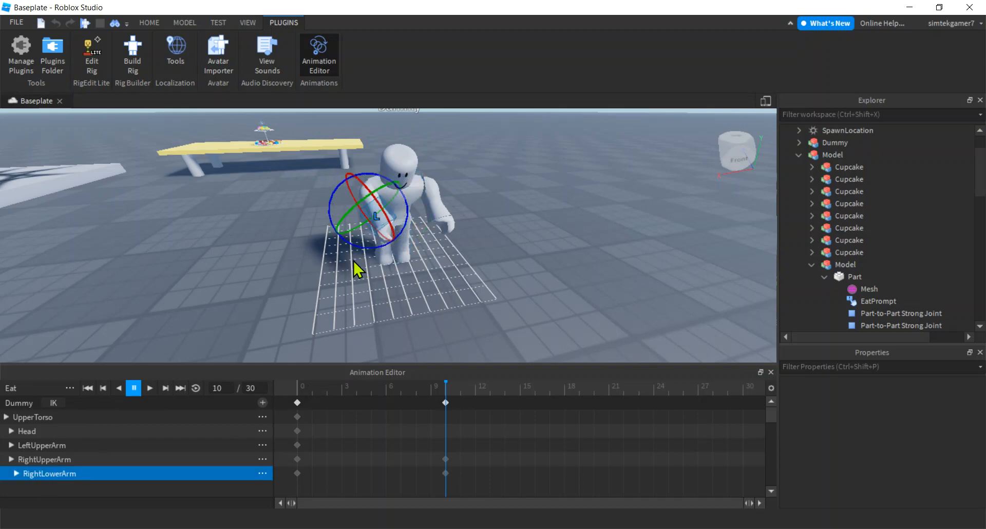
mouse_move(63, 467)
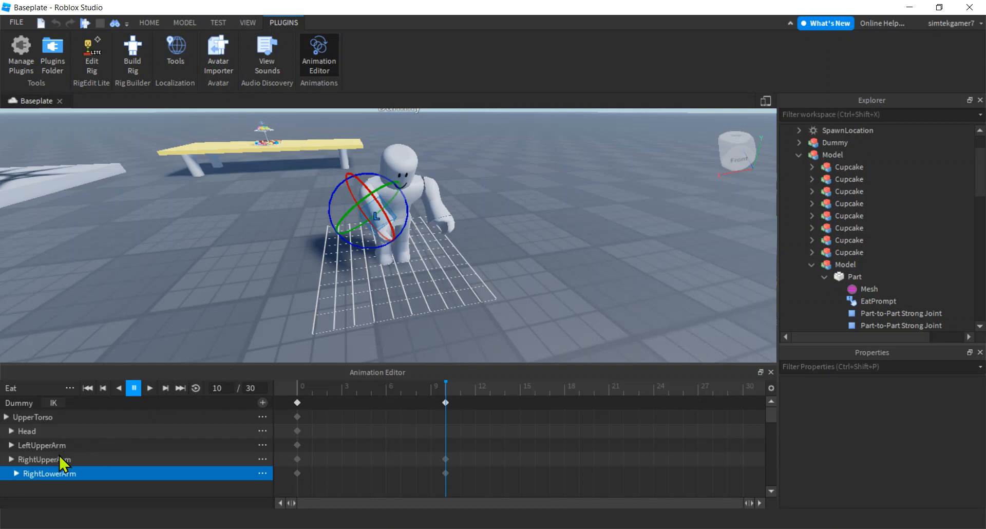
click(46, 459)
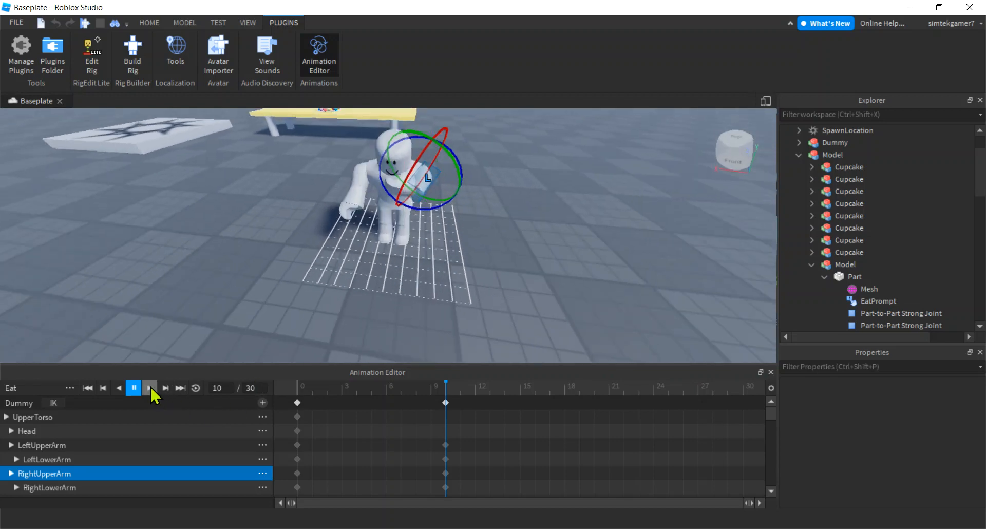
click(150, 388)
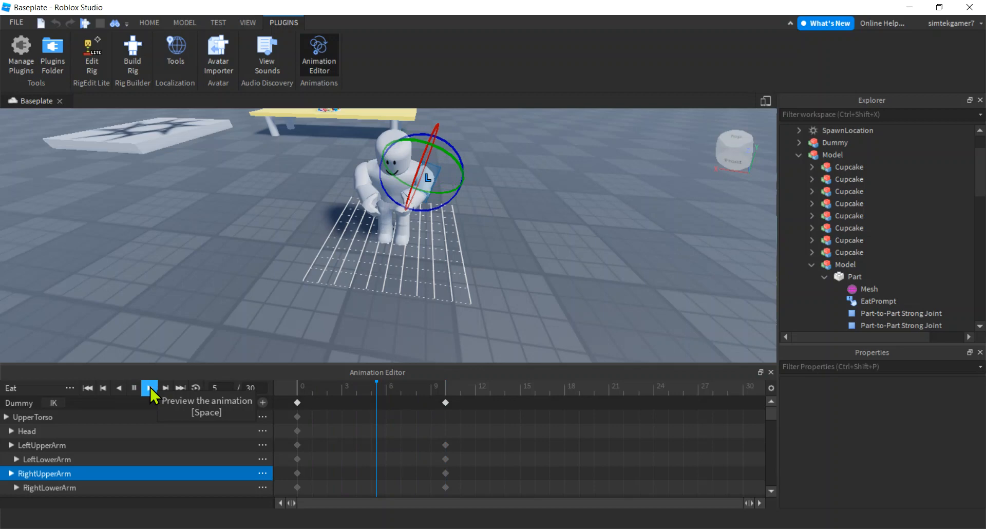
Copy the starting pose keyframes and paste them at frame 20.
click(149, 388)
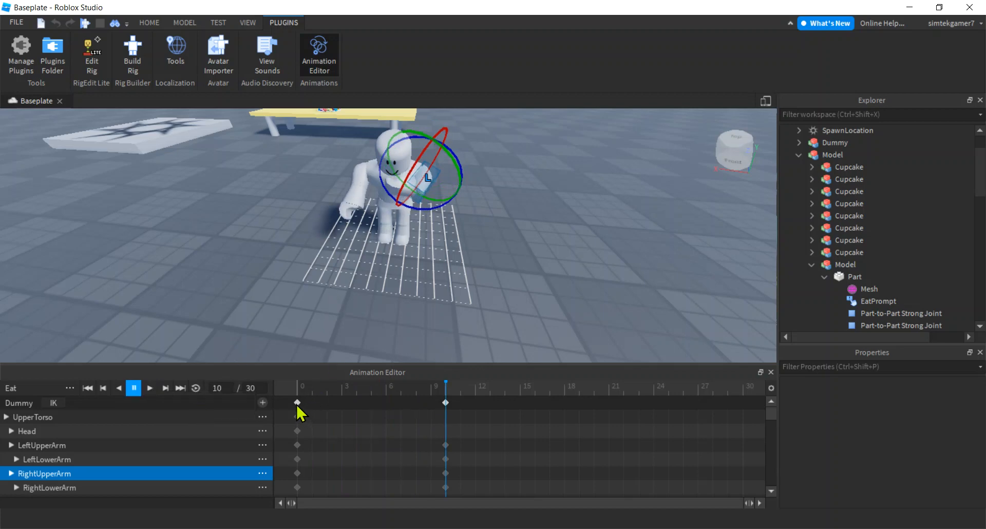
right_click(296, 417)
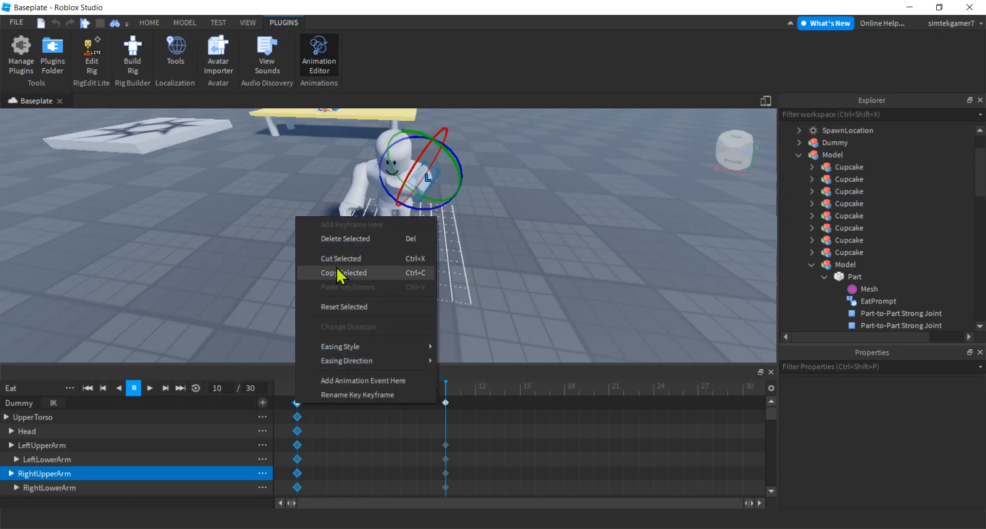
click(343, 273)
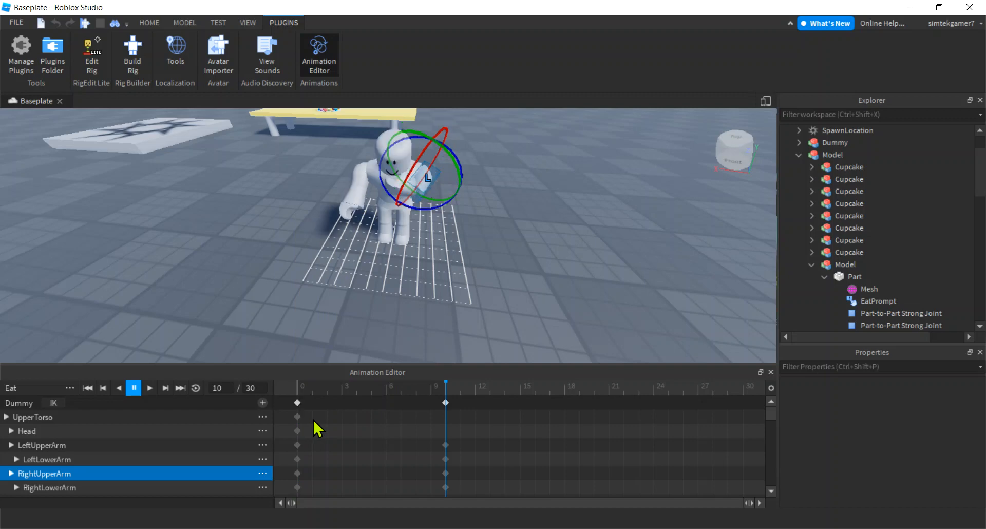
right_click(316, 426)
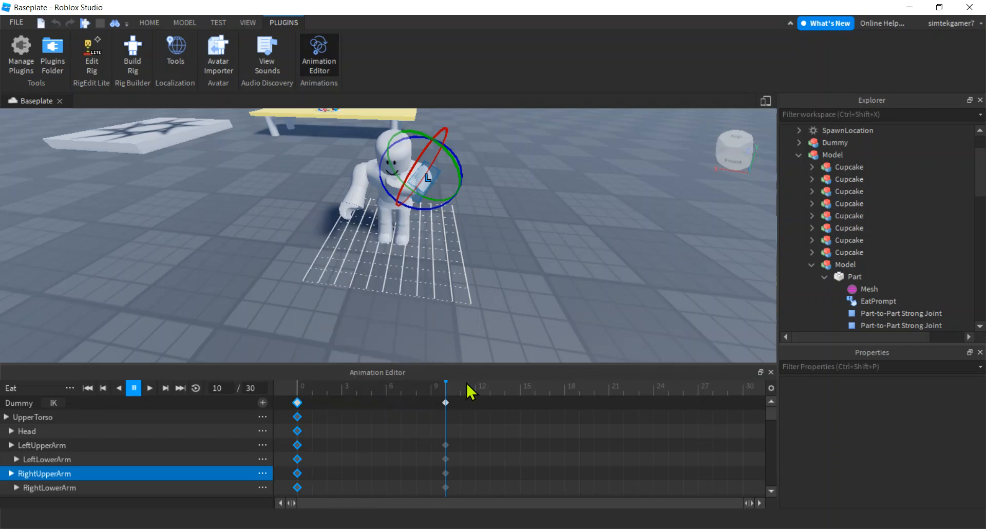
click(593, 399)
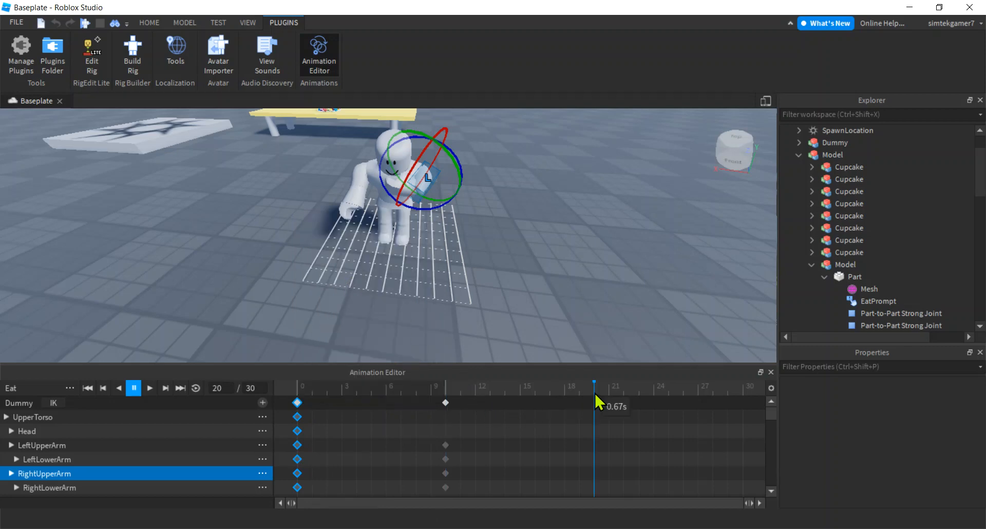
right_click(593, 402)
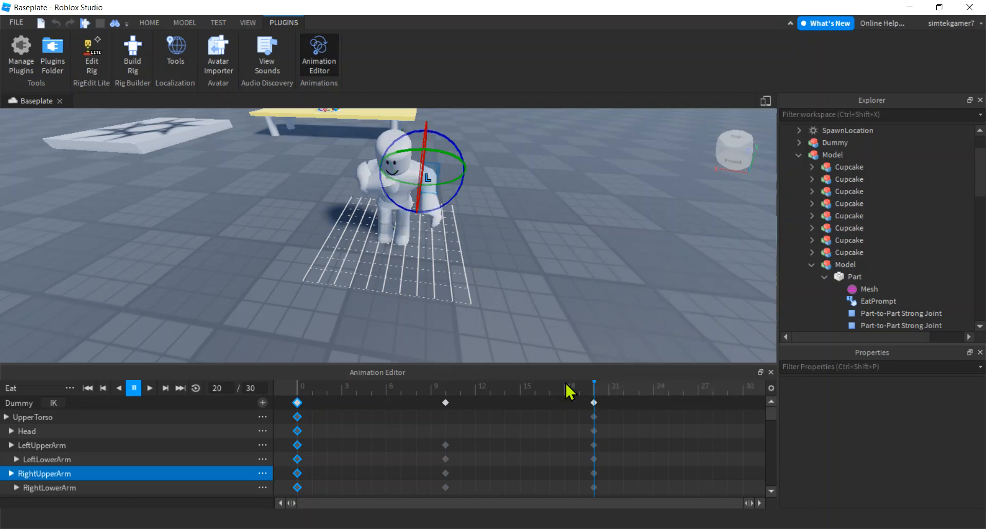
mouse_move(195, 388)
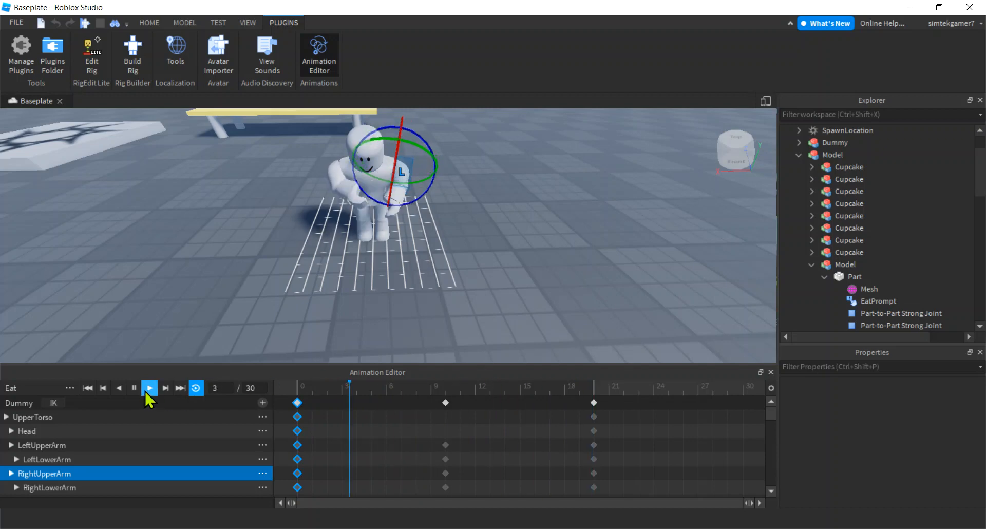
Turn on Loop and play the Eat animation preview on repeat.
click(150, 388)
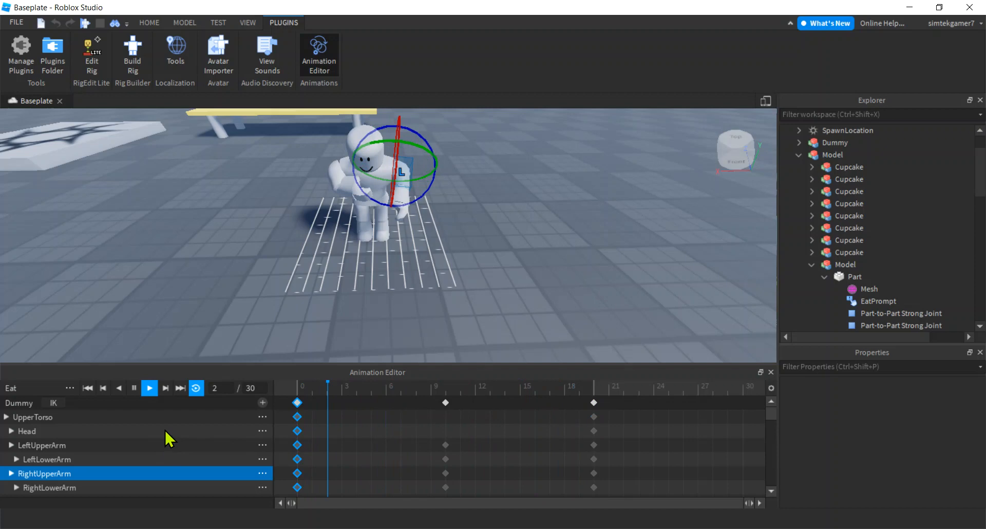
click(181, 388)
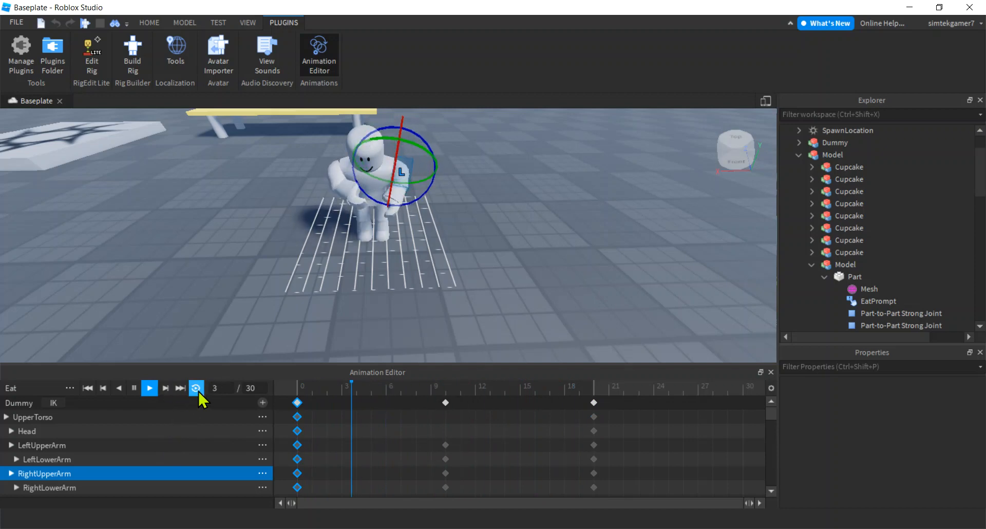
click(150, 388)
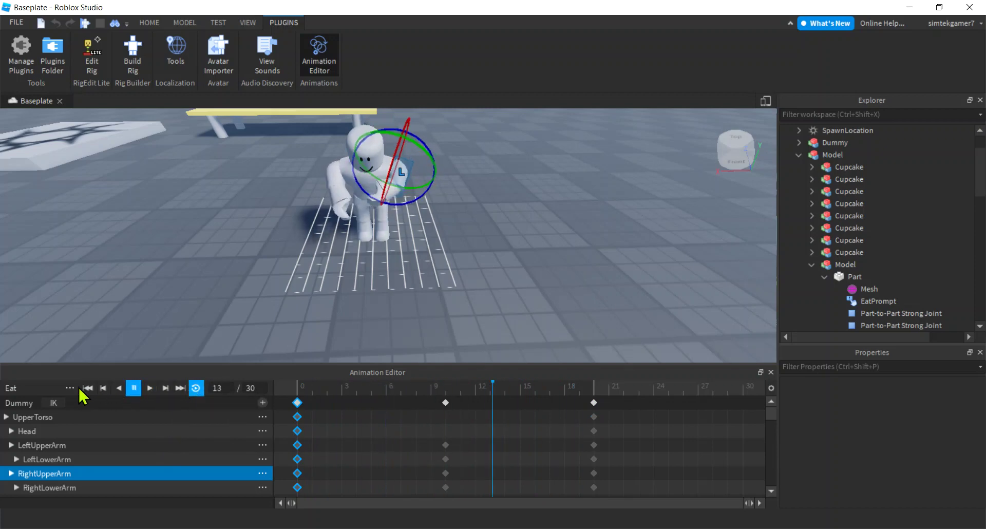
Save the Eat animation, publish it to Roblox as a new asset, and copy its ID.
click(70, 388)
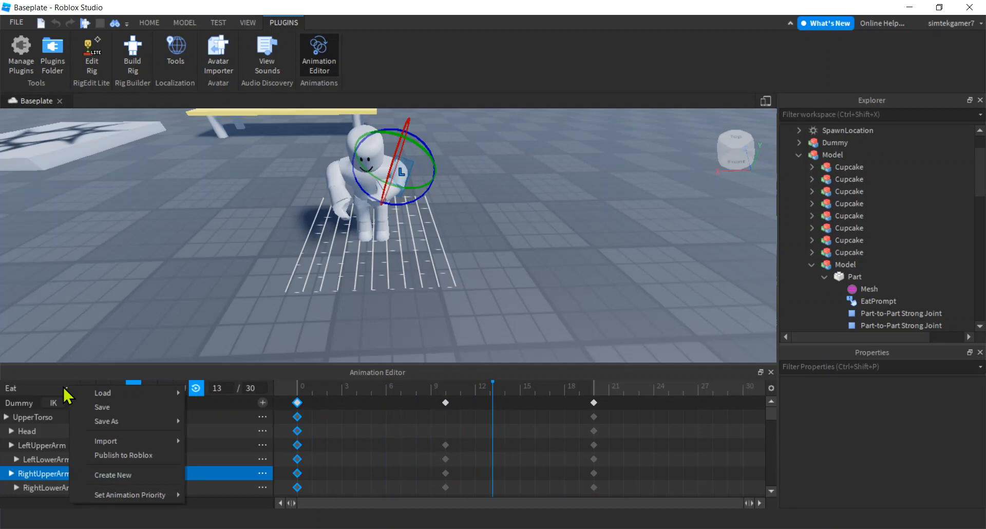
click(101, 407)
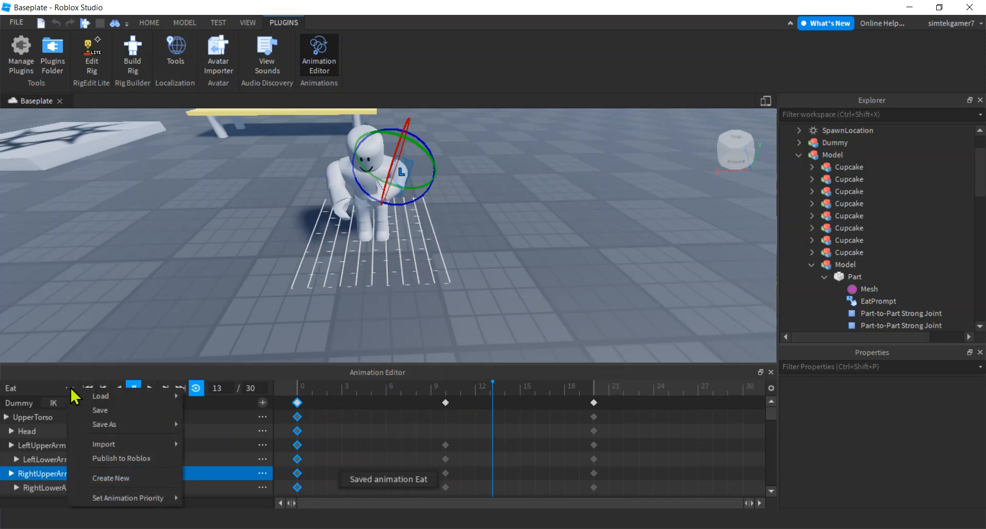
click(121, 458)
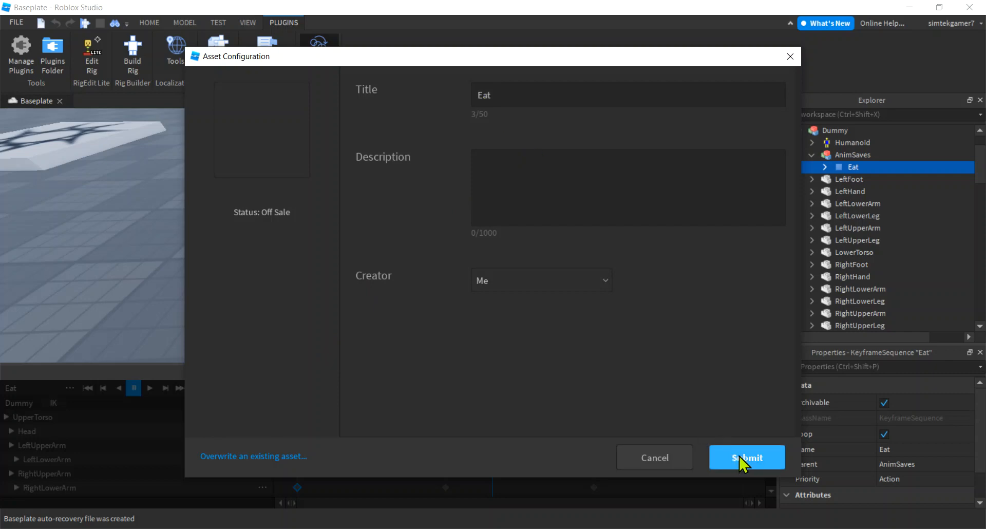
click(747, 458)
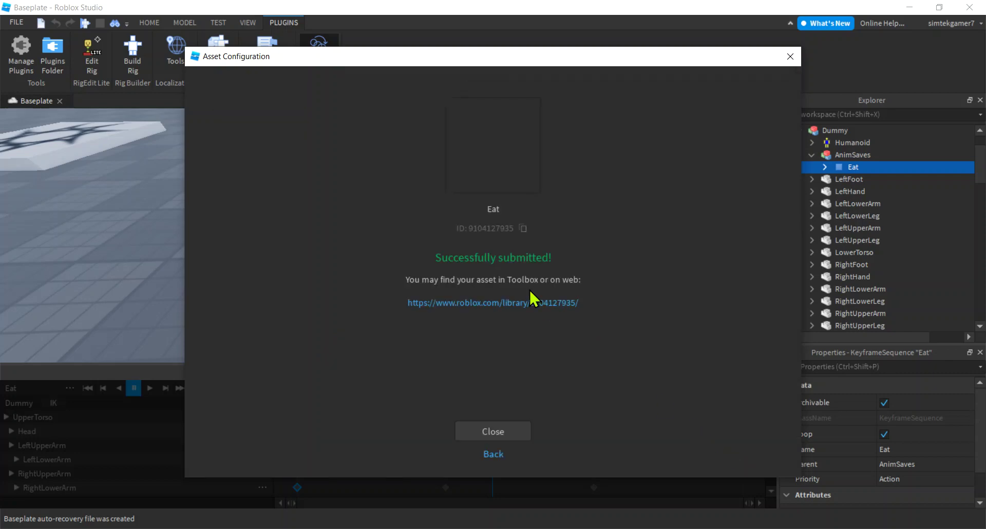
click(523, 229)
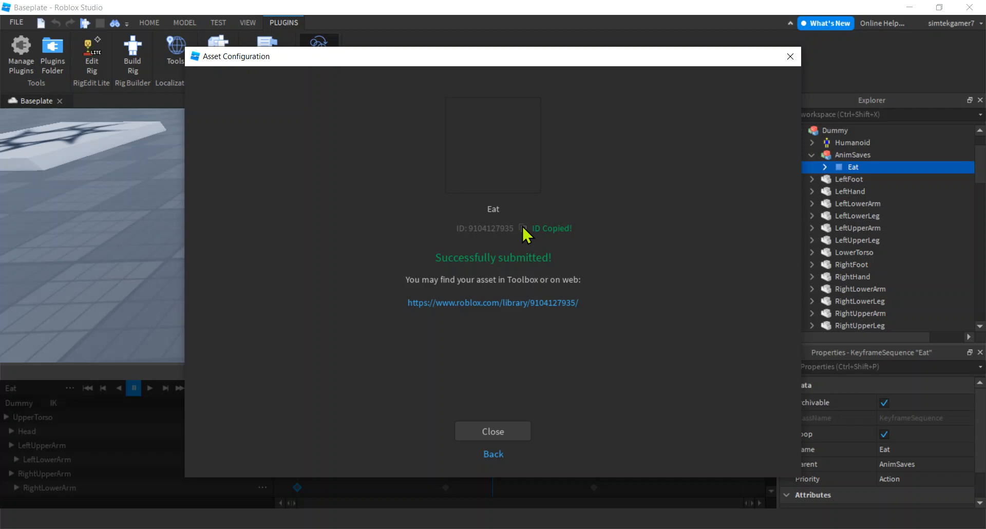
click(493, 432)
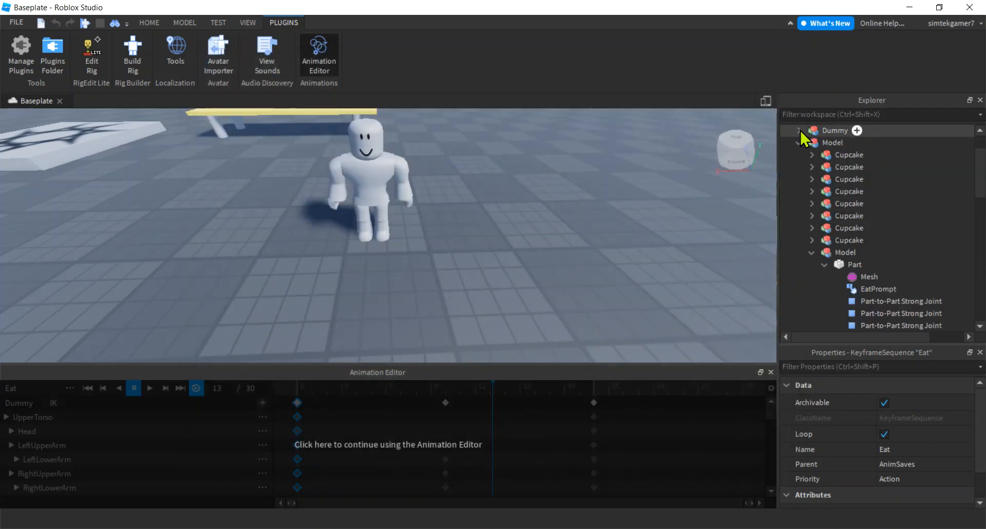
Insert a LocalScript named EatLoc under StarterPlayer > StarterCharacterScripts.
scroll(down, 3)
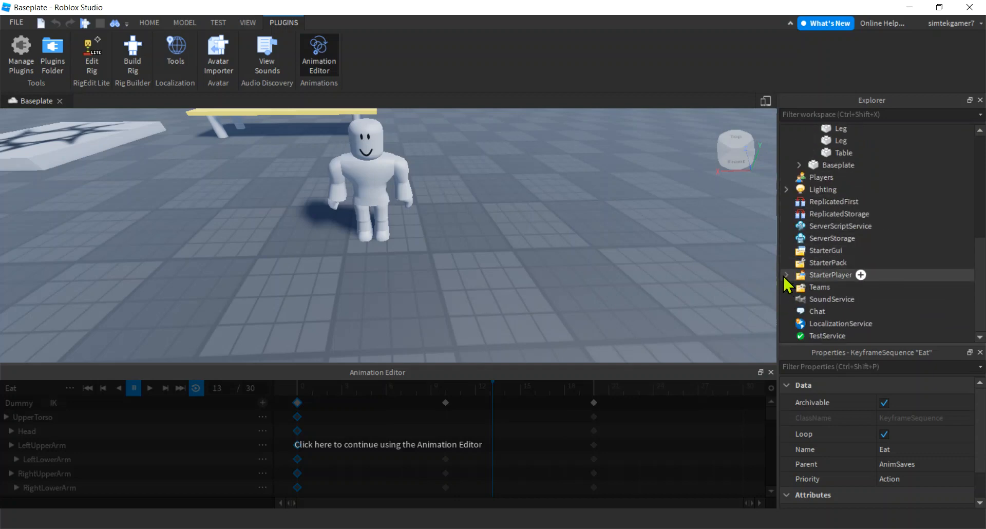
click(787, 275)
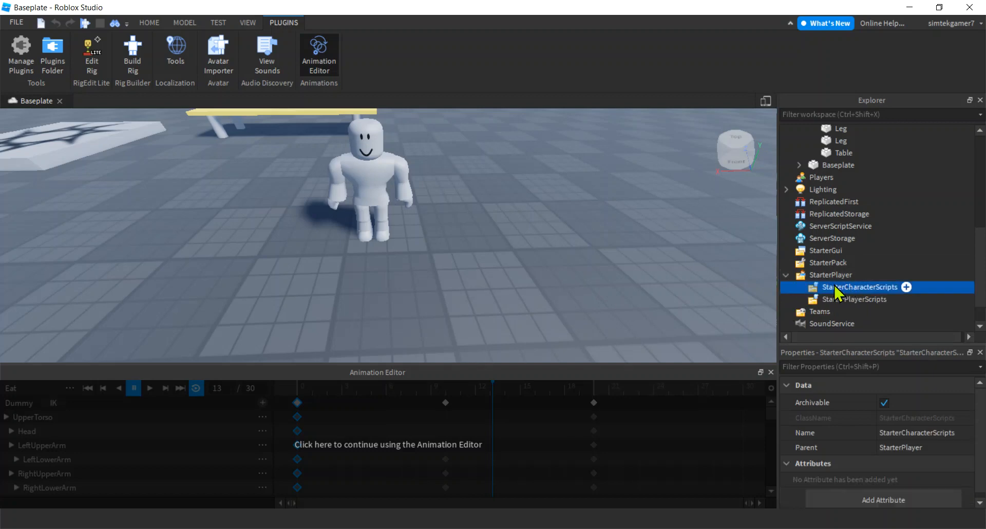
click(906, 287)
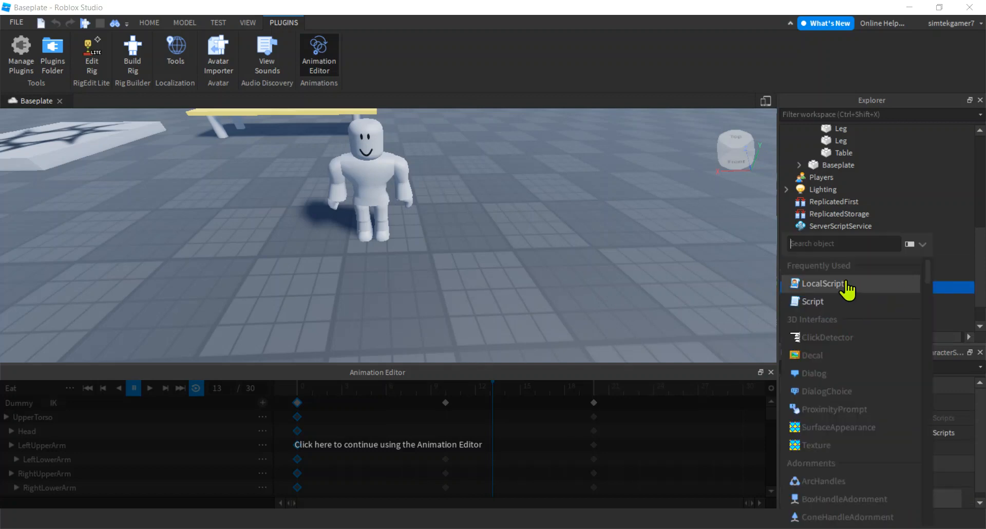
click(819, 283)
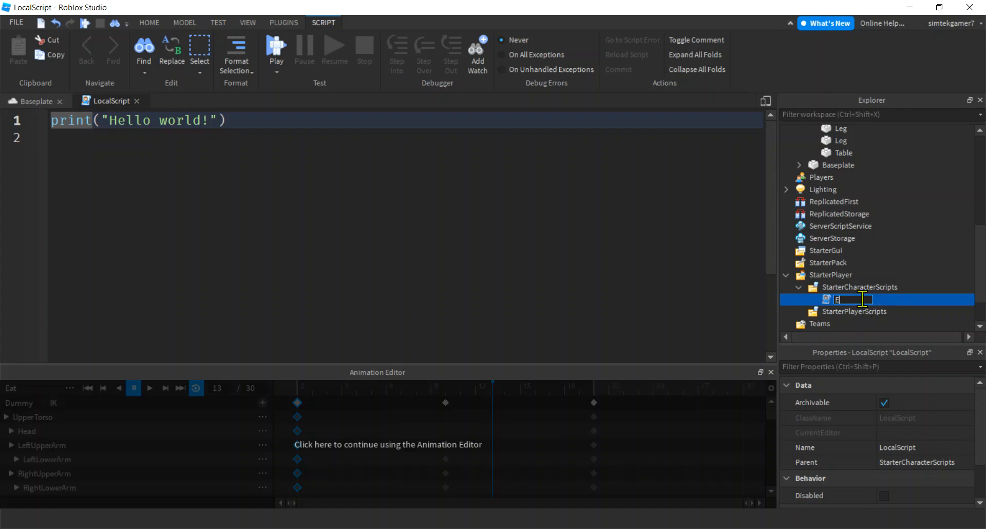
text(EatLoc)
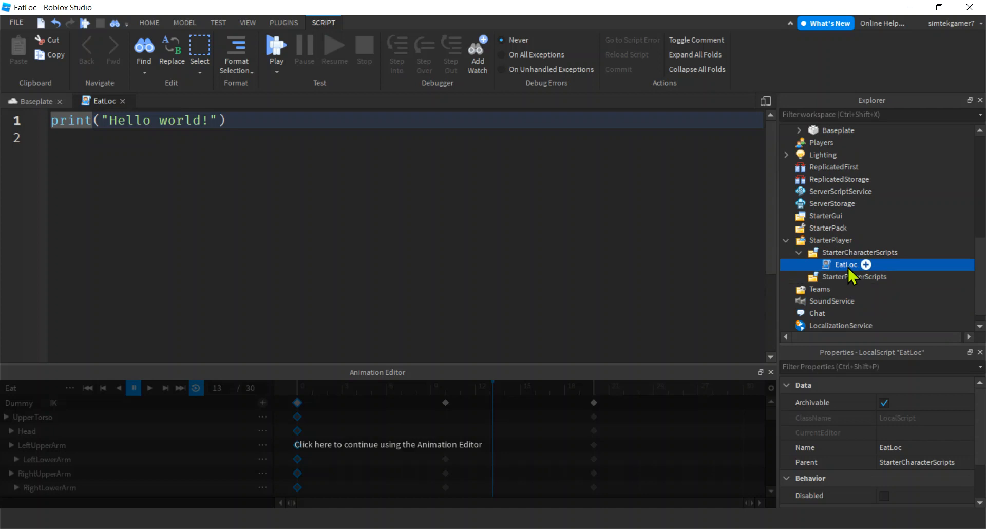
Add an Animation inside EatLoc with the published asset ID, renamed EatAnim.
click(865, 265)
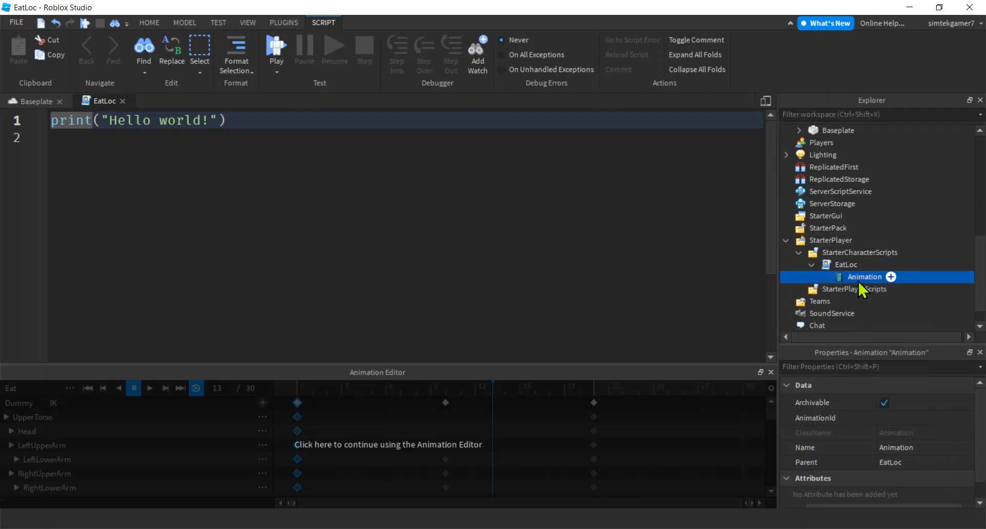
mouse_move(901, 414)
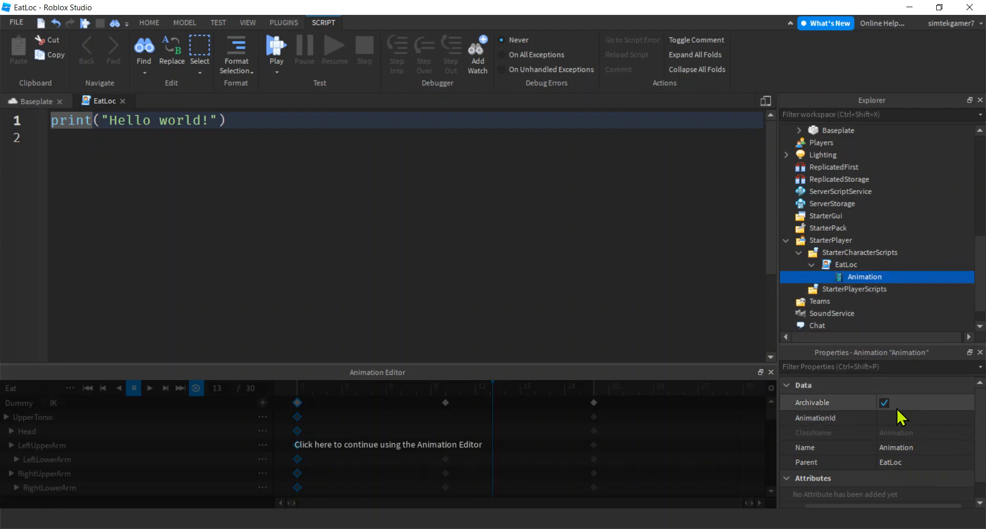
click(920, 418)
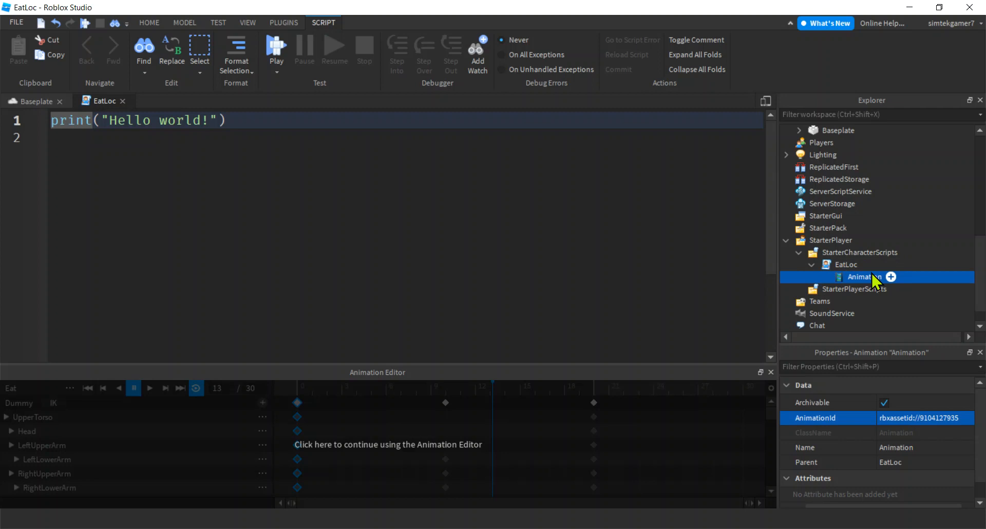
double_click(864, 277)
text(EatAnim)
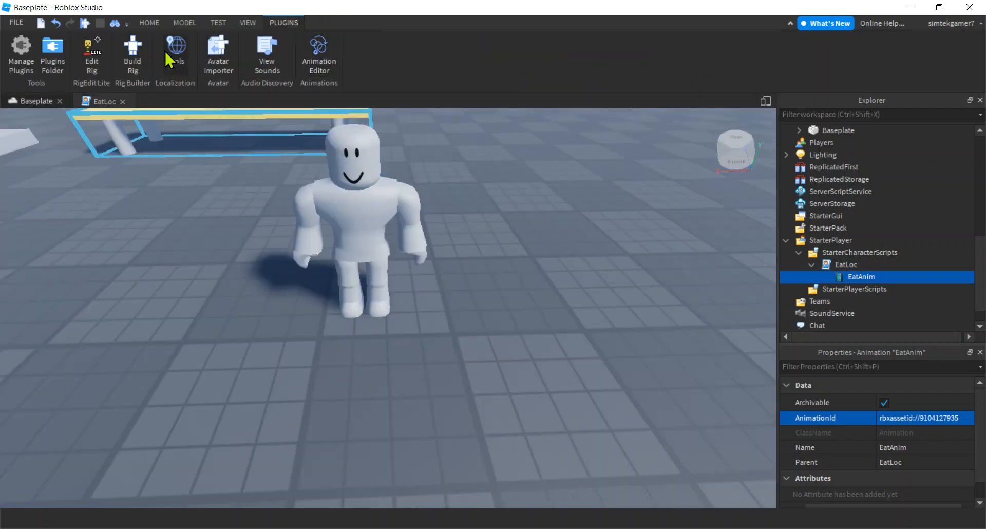
Search the Toolbox audio library for 'eating sound' and insert one into EatLoc.
click(150, 23)
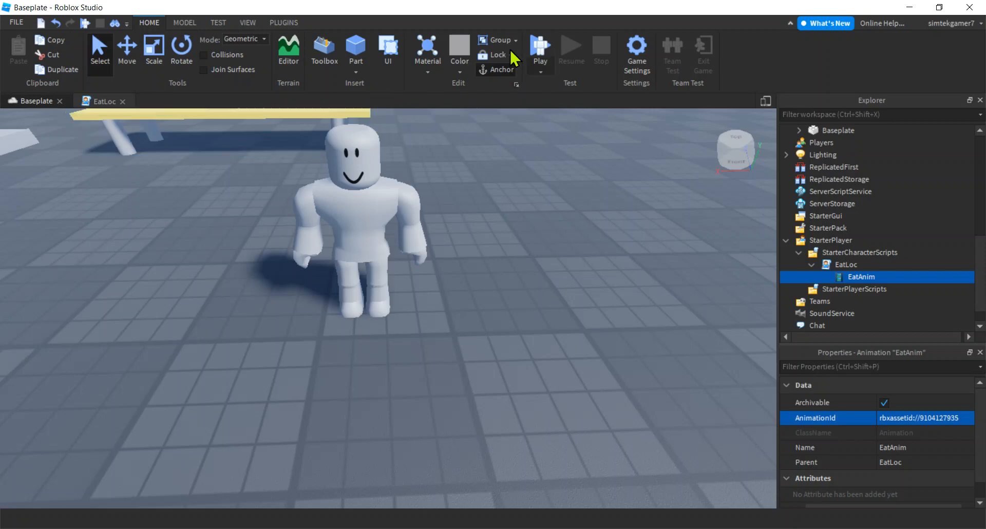
click(324, 45)
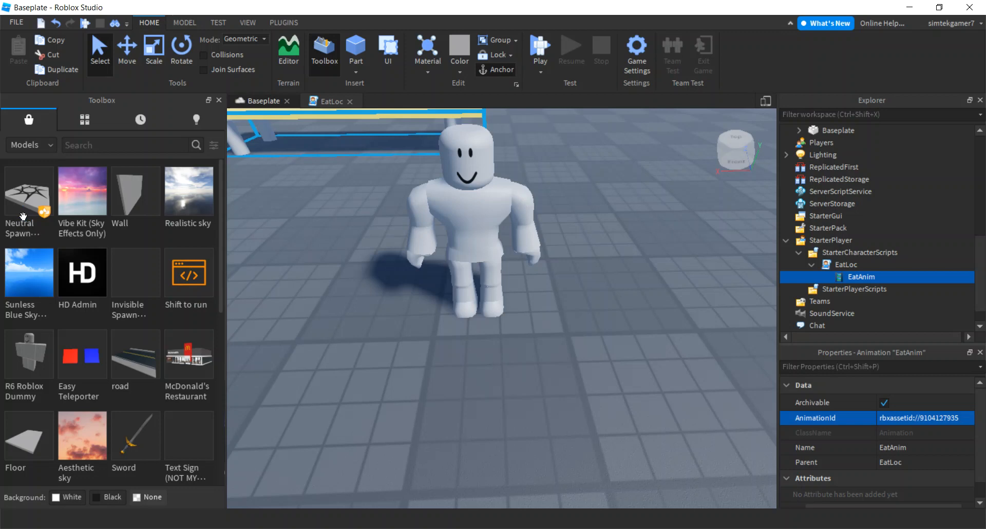
click(24, 145)
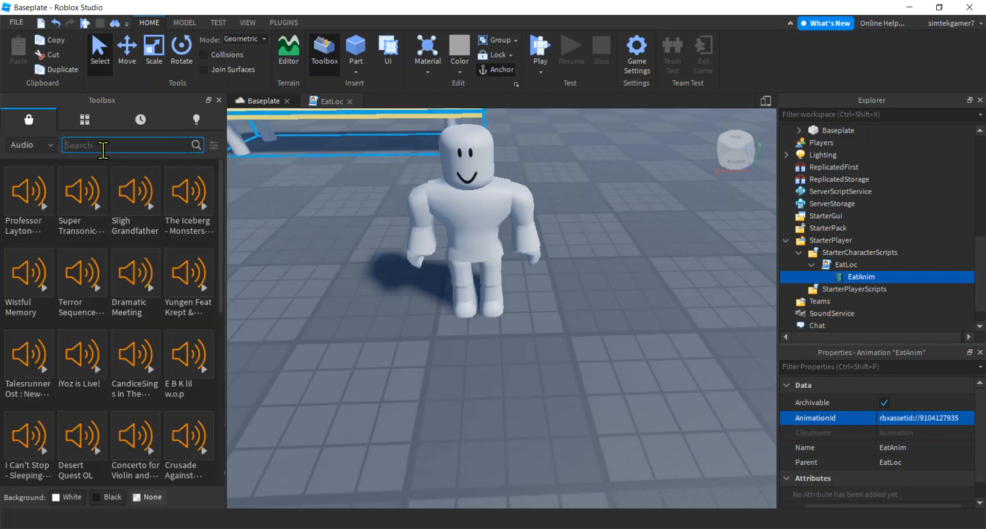
text(eating sound)
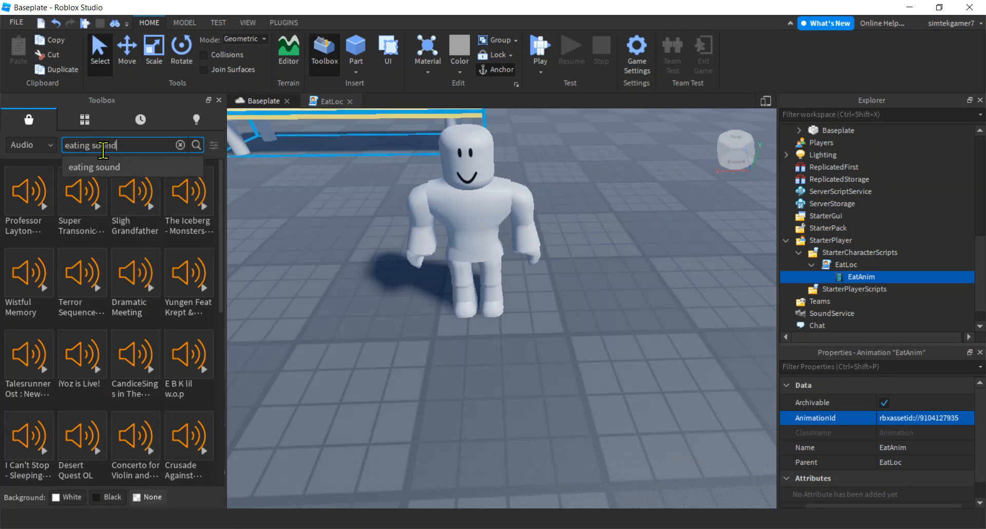
click(196, 145)
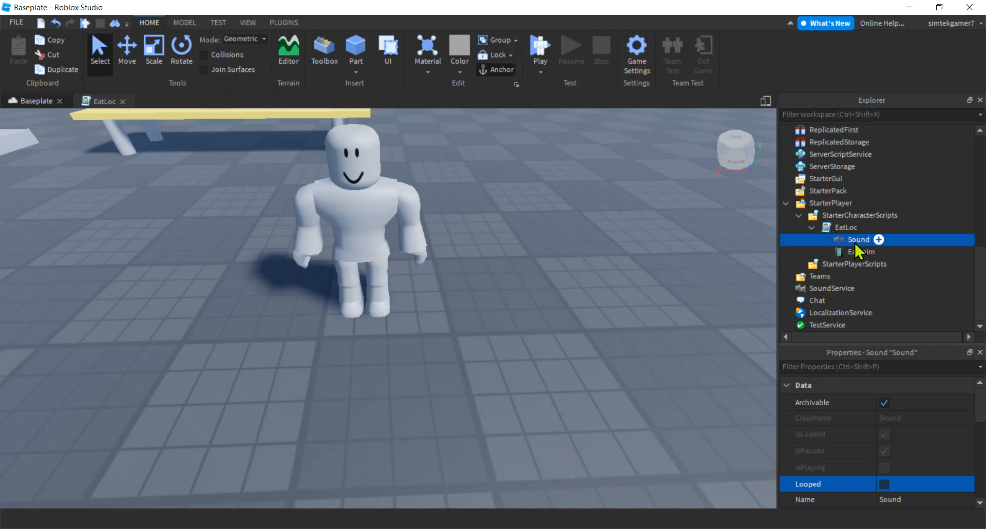
Rename the inserted Sound to EatSnd and bring up EatLoc's code for editing.
double_click(857, 239)
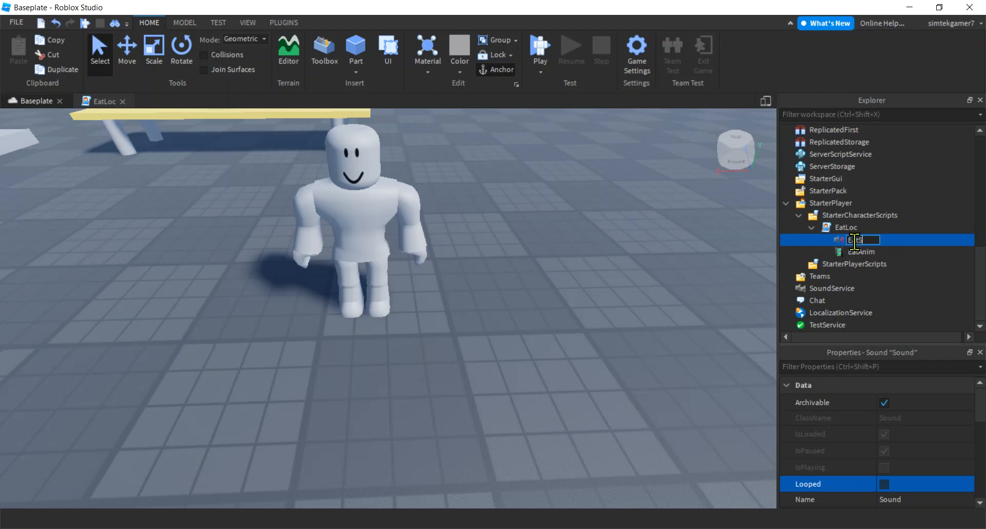
text(EatSnd)
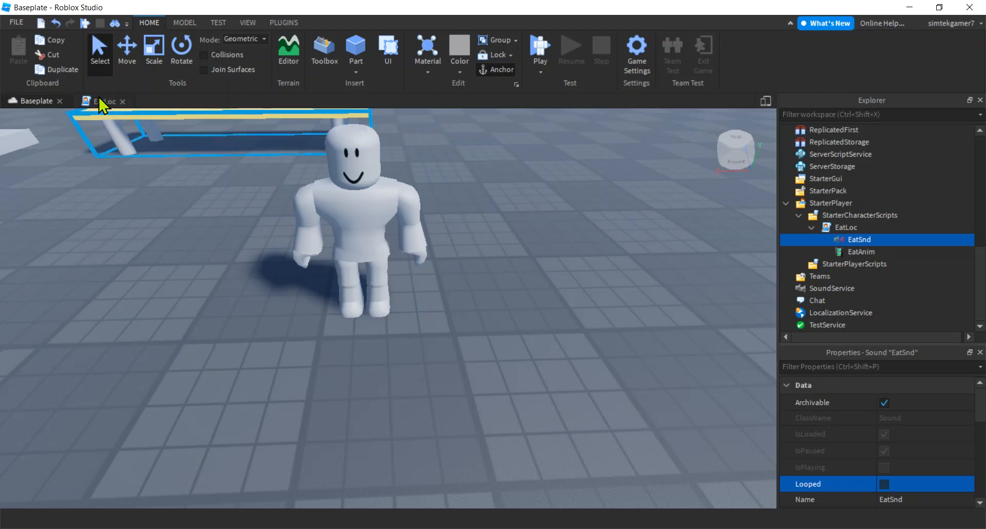
double_click(846, 228)
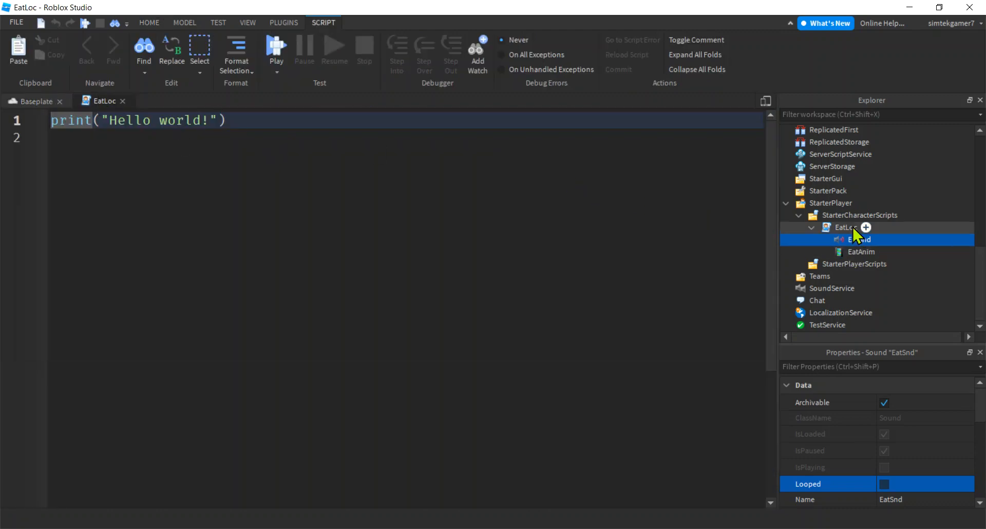
Replace the placeholder code with local pps = game:GetService("ProximityPromptService").
click(846, 227)
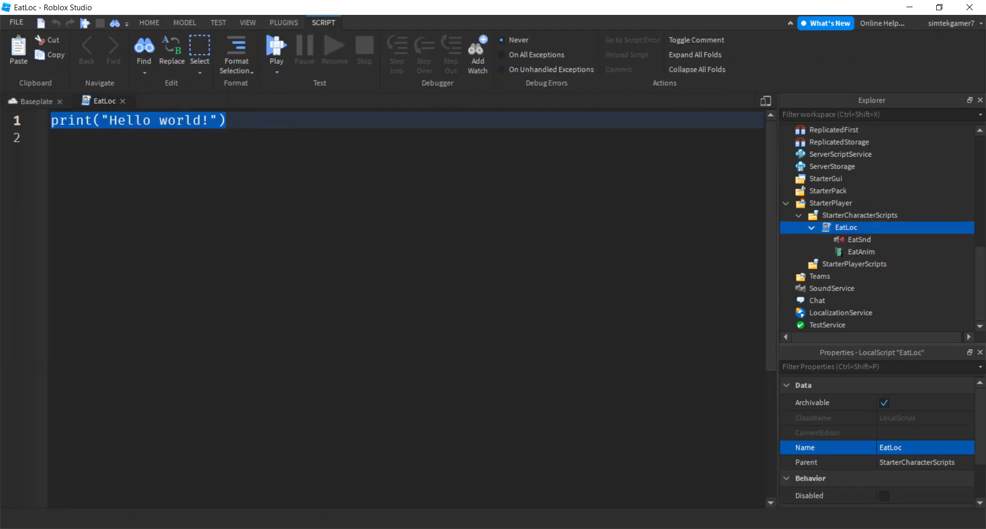
text(local pp)
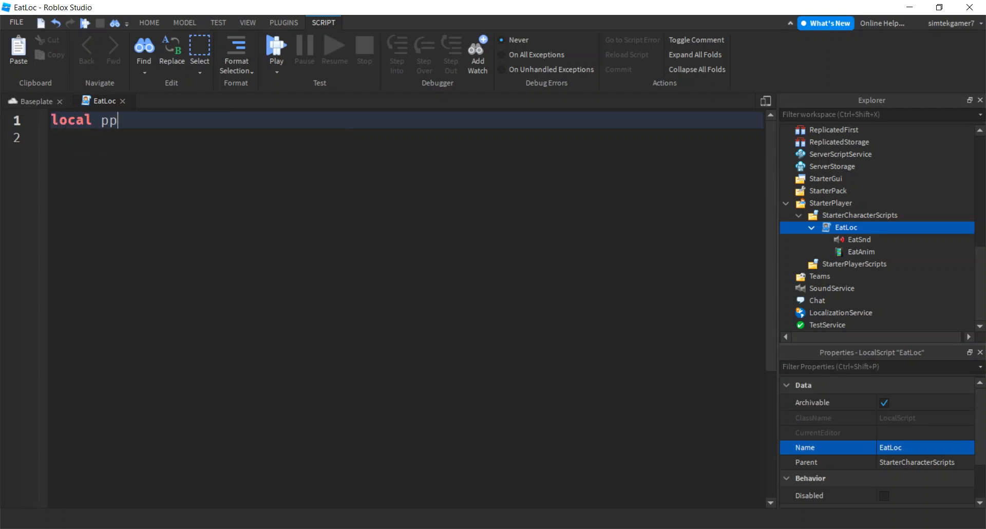
text(s =)
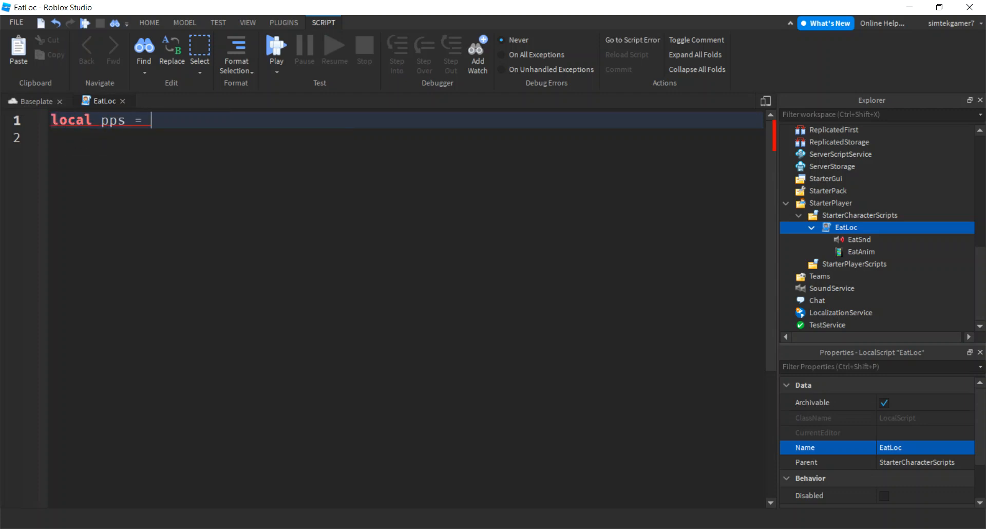
text(game:GetService())
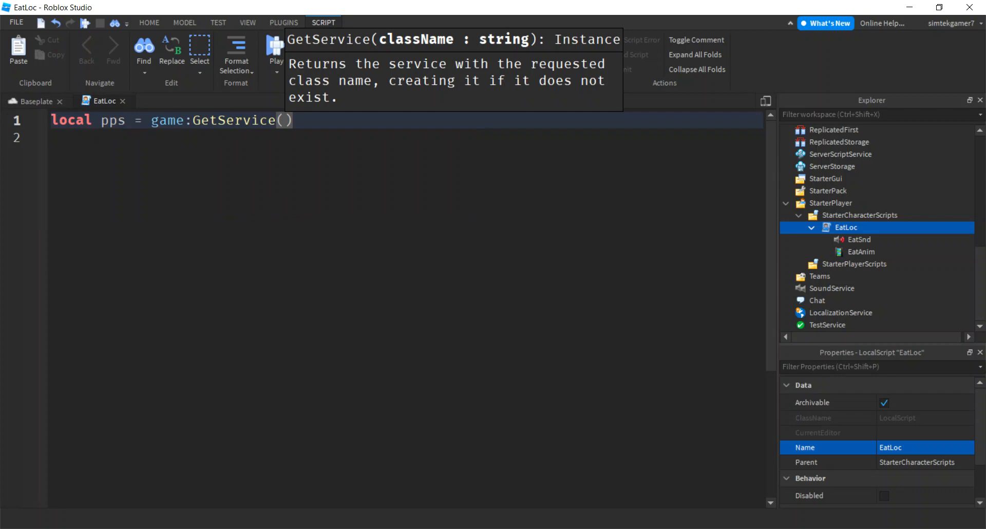
text("P")
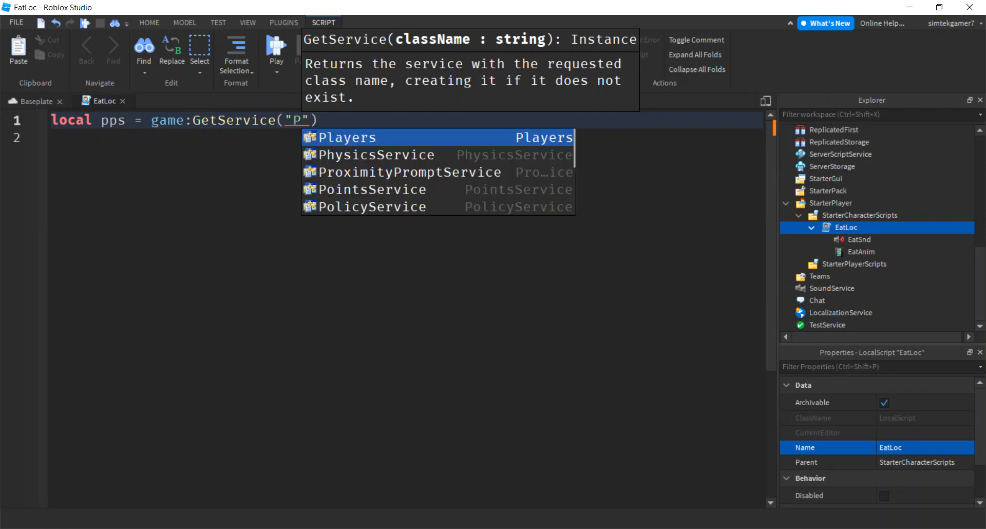
click(411, 173)
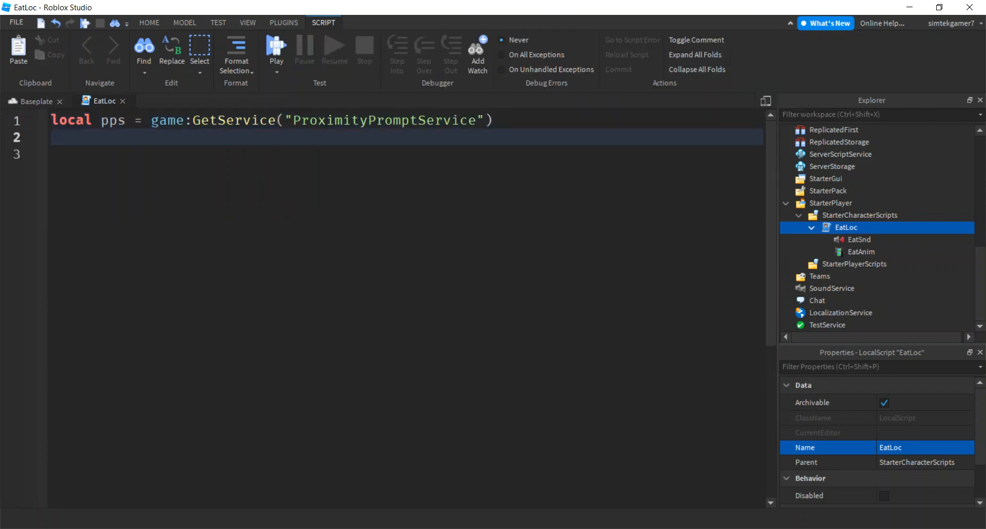
Declare local player = game:GetService("Players").LocalPlayer.
text(local p)
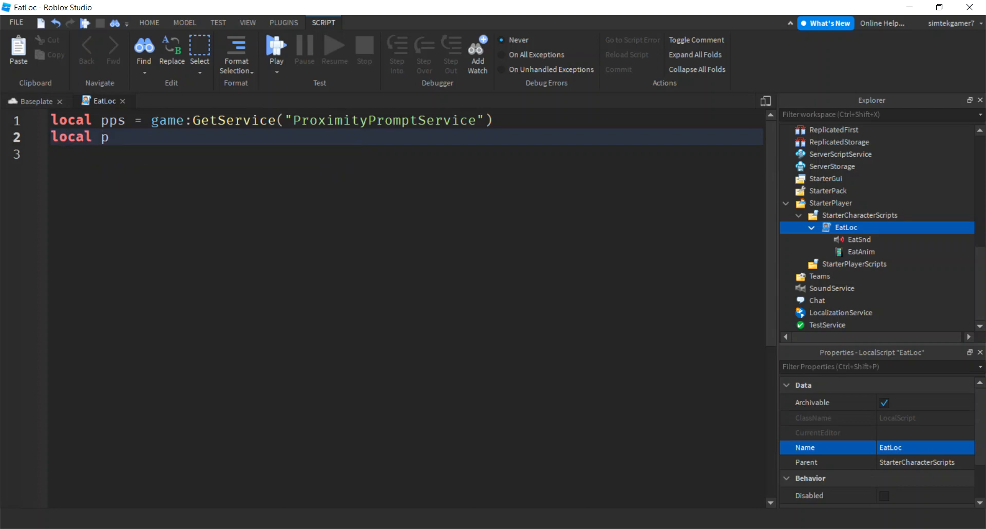
text(layer =)
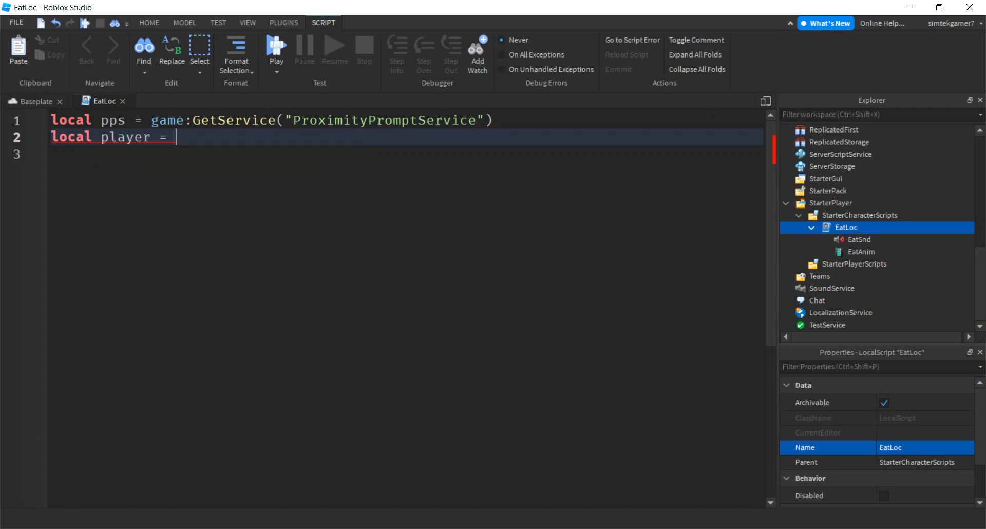
text(game:GetService())
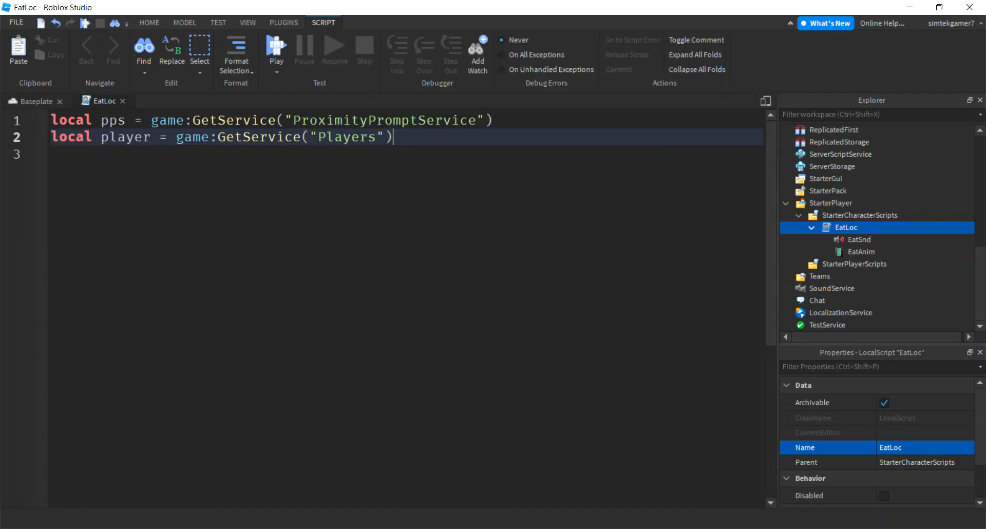
text(.LocalPlayer)
click(406, 153)
text(local char = p)
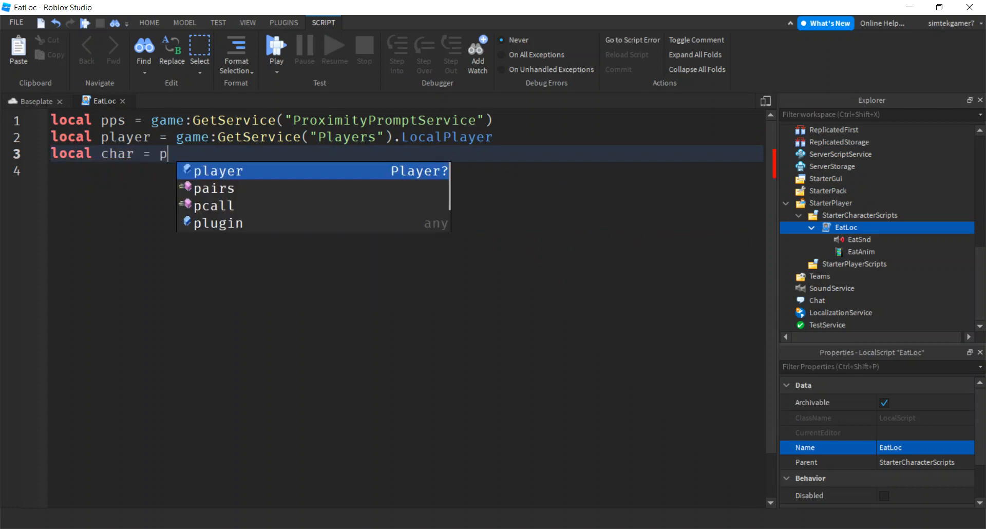
Declare char = player.Character or player.CharacterAdded:Wait() and begin the next local line.
text(layer.Character)
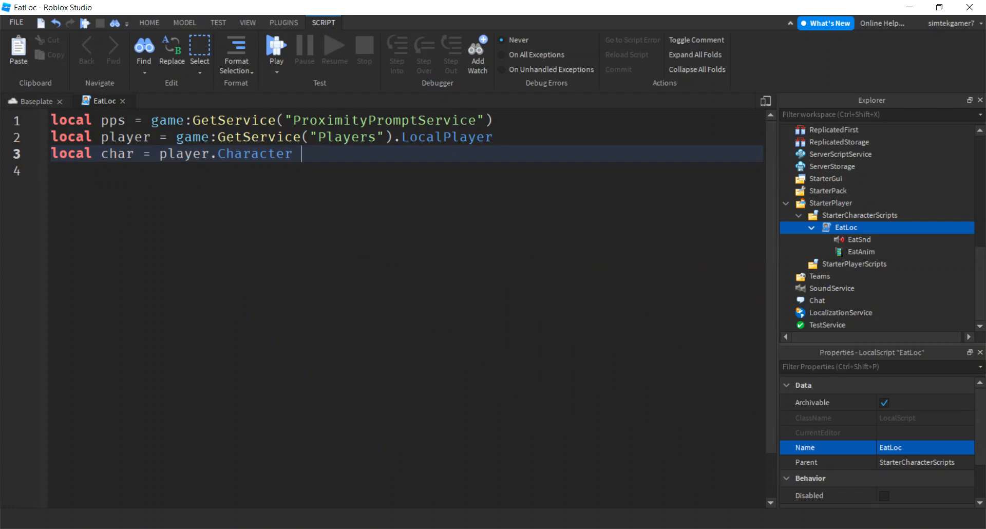
text(or)
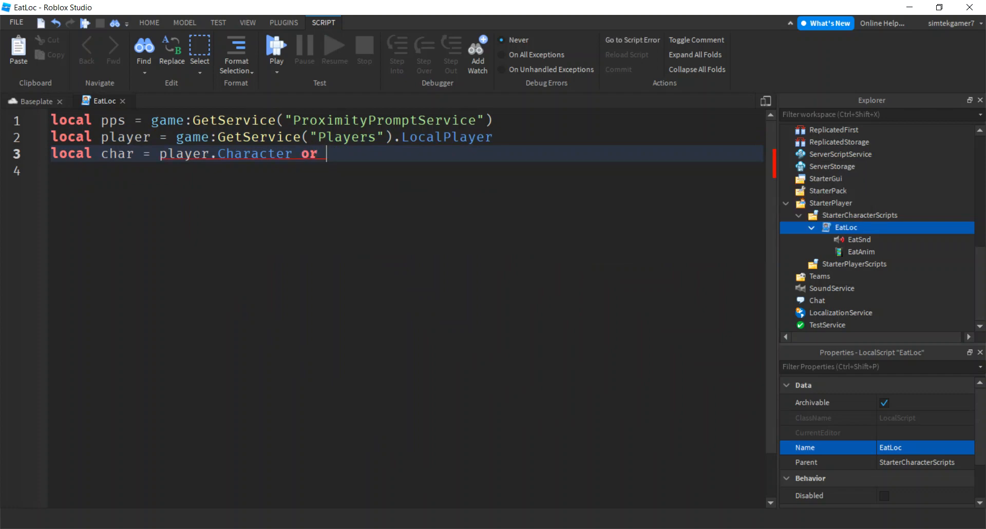
text(player.)
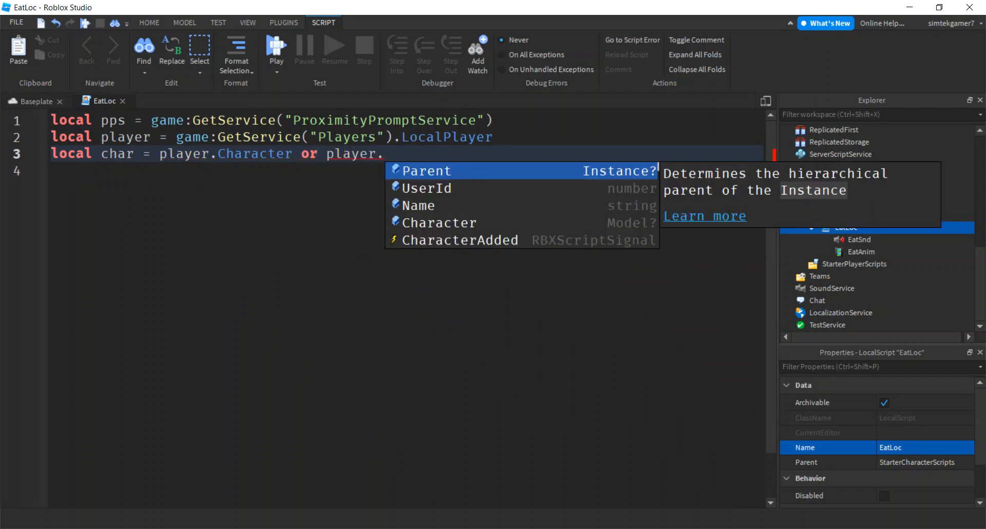
text(CharacterAdded)
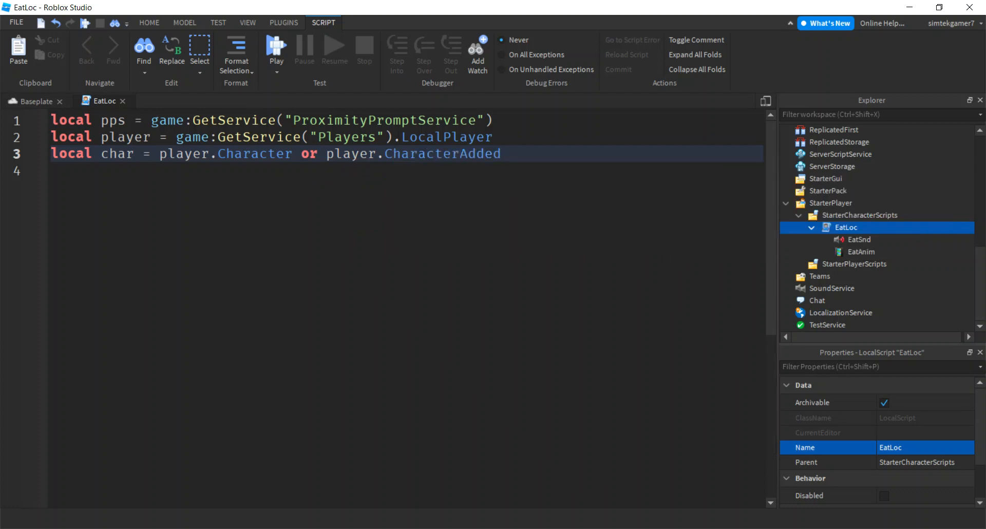
text(:Wait())
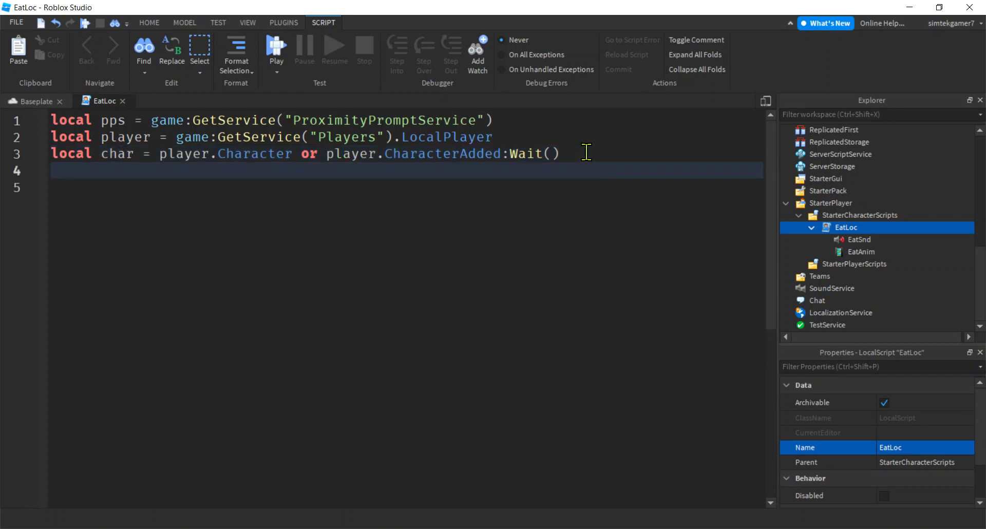
text(local hum =)
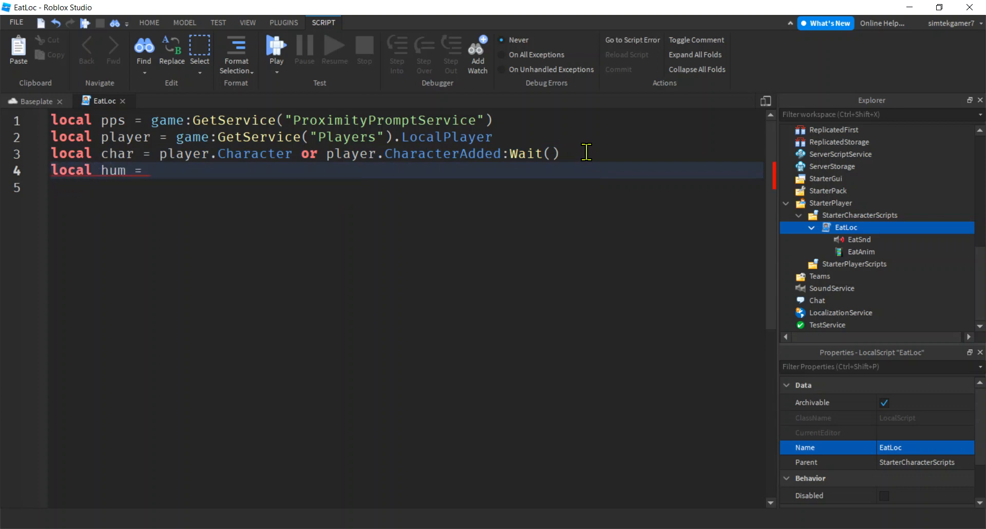
Declare hum = char:WaitForChild("Humanoid") and eatAnim = script:WaitForChild("EatAnim").
text(char)
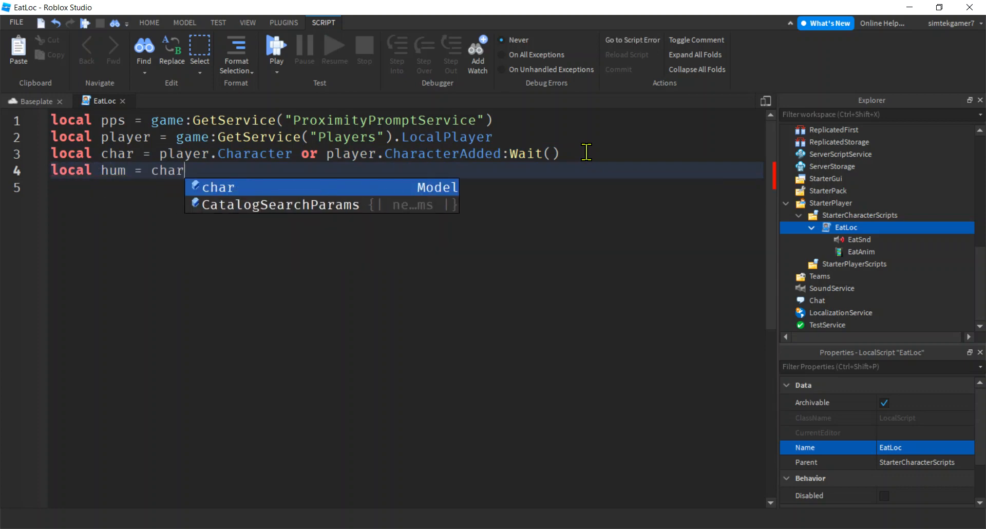
text(:WaitForChild()
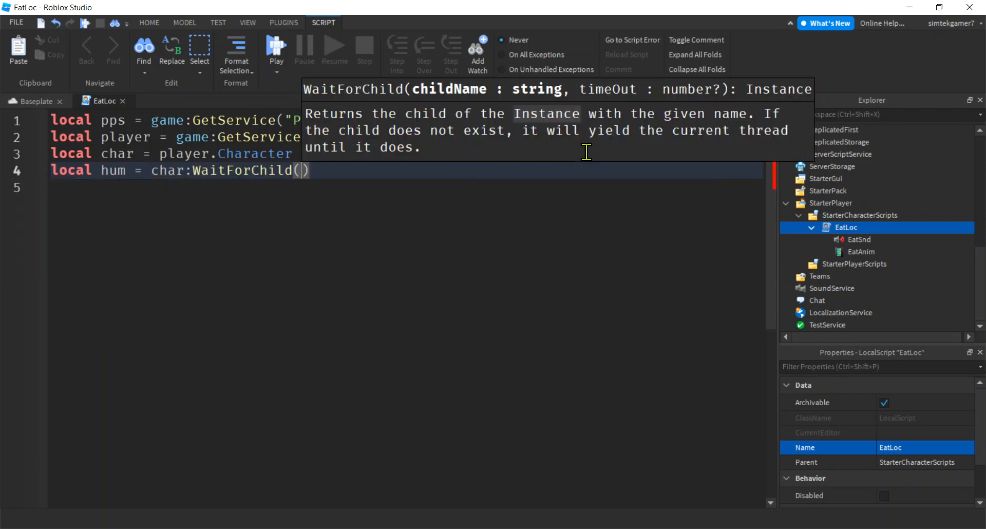
text("Humanoid")
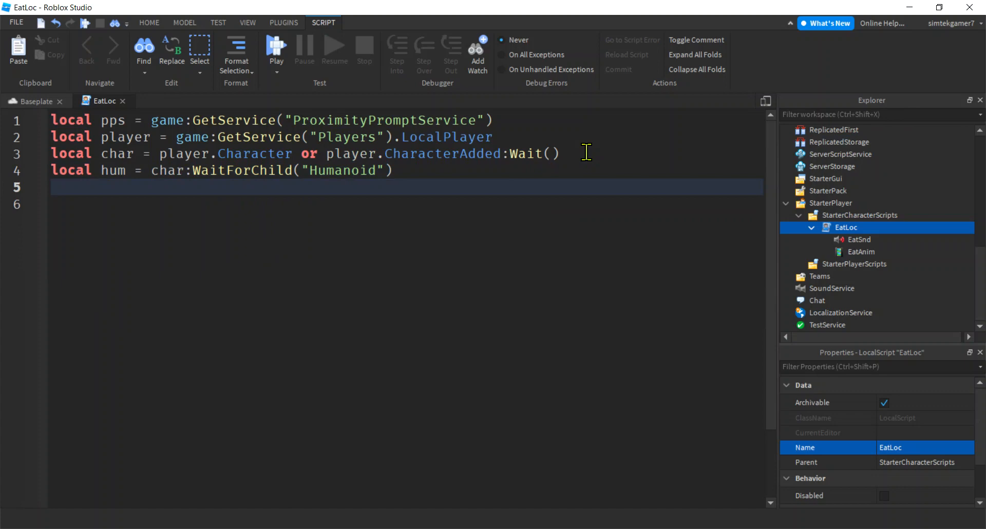
text(local eat)
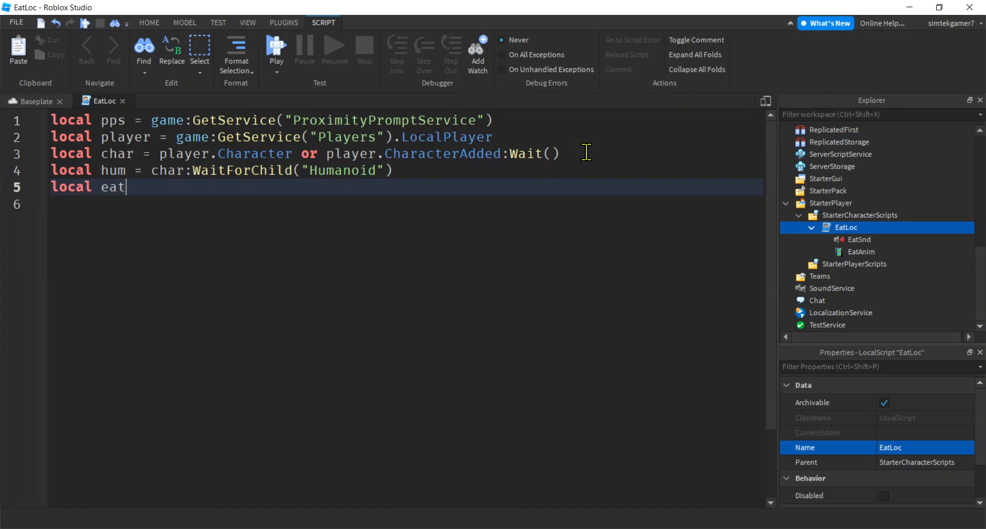
text(Anim = script:WaitForChild(")
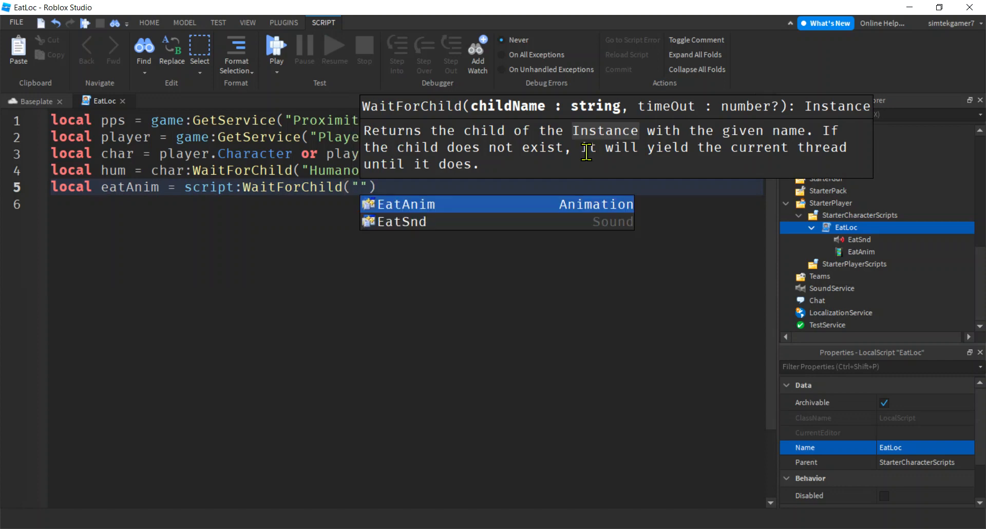
click(405, 204)
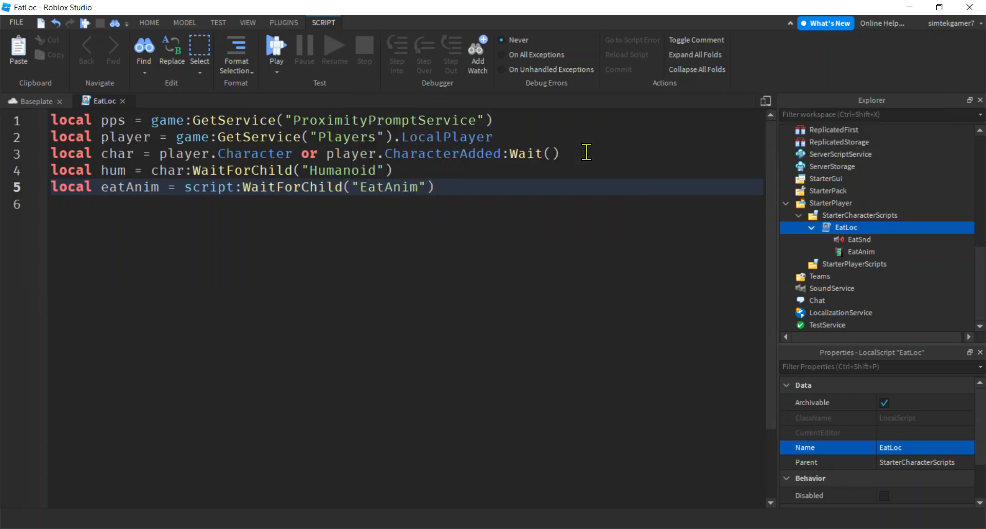
Declare eatSnd = script:WaitForChild("EatSnd") and begin the next local line.
text(local s)
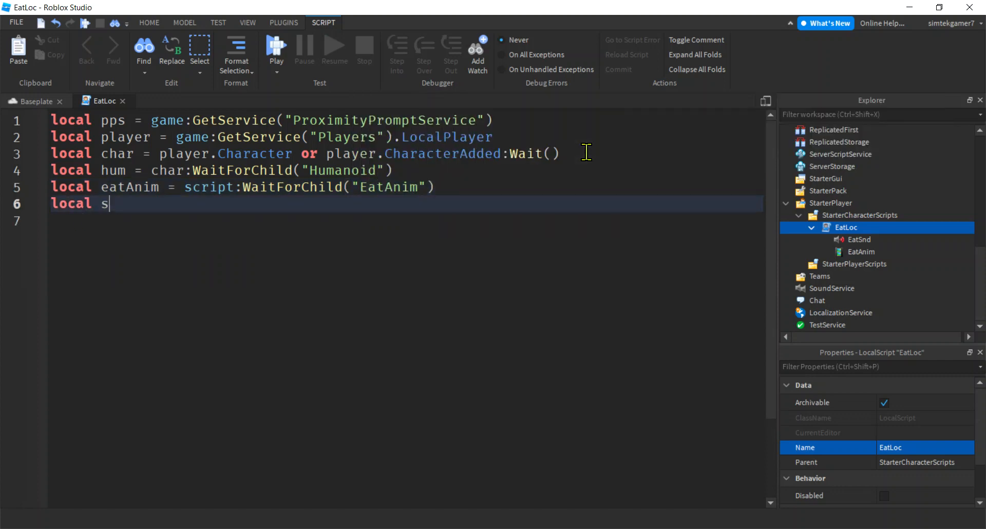
text(nd)
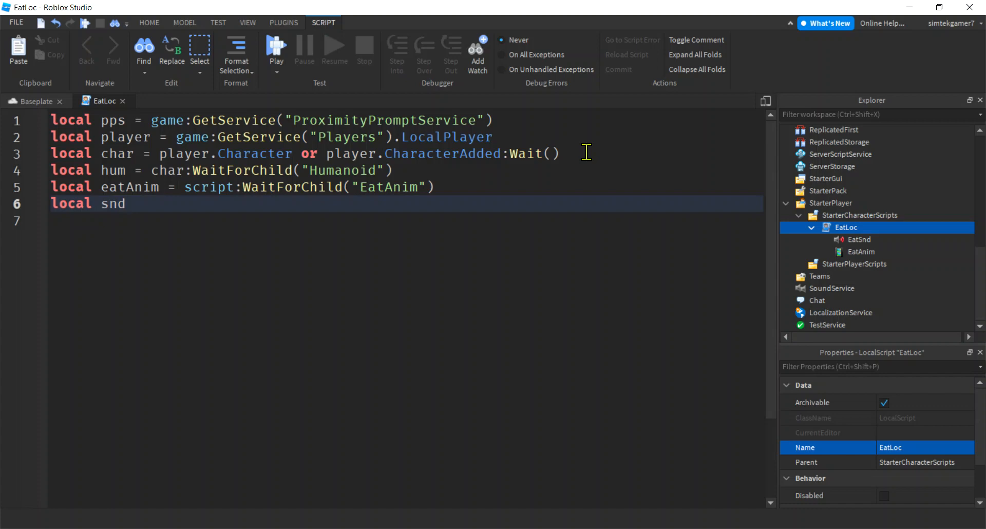
text(eatSnd = script:)
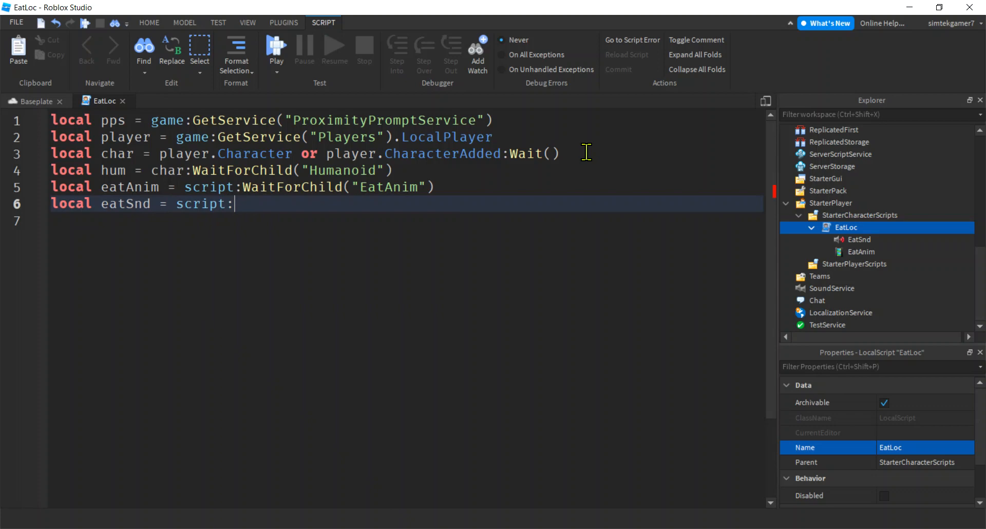
text(WaitForChild("EatSnd)
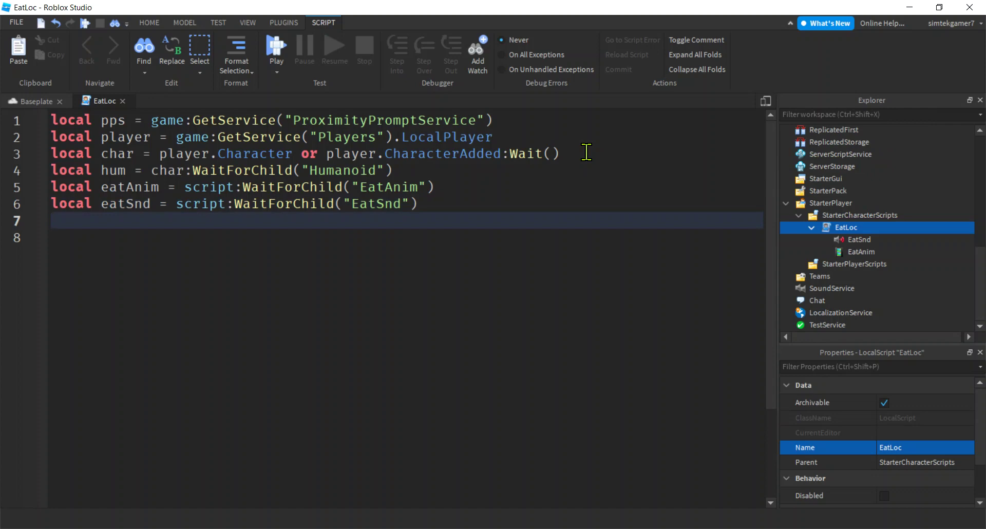
text(local)
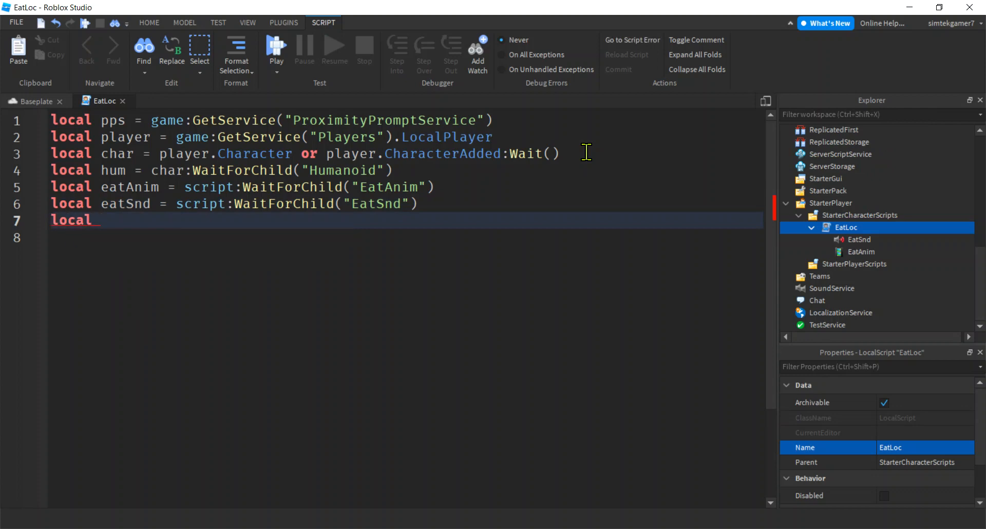
Declare eatTrack = hum.Animator:LoadAnimation(eatAnim).
text(eatTra)
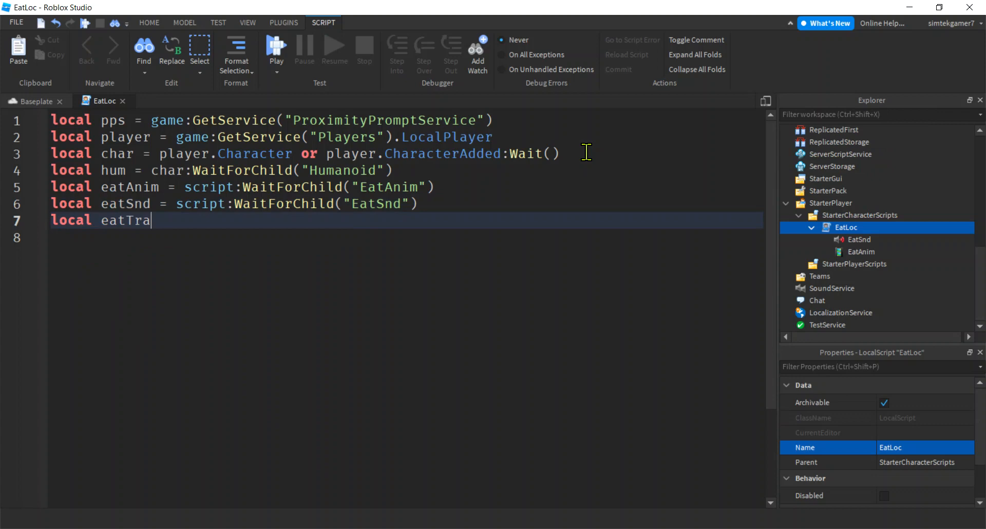
text(ck = hum)
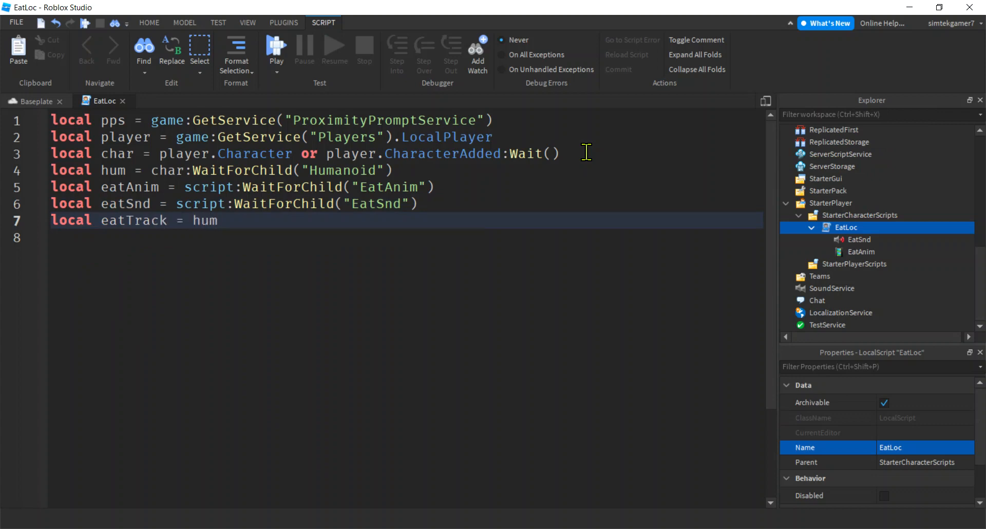
text(.Animator:L)
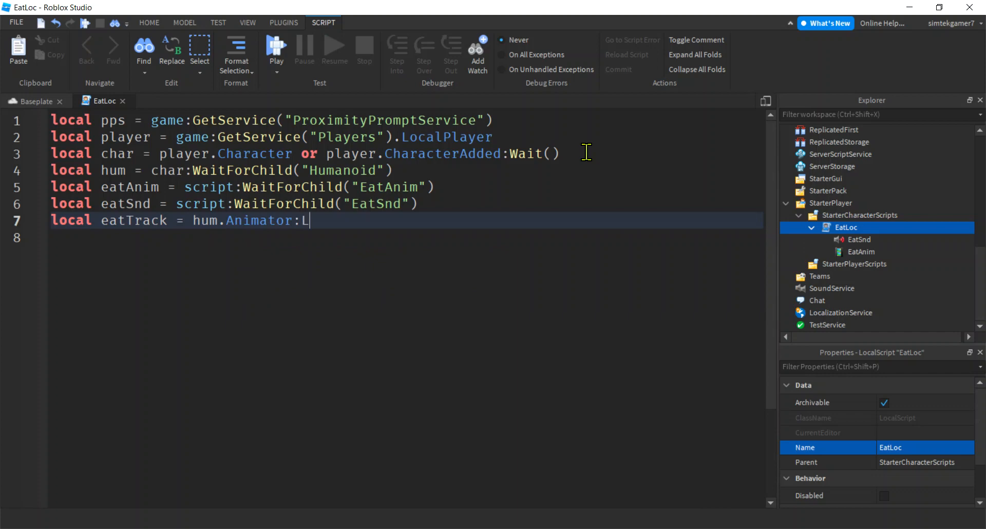
text(oad)
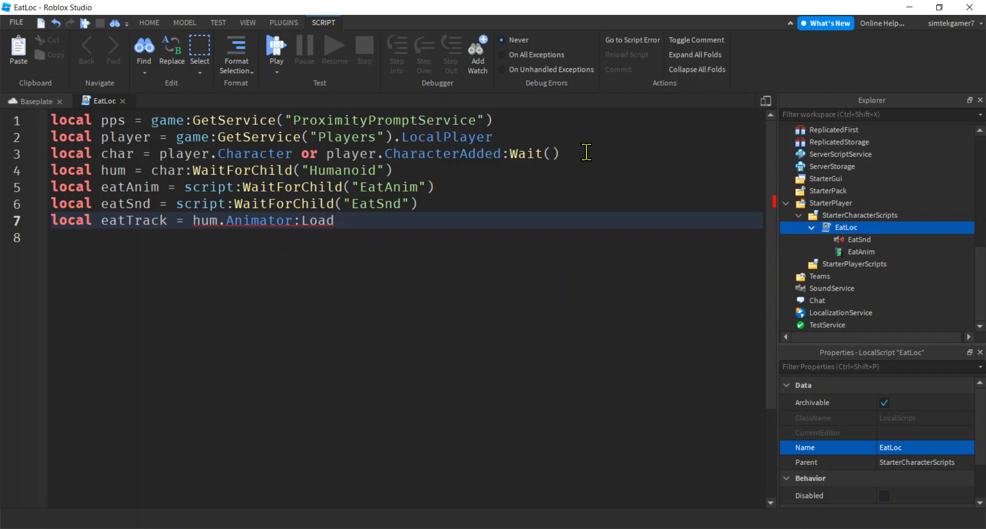
text(Animation())
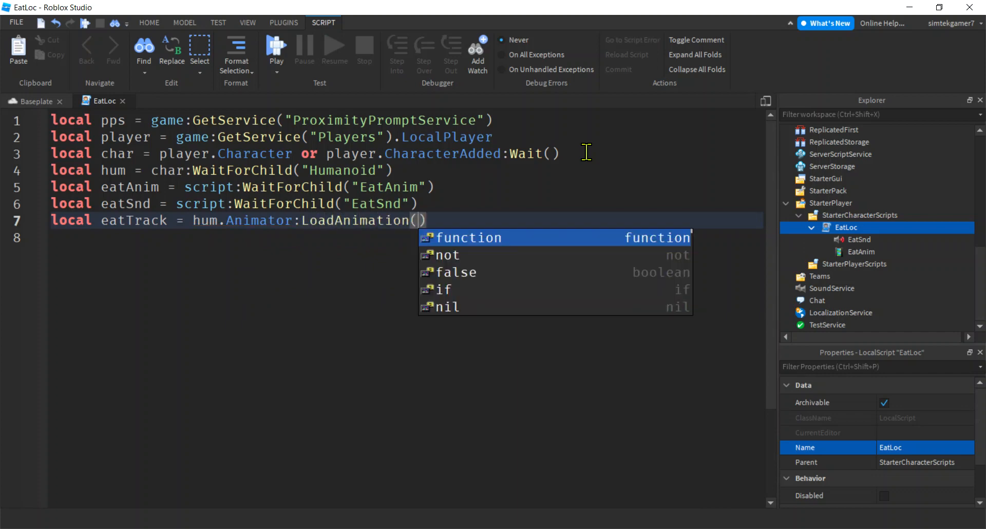
mouse_move(134, 187)
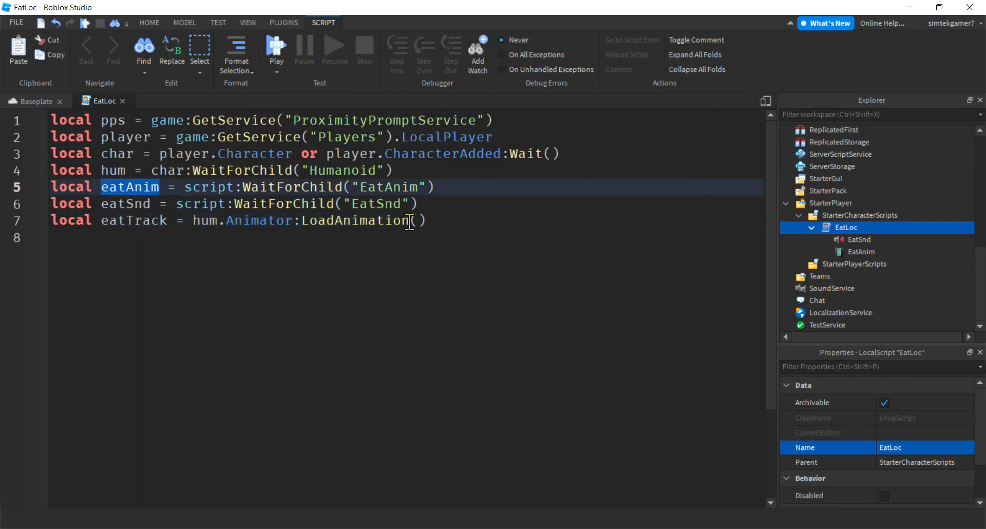
text(eatAnim)
text(local)
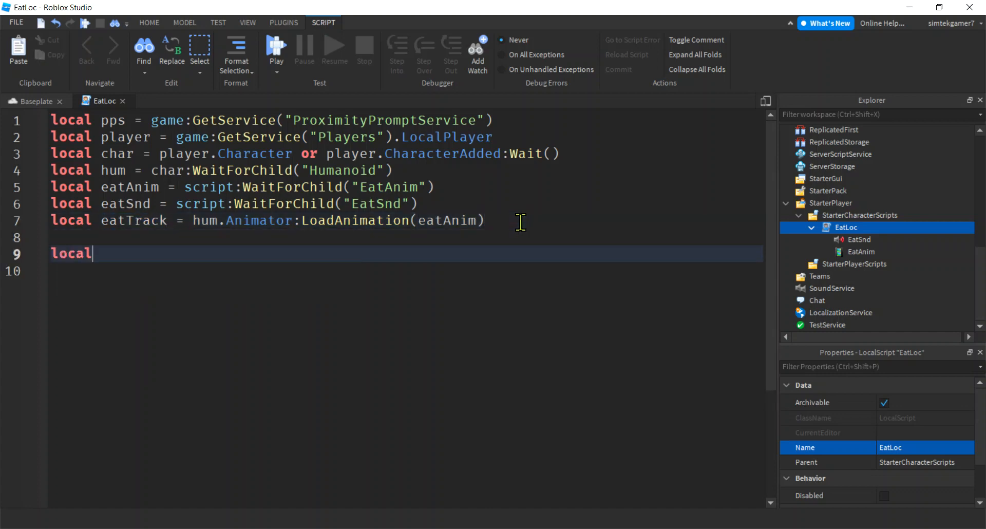
Declare local function onPromptTriggered(prompt, player) and move into its body.
text(function on)
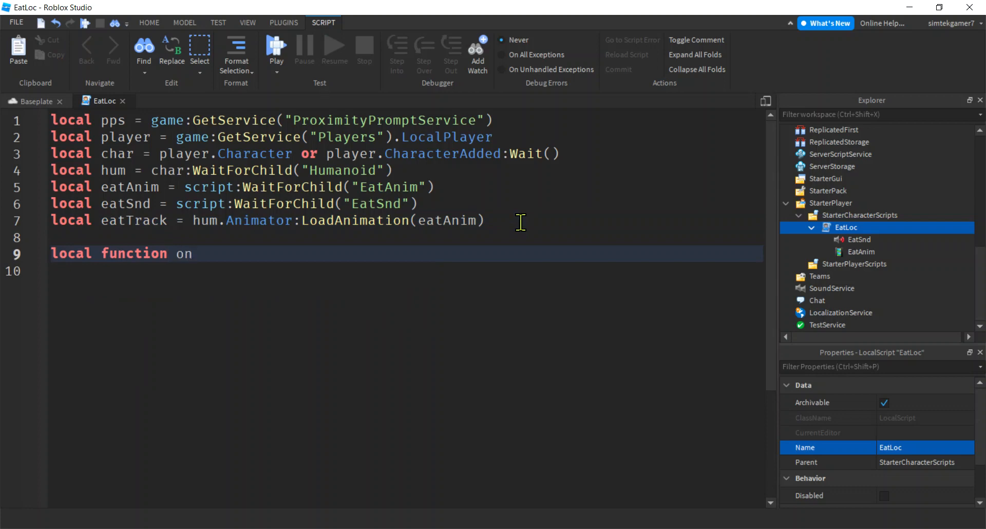
text(Prompt)
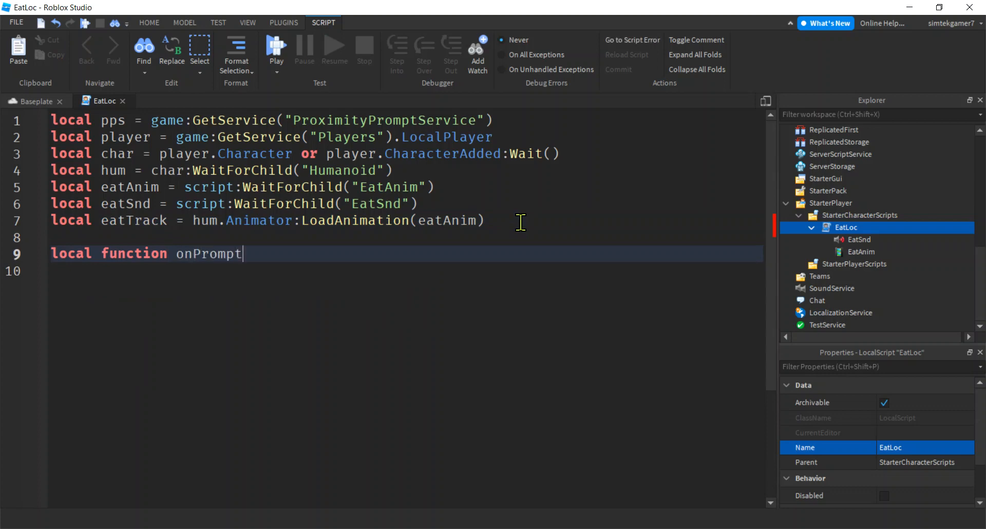
text(Trigg)
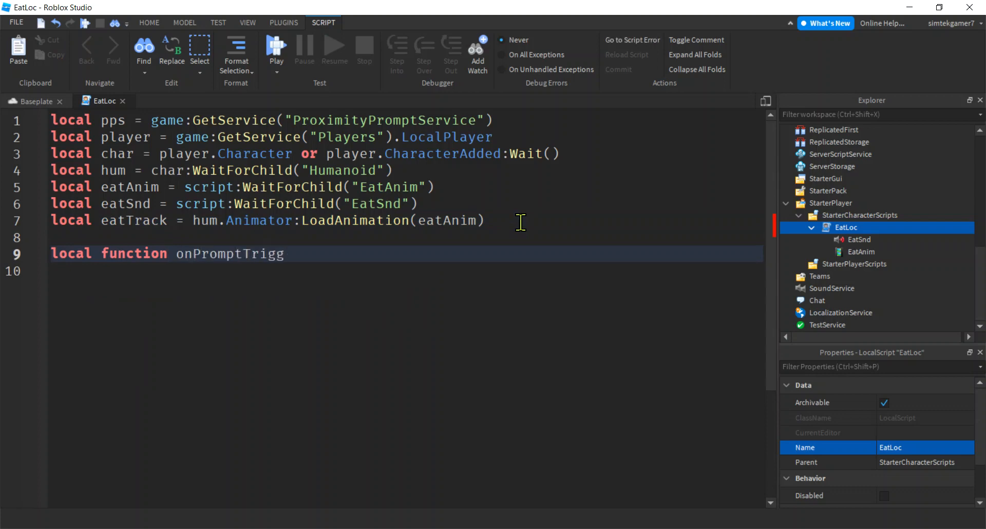
text(ered(p)
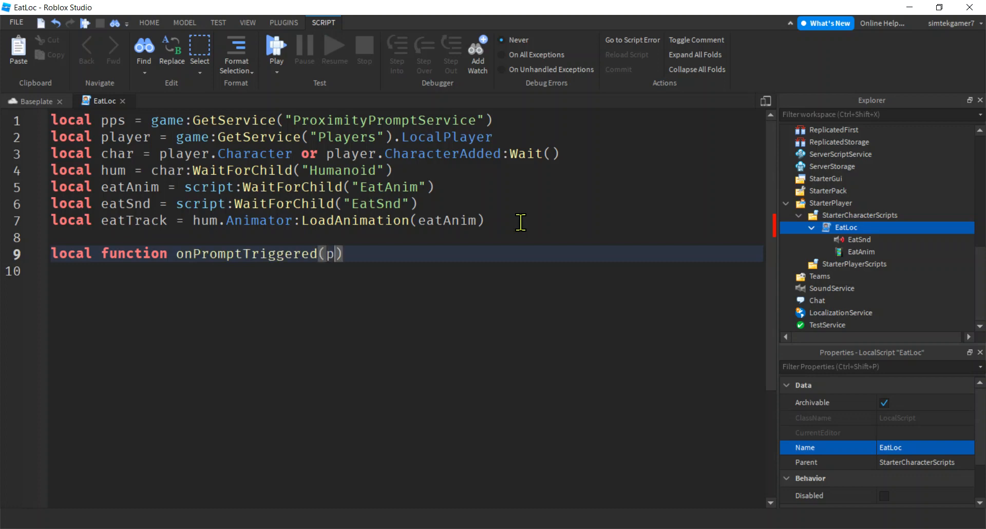
text(rompt, p)
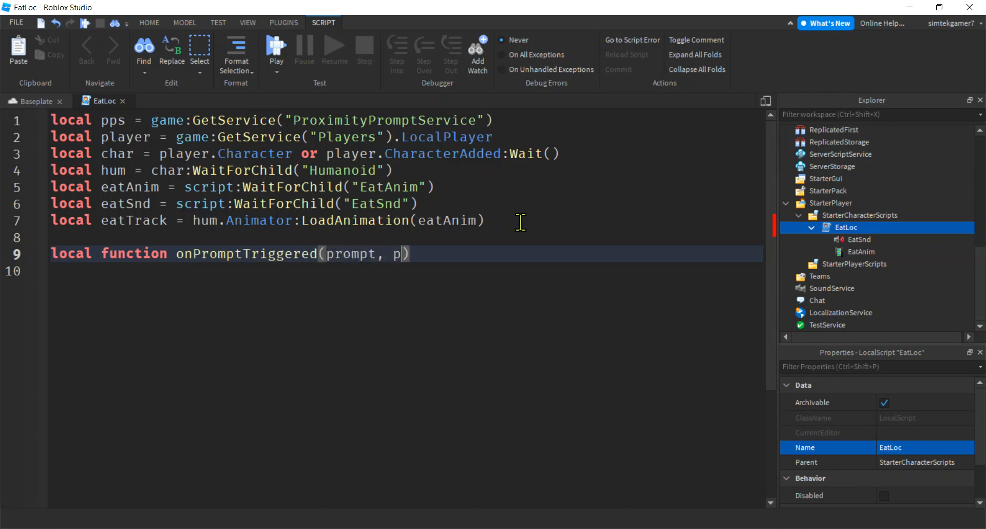
text(layer))
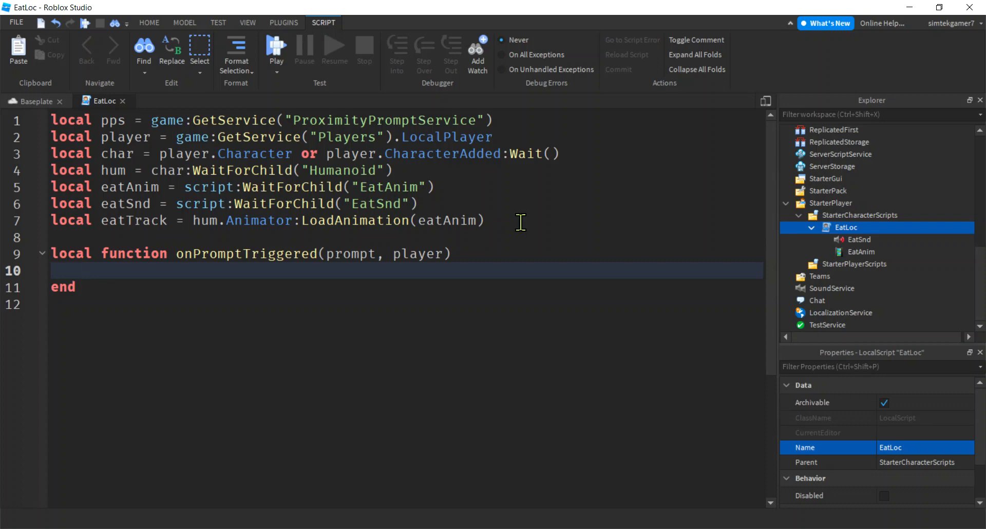
double_click(417, 253)
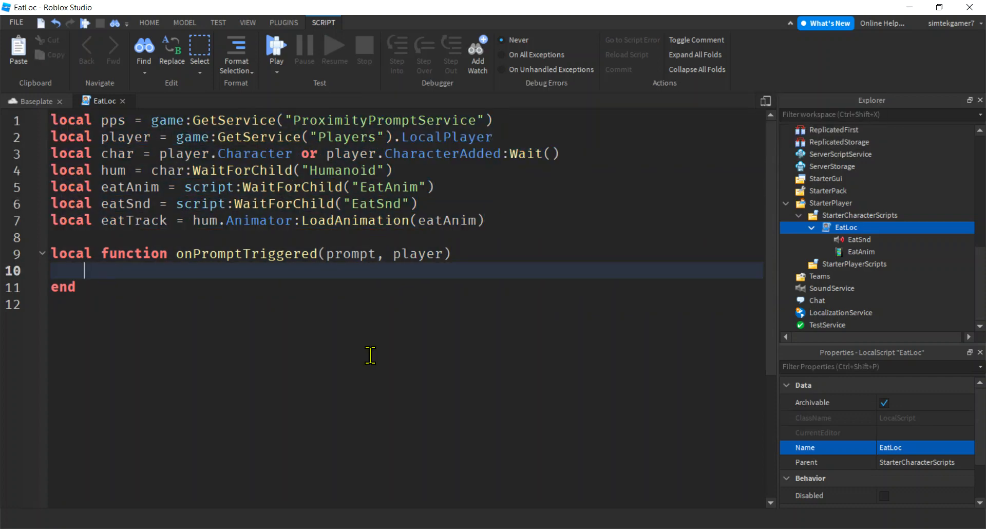
Write the condition if prompt.Name == "EatPrompt" then.
text(if)
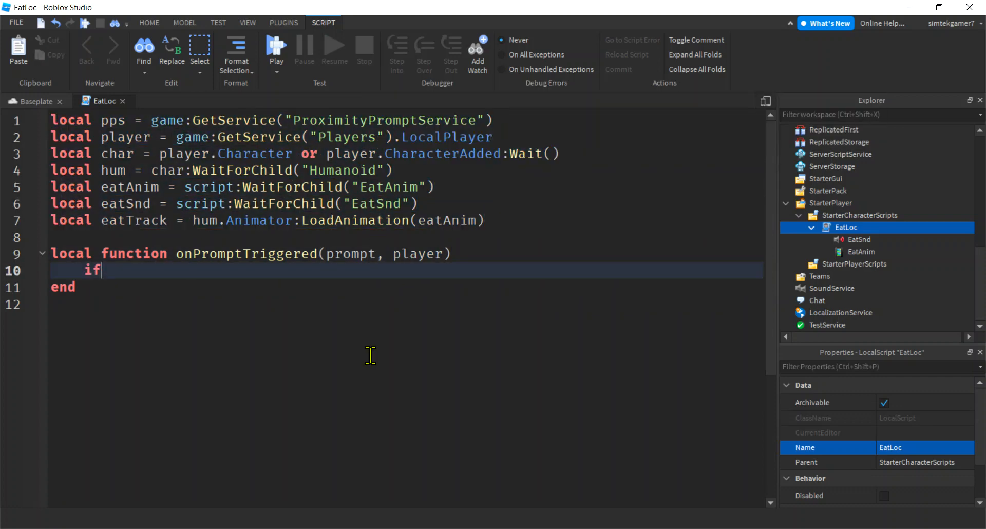
text(prompt)
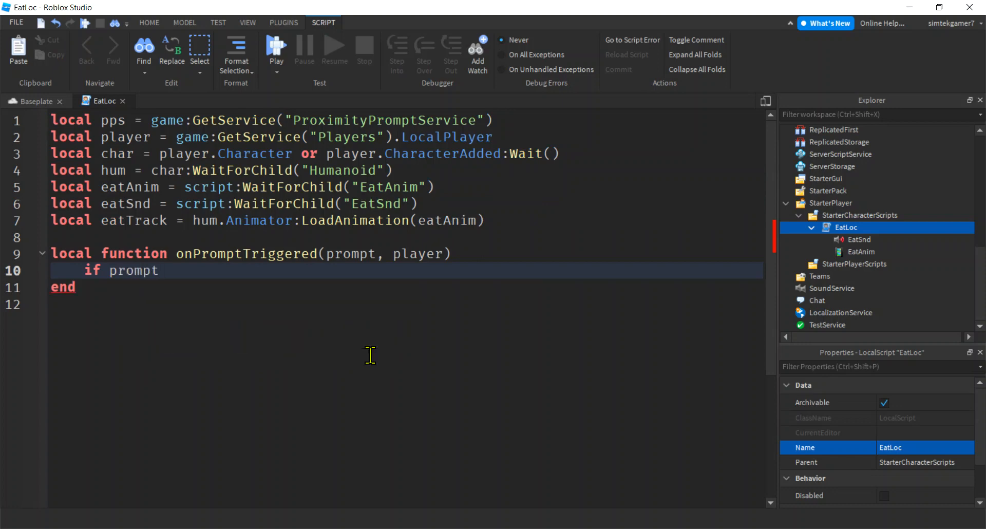
text(.Name)
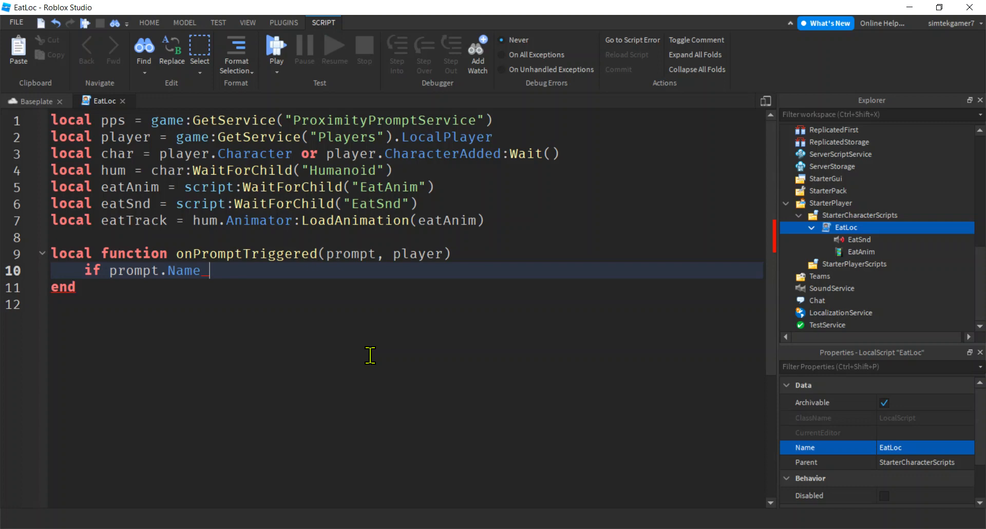
text(==)
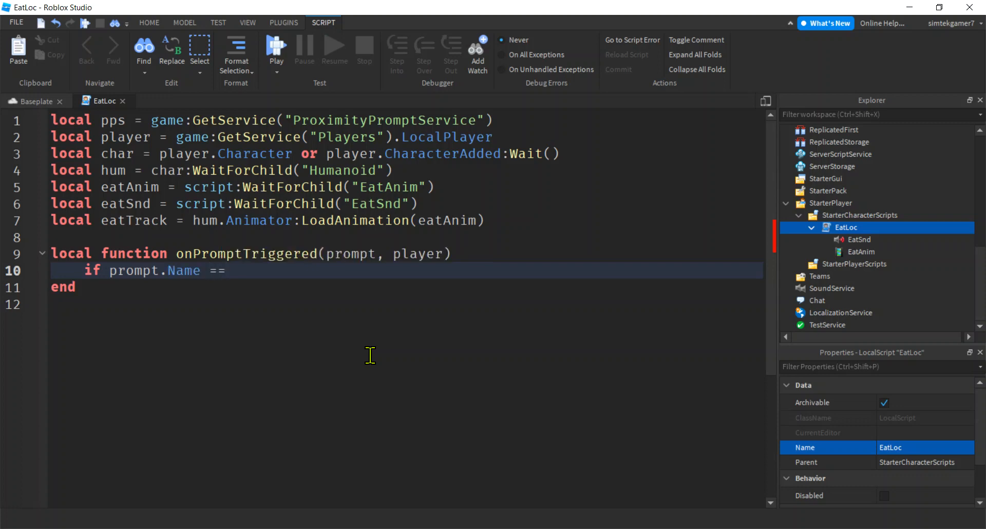
text("E")
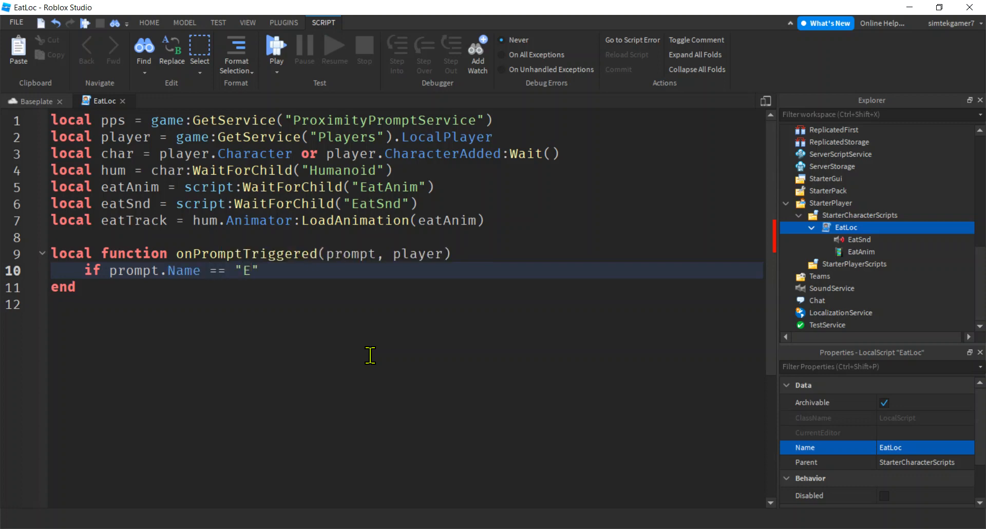
text(atPromp)
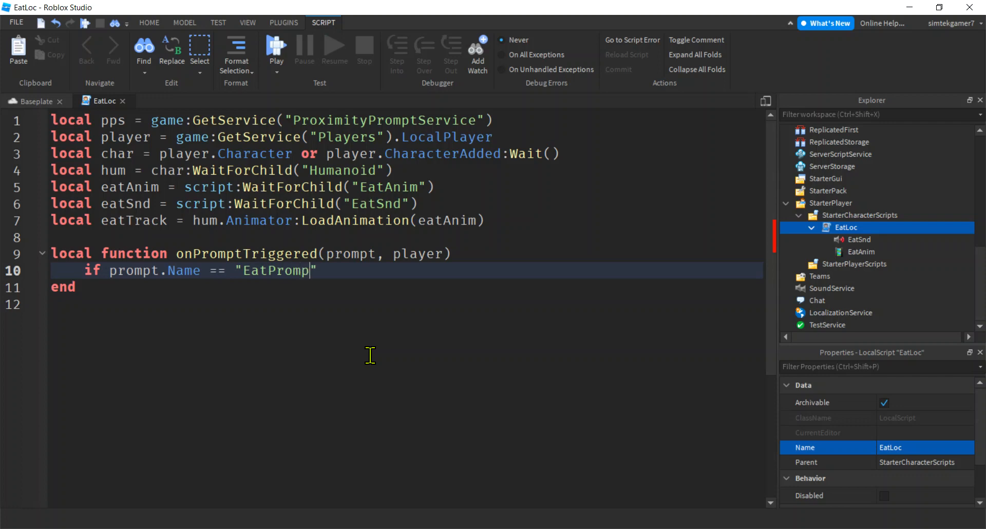
text(t" then)
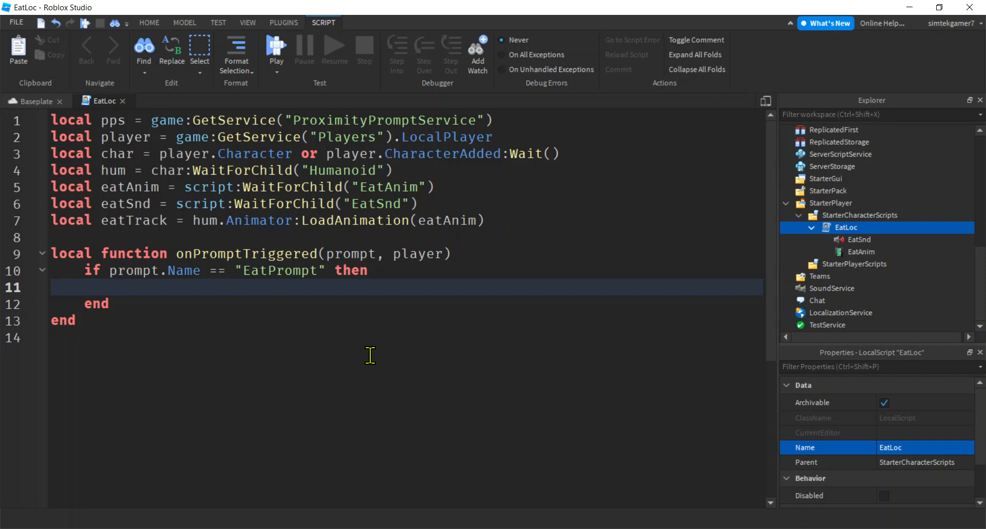
Inside the block set prompt.Enabled = false and call eatTrack:Play().
text(prompt)
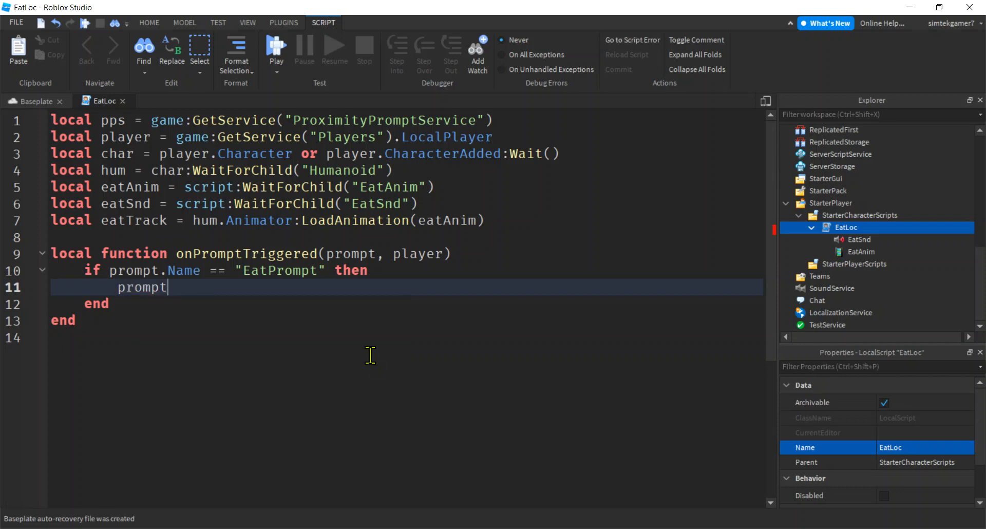
text(.Ena)
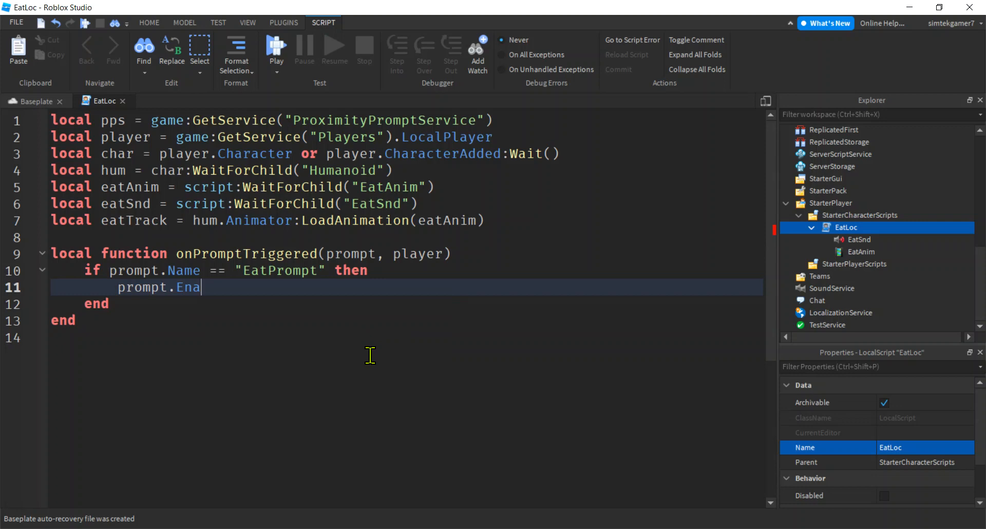
text(bled = fals)
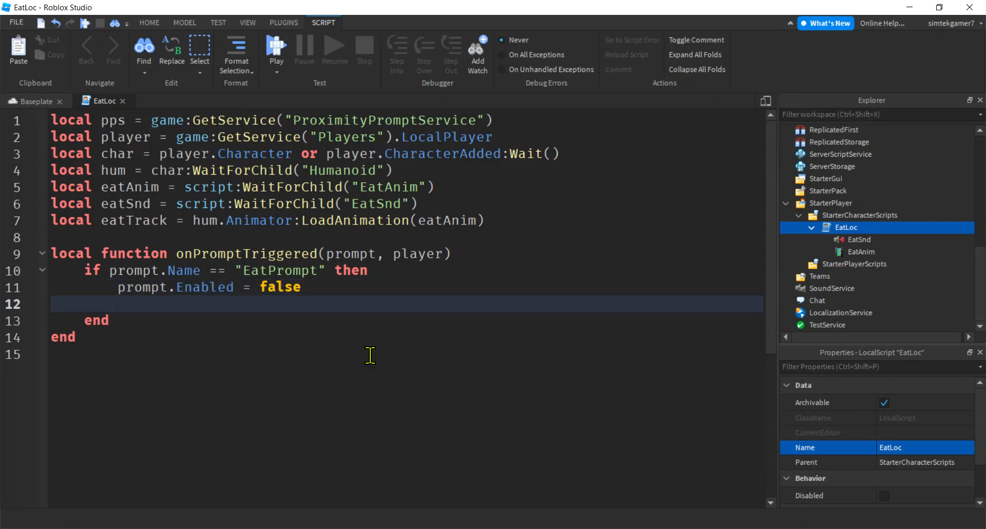
text(eatTrack)
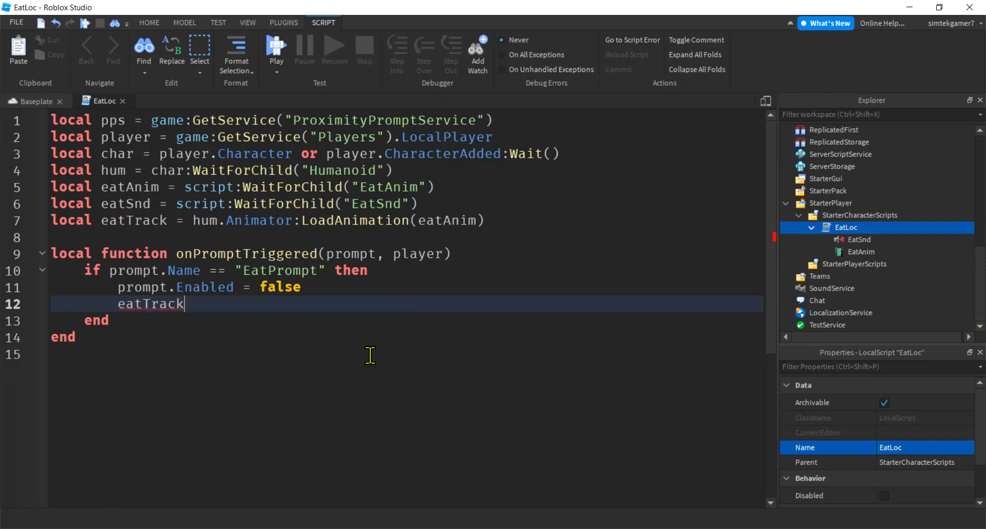
text(:Play)
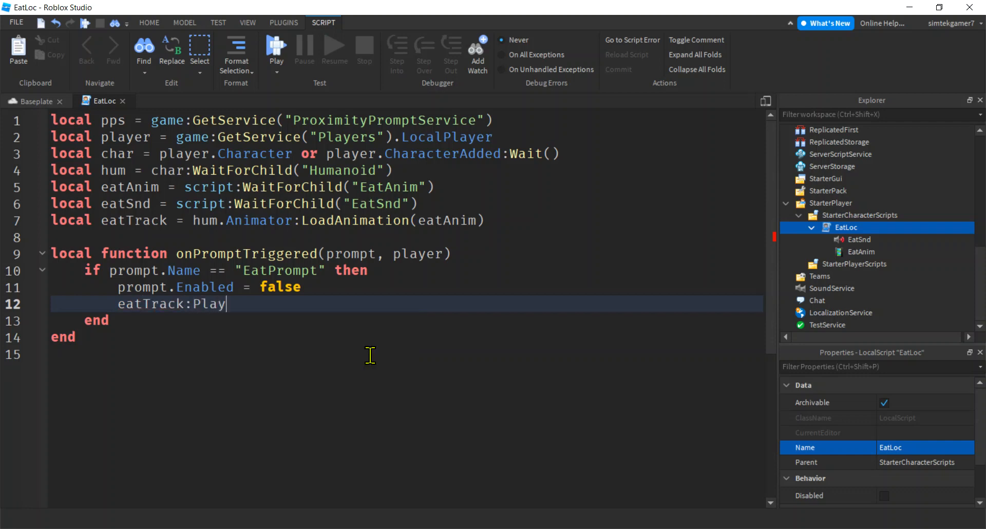
text(())
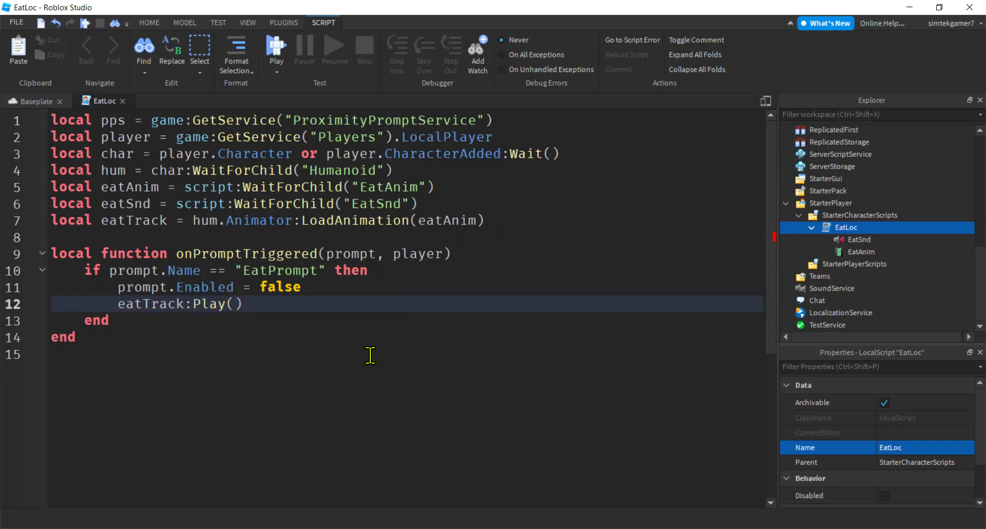
key(Enter)
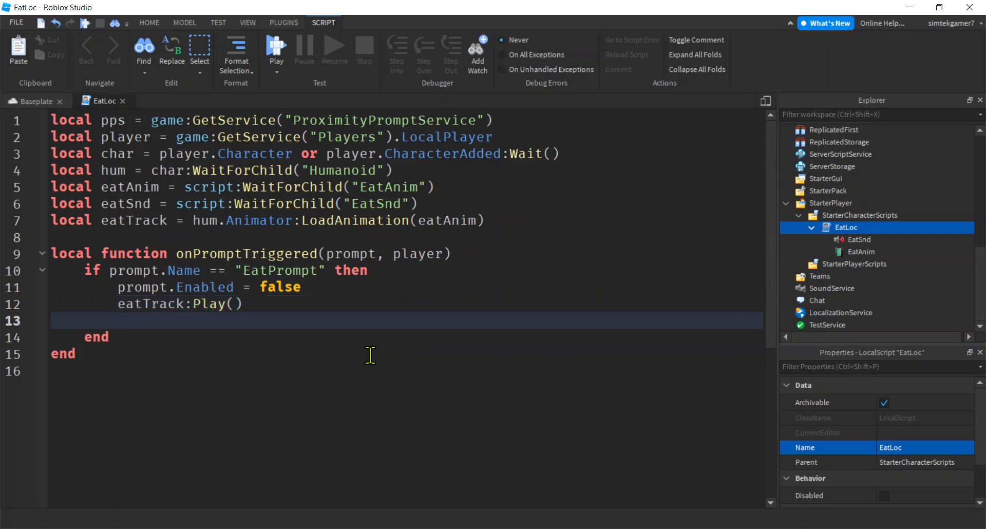
Call eatSnd:Play() followed by wait(2).
text(eatS)
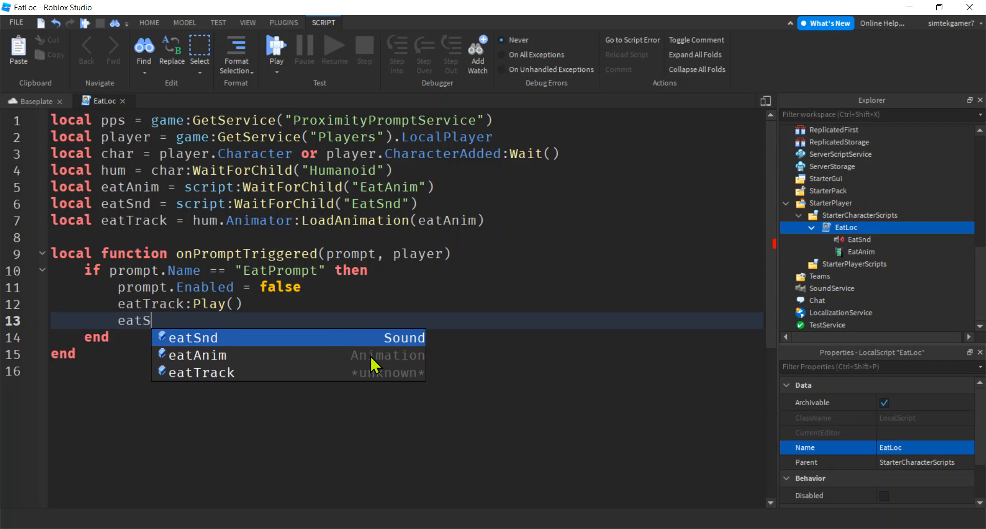
text(ound)
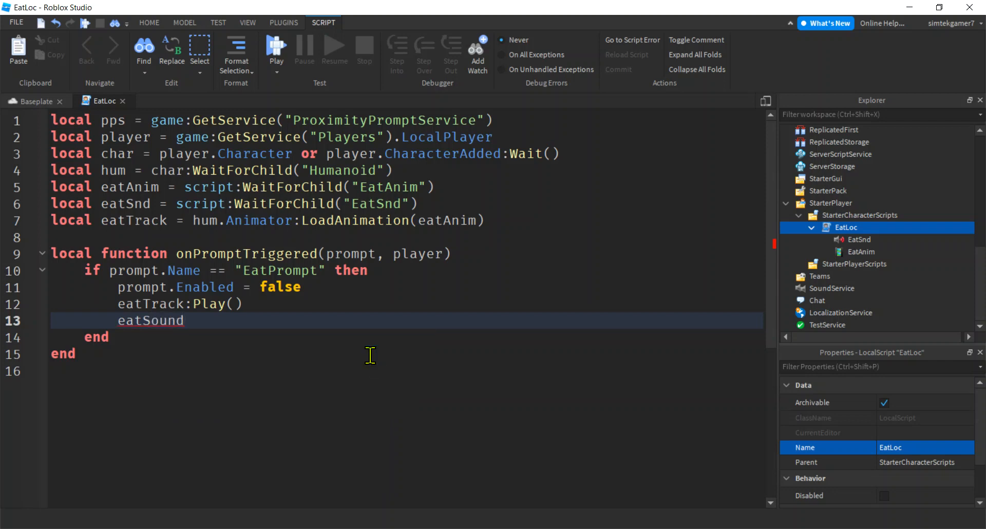
text(:Play())
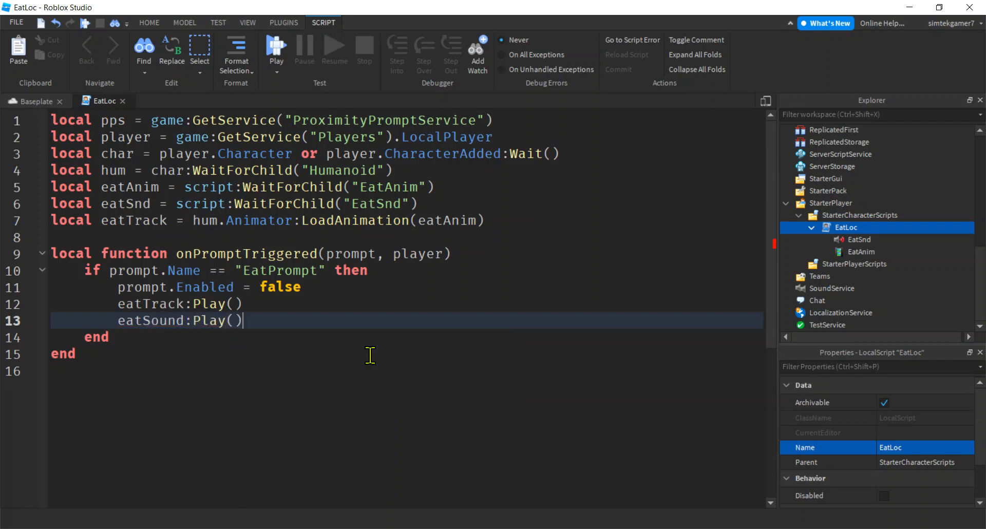
key(Enter)
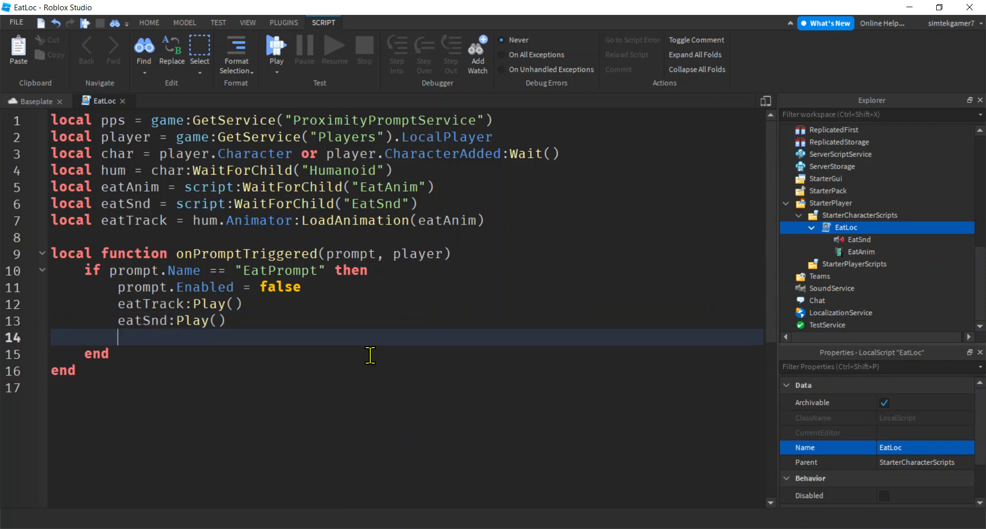
text(wait())
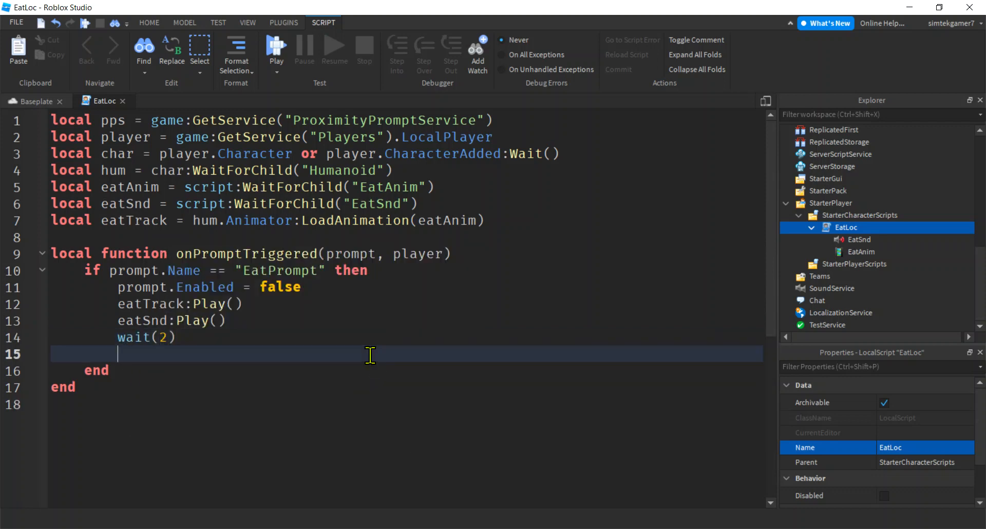
Stop both eatTrack and eatSnd after the wait.
text(ea)
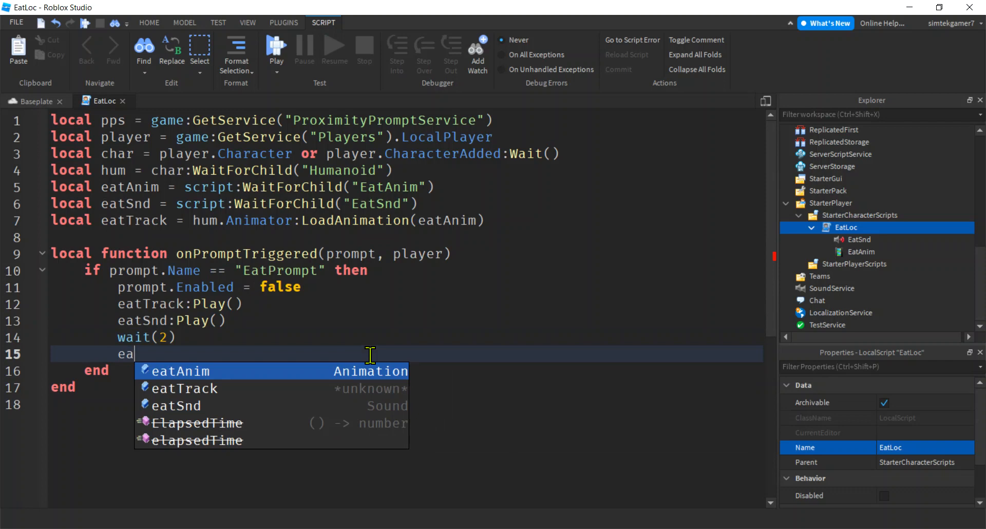
text(tTrack:)
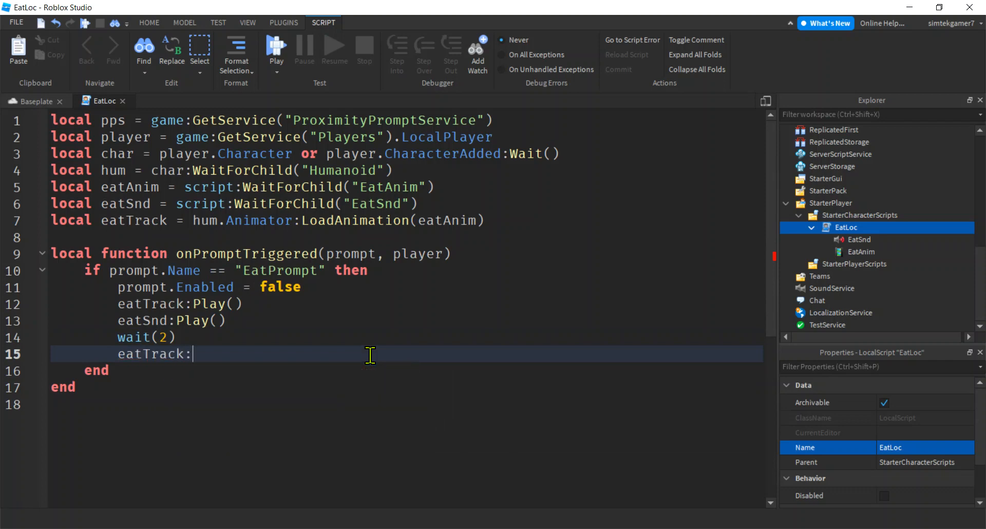
text(Stop())
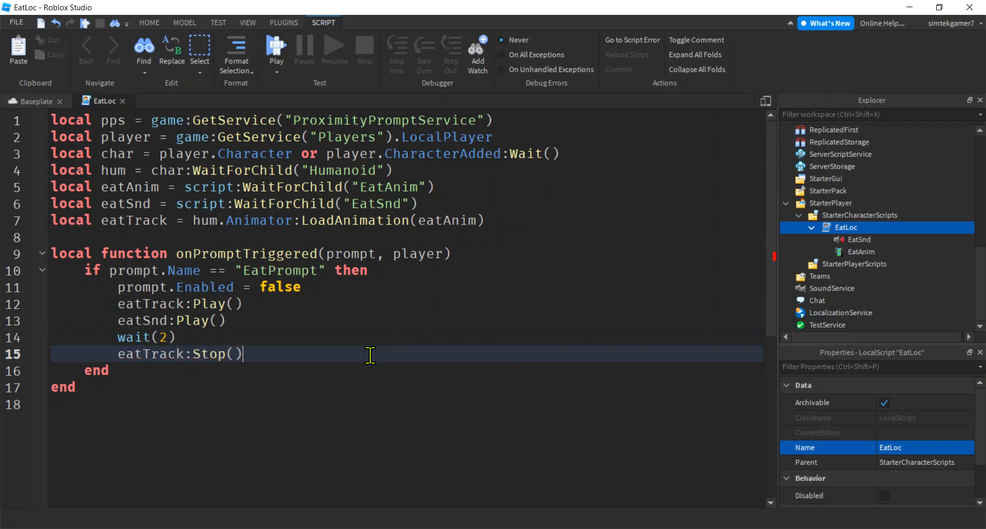
text(eat)
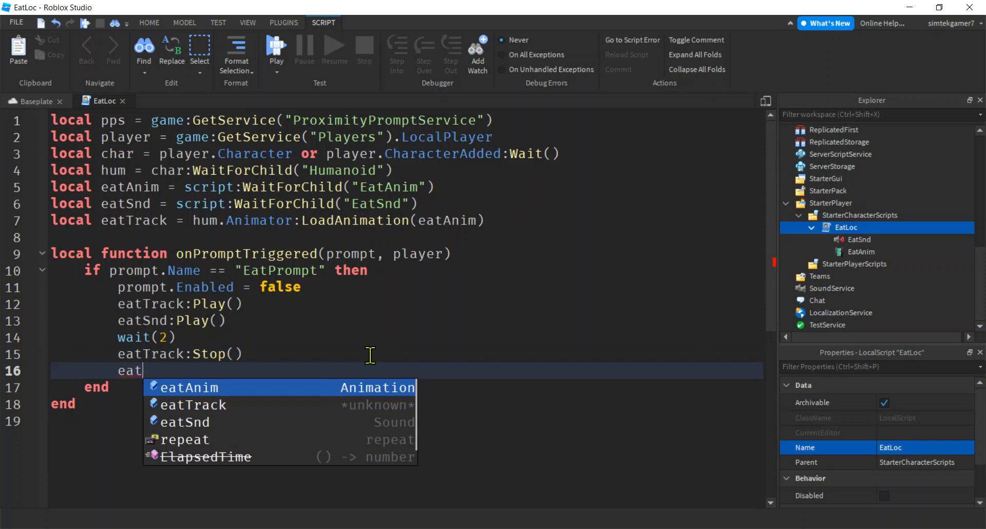
text(Tr)
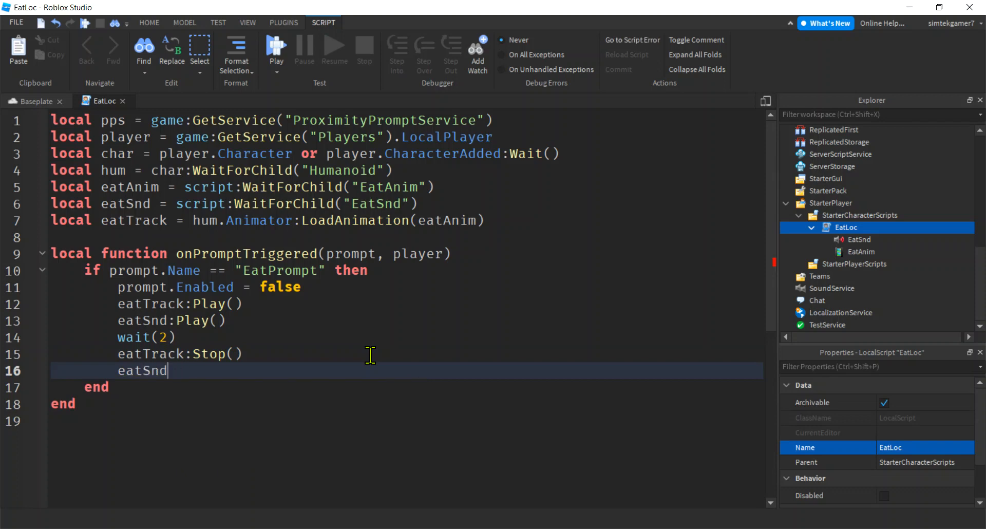
text(:Stop()
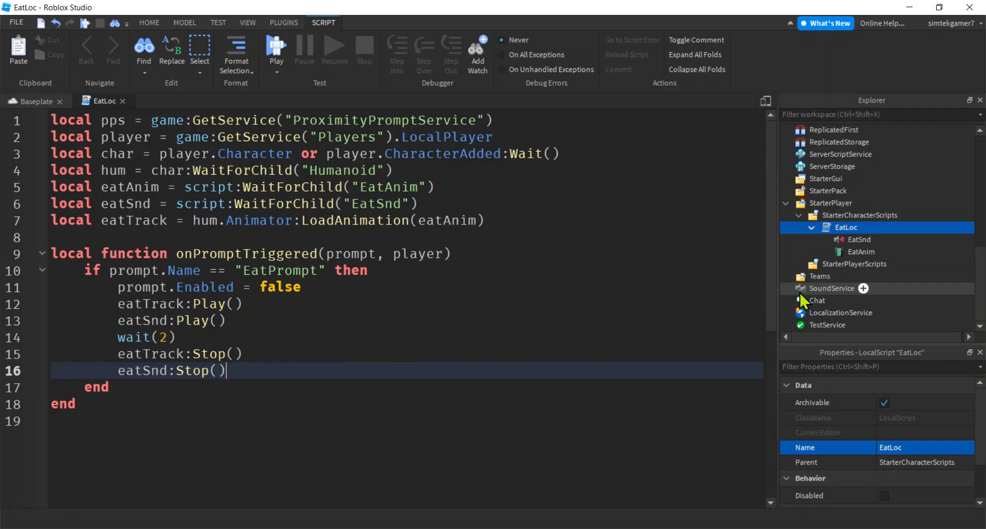
Select EatSnd and scroll its properties to TimeLength, about 2.112 seconds.
click(858, 239)
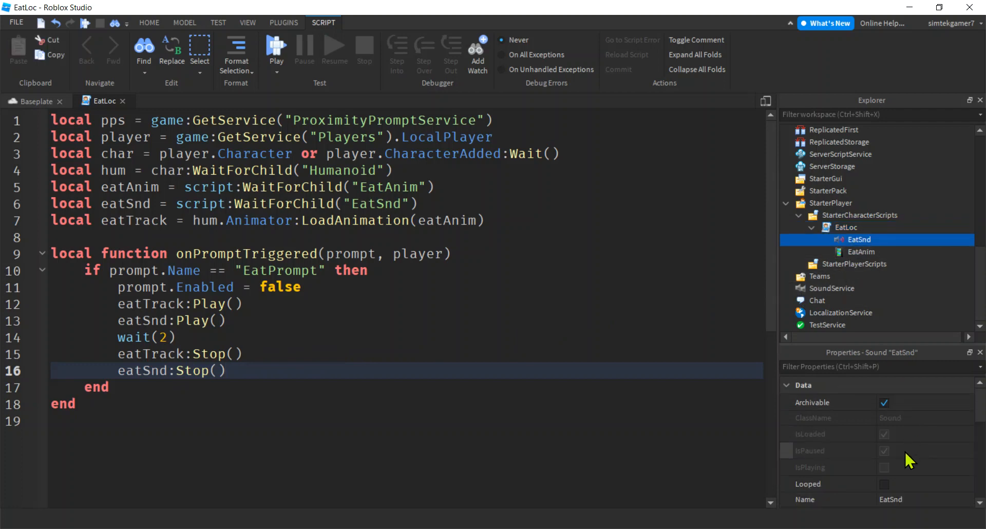
scroll(down, 3)
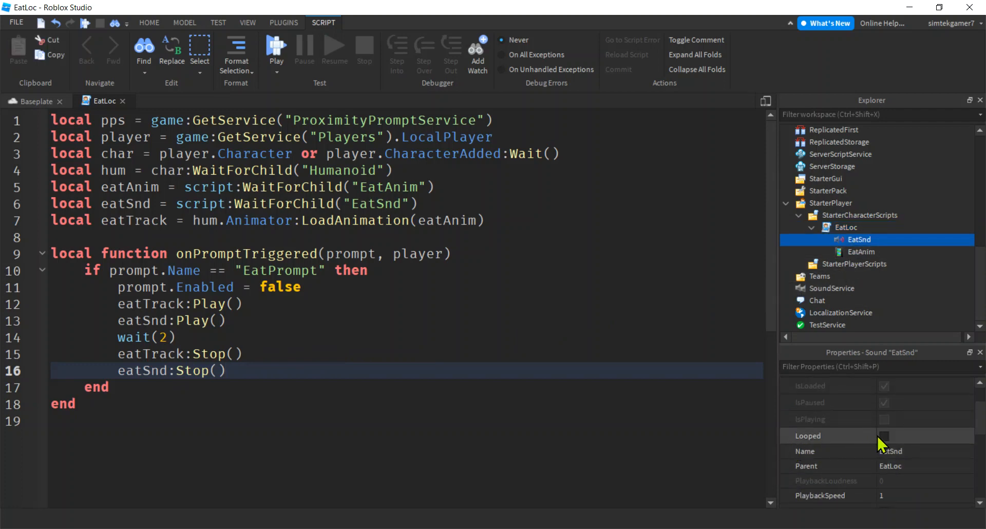
scroll(down, 3)
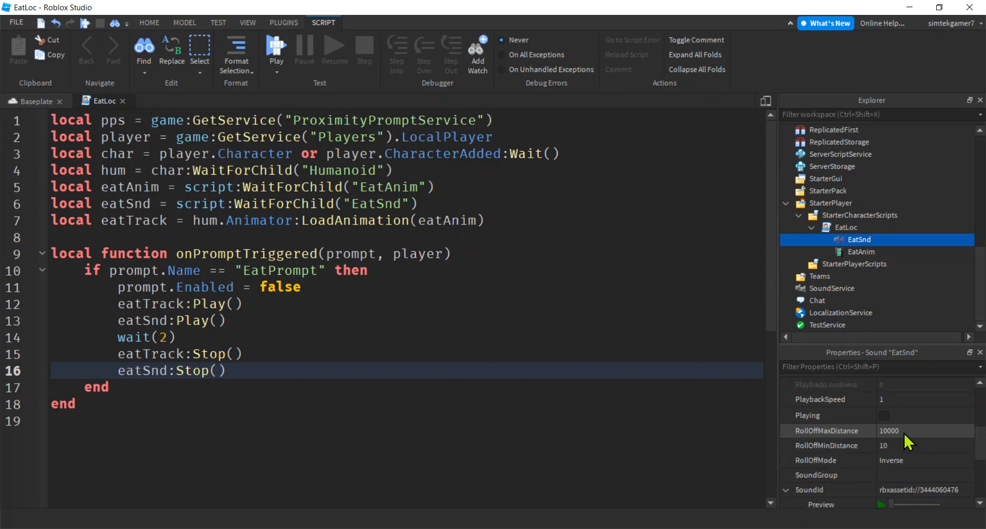
scroll(down, 3)
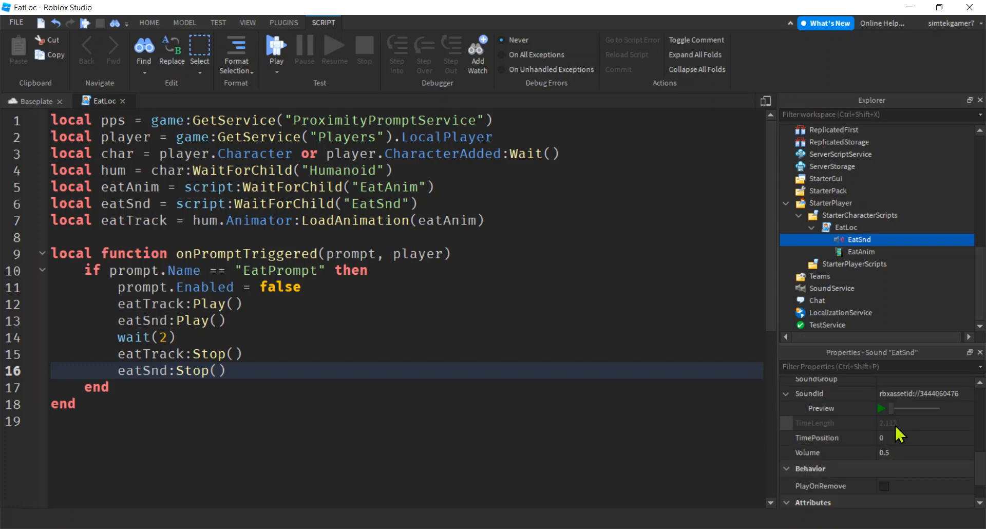
mouse_move(240, 361)
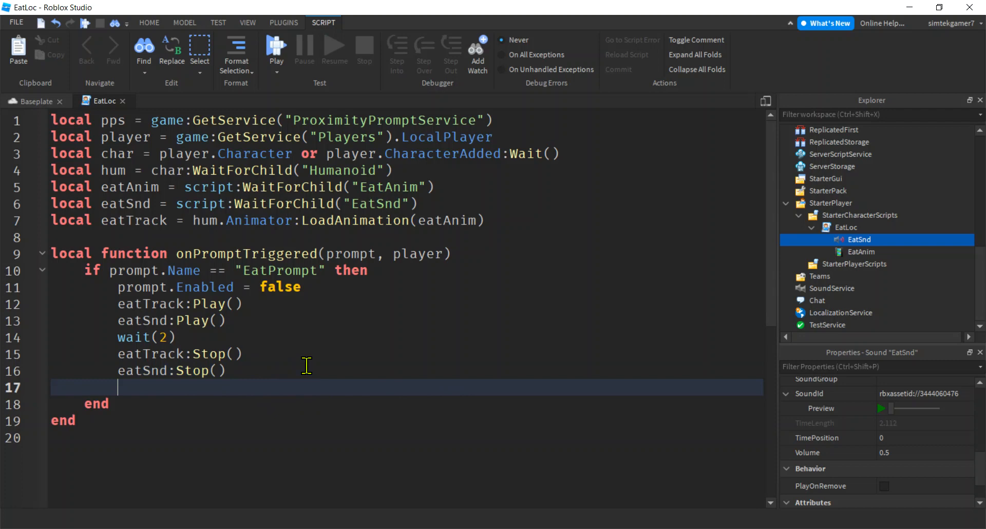
Set prompt.Enabled = true after stopping and move below the function.
text(prompt.Enabled =)
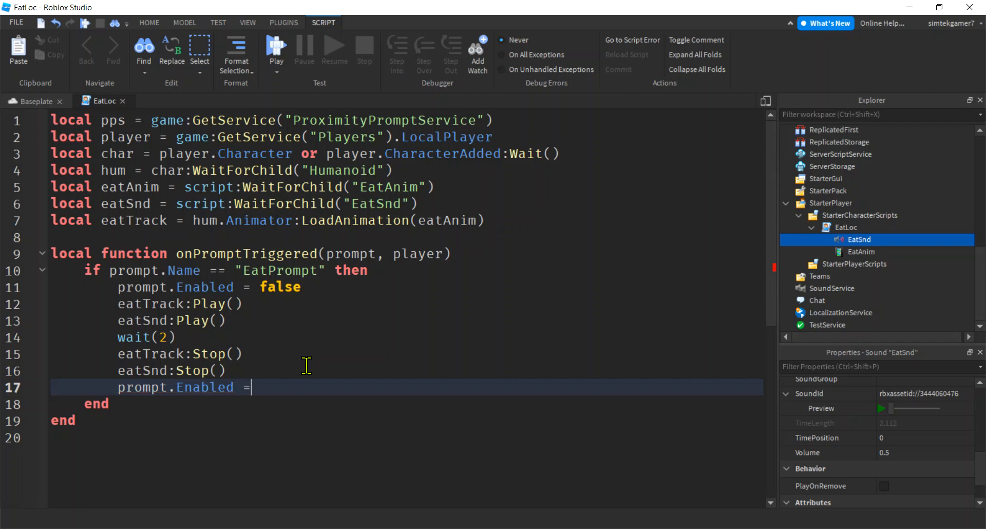
text(true)
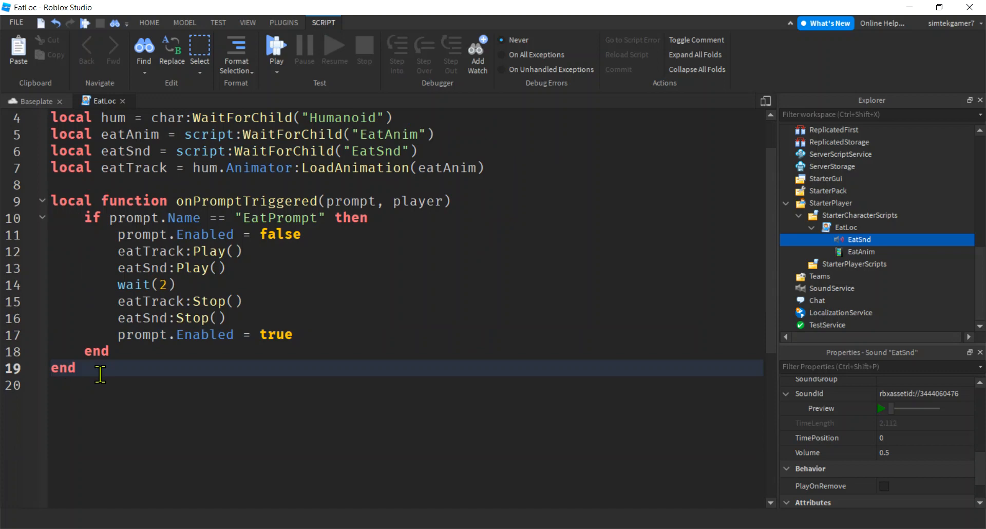
key(Enter)
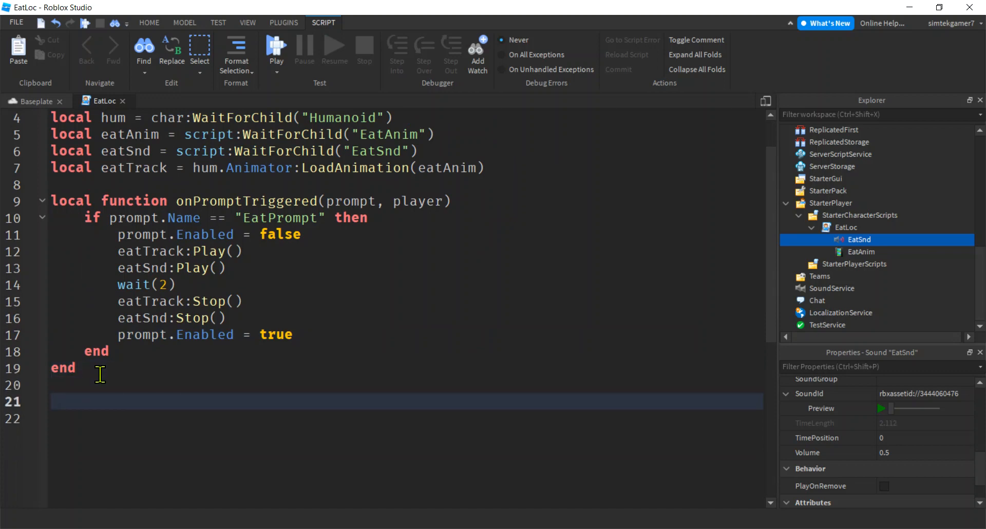
Connect pps.PromptTriggered to onPromptTriggered.
text(pps.PromptTriggered)
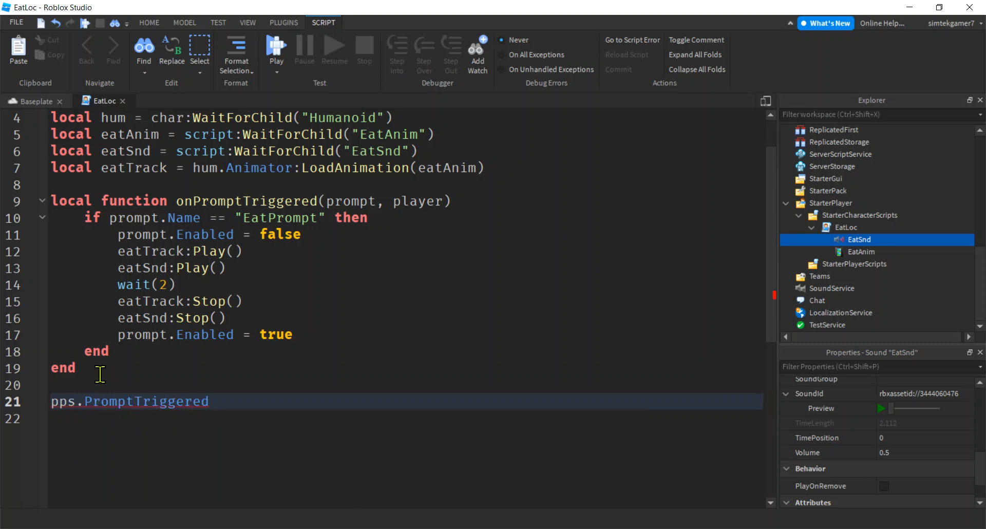
text(:Connect())
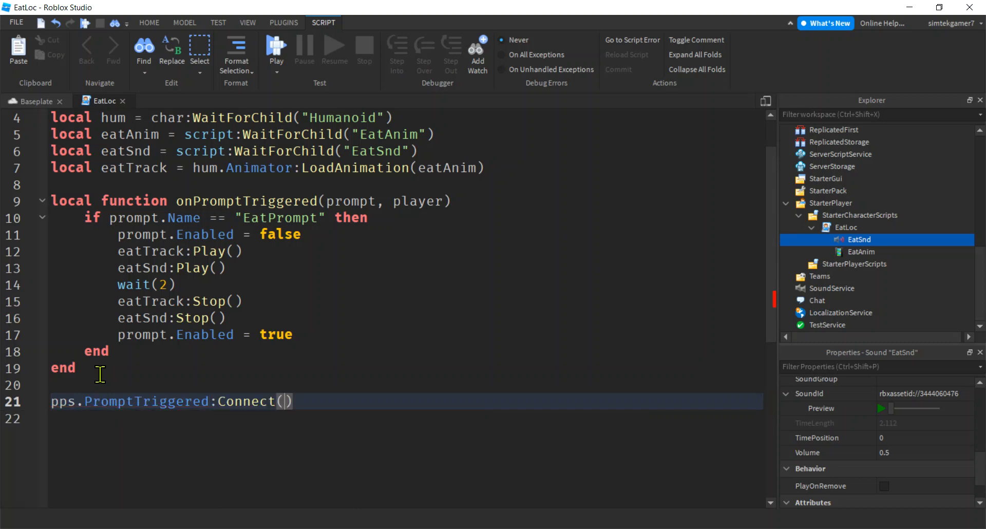
text(on)
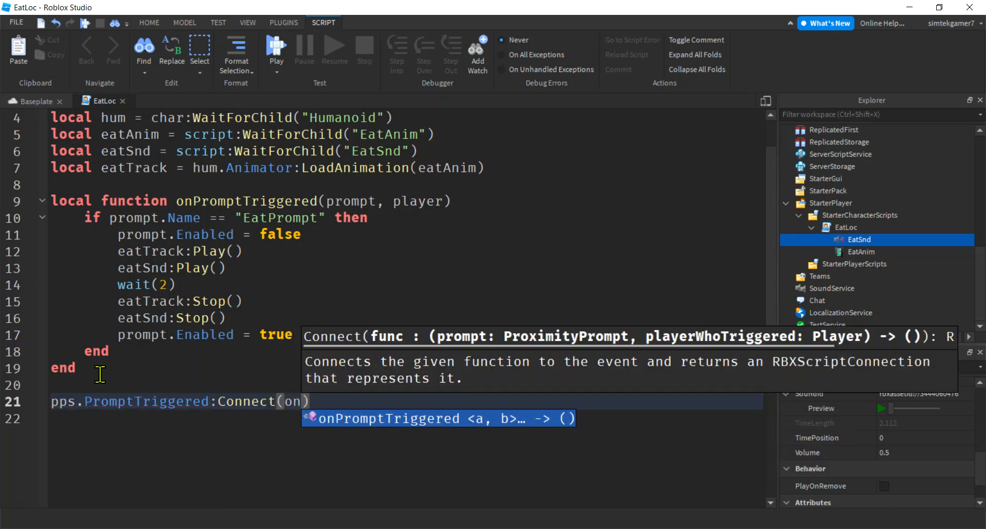
key(Tab)
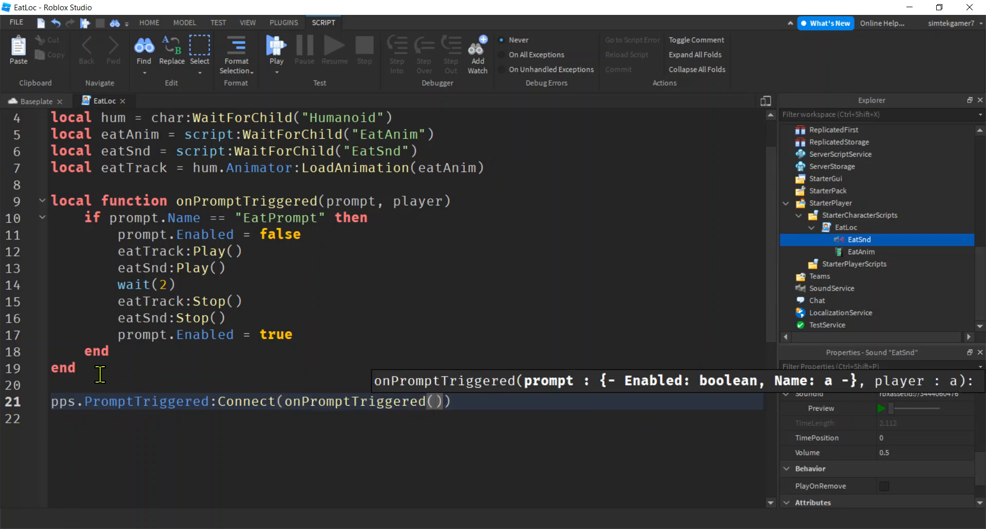
key(BackSpace)
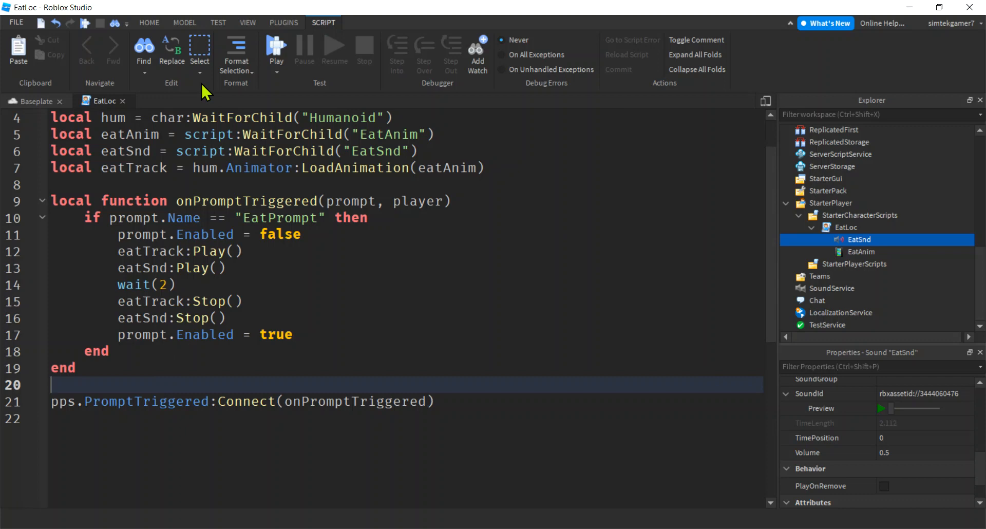
Start a playtest, show the Output log, and walk to the table until the Eat prompt appears.
click(276, 45)
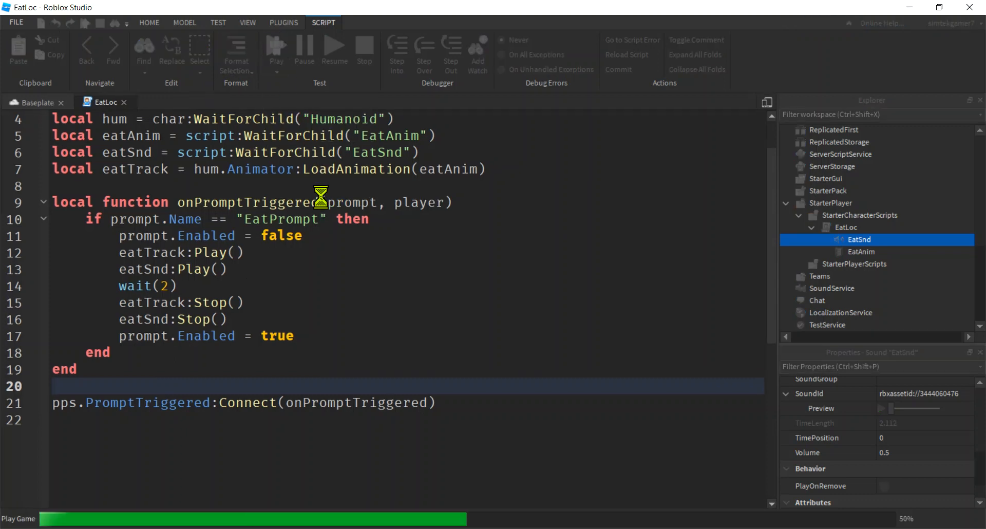
click(25, 102)
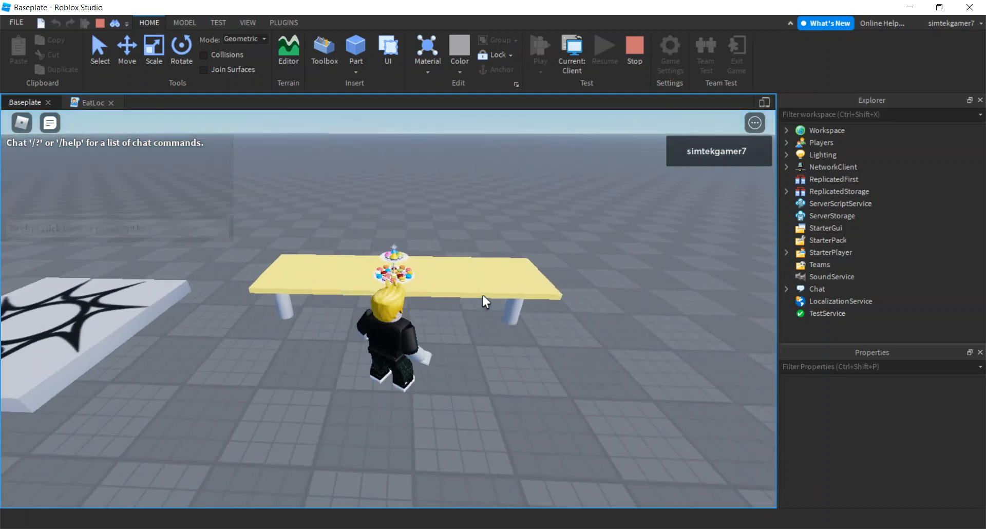
click(247, 22)
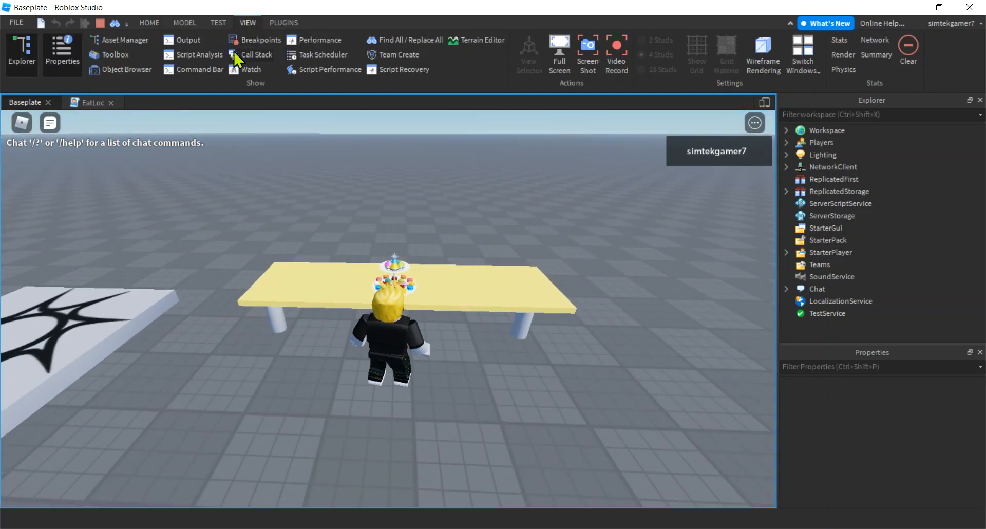
click(187, 40)
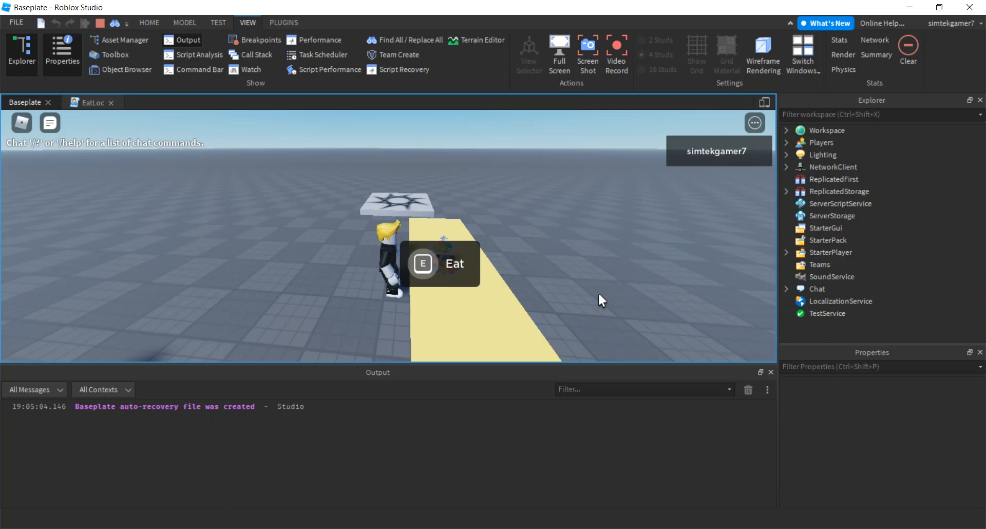
mouse_move(576, 301)
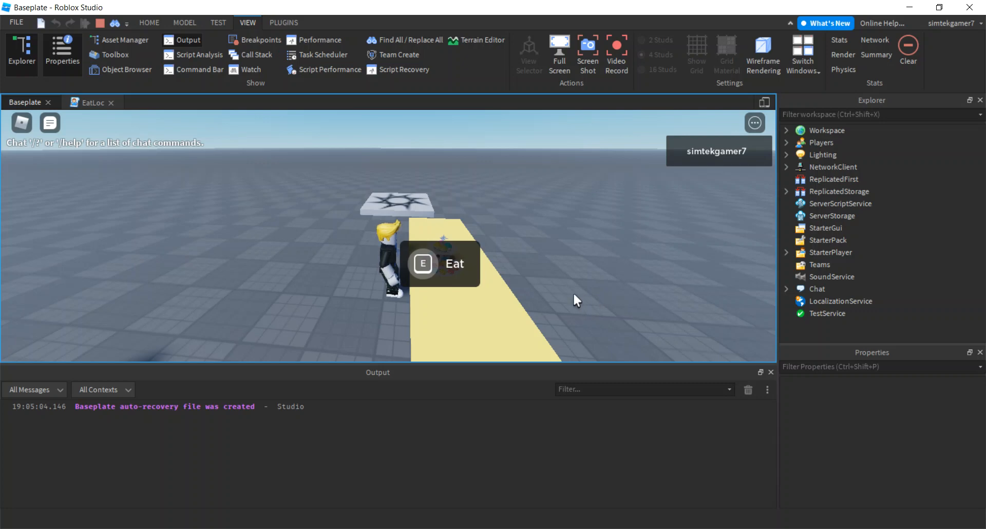